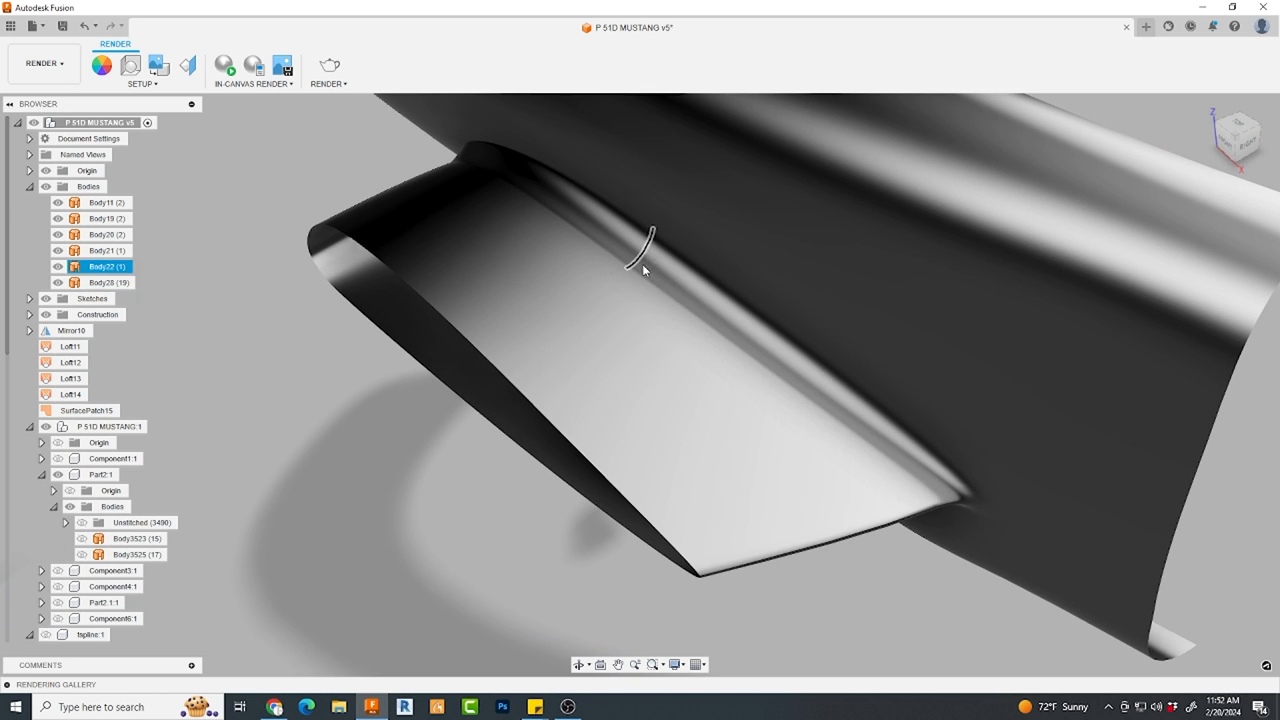
- Bridge the wing-root edge to the fuselage edge across the open gap
click(505, 481)
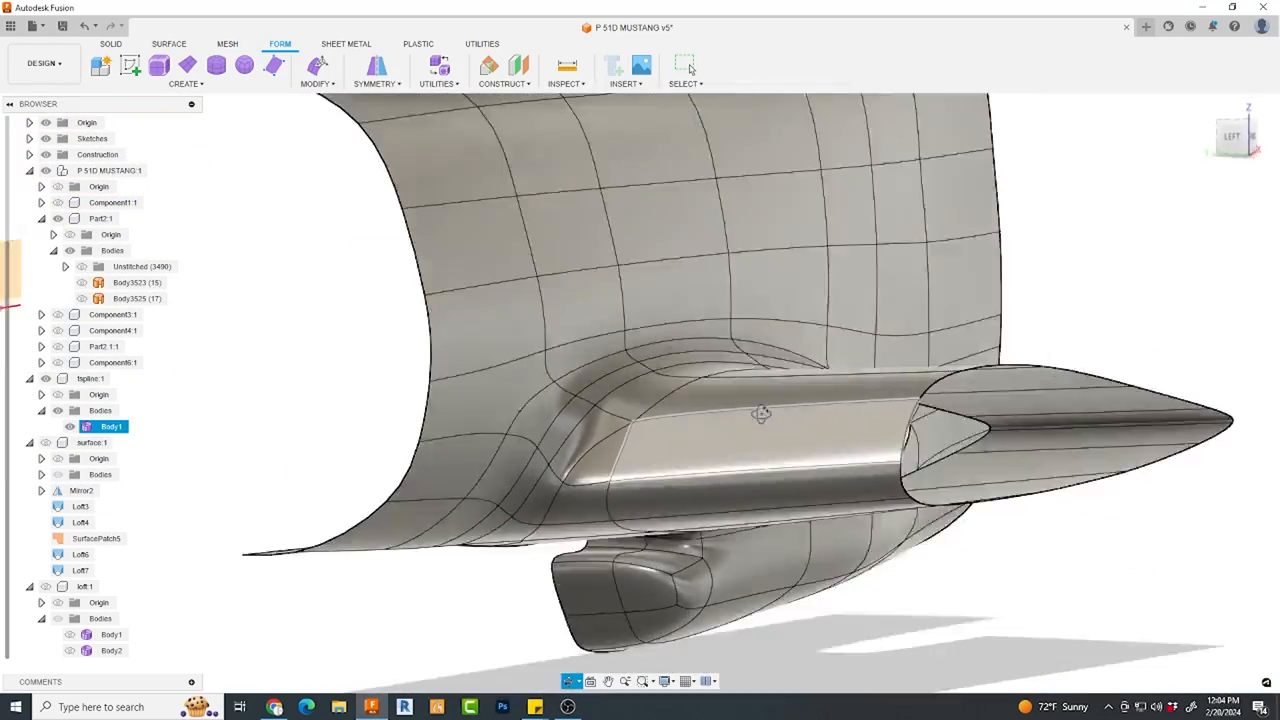
drag(760, 415, 615, 395)
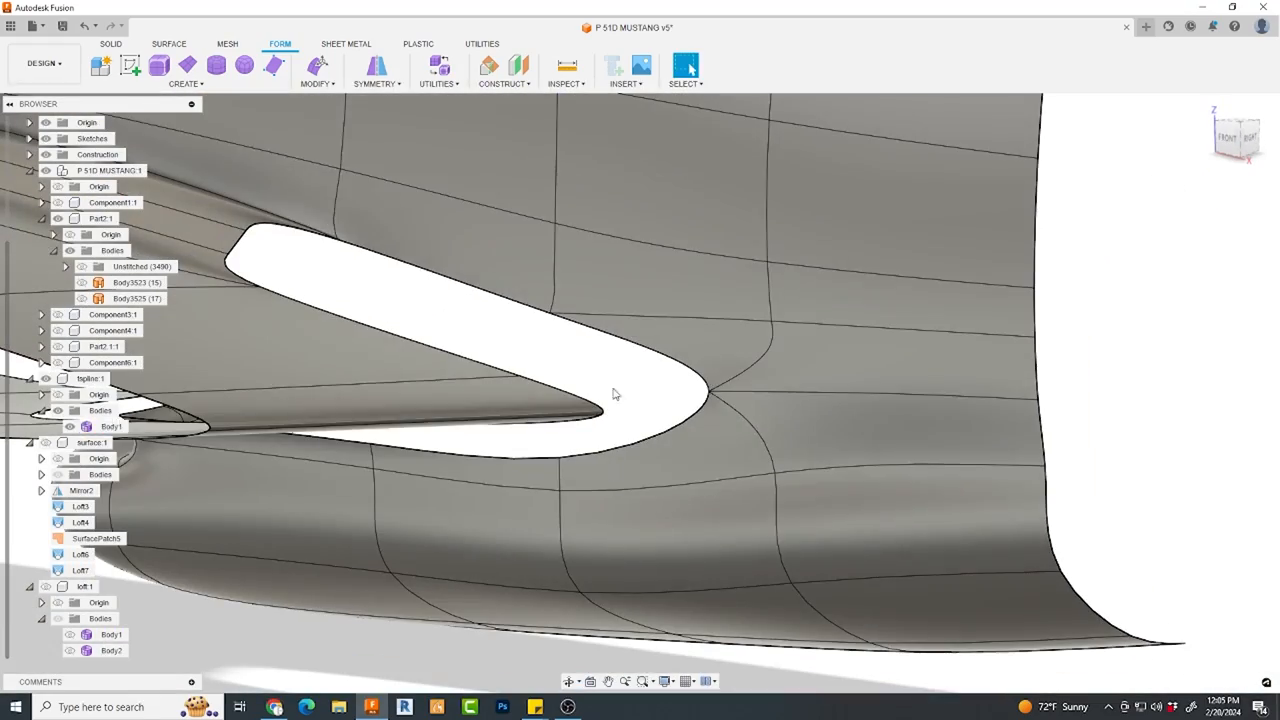
click(685, 65)
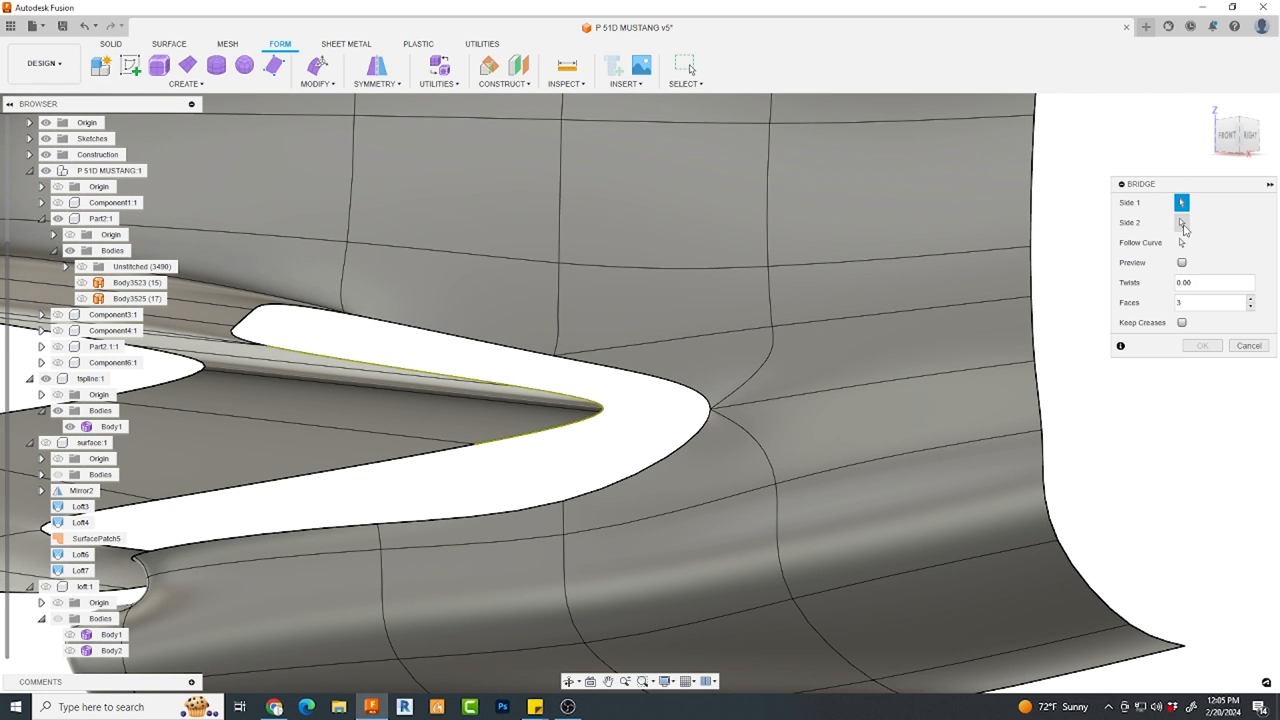
click(1181, 222)
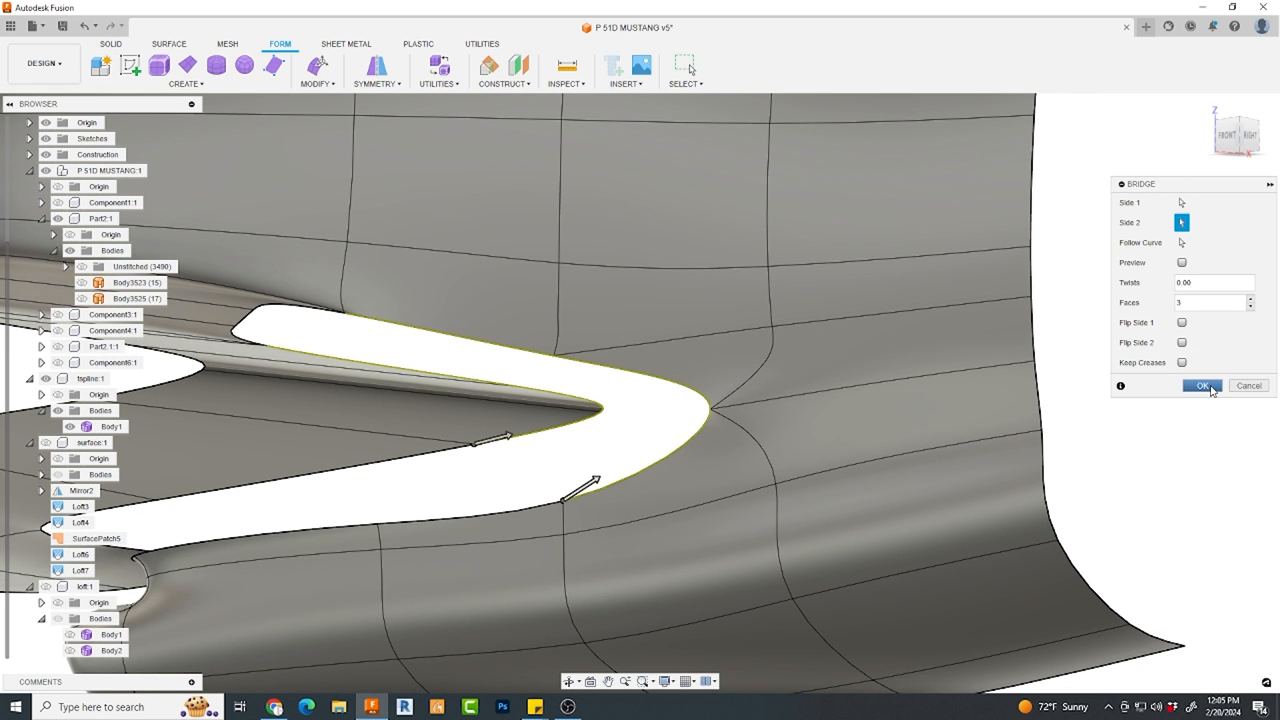
click(1202, 386)
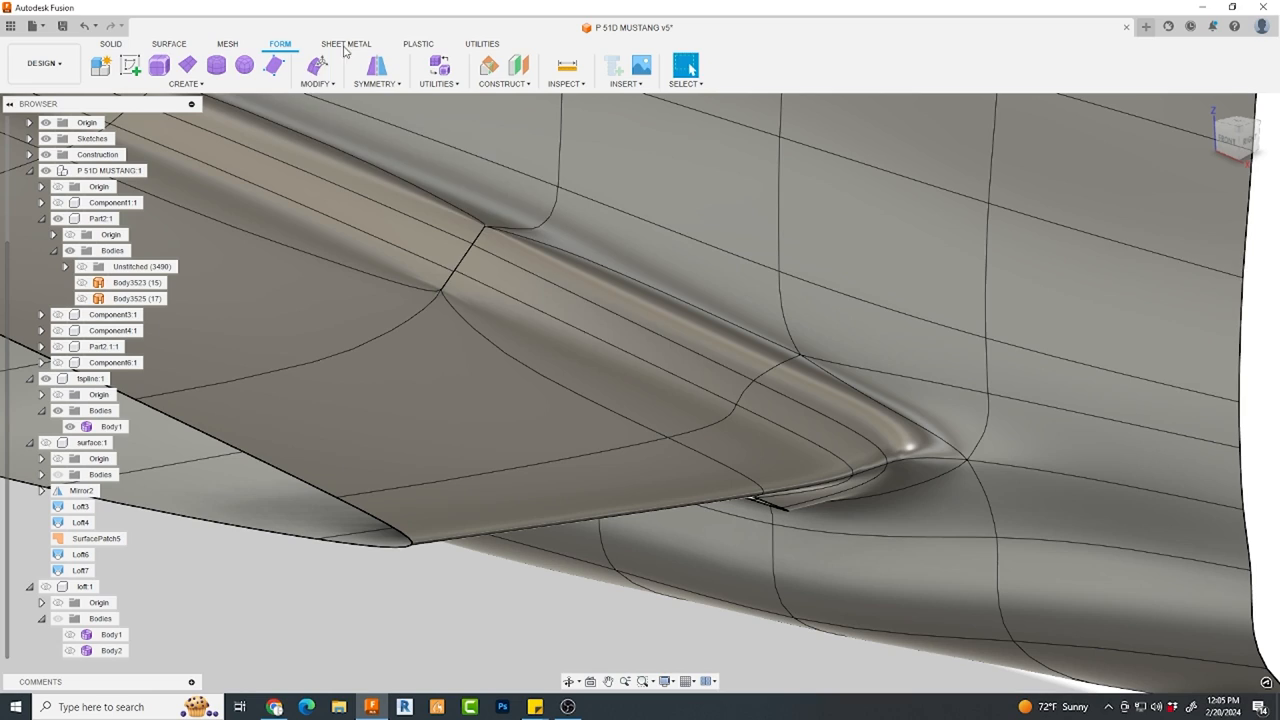
click(318, 70)
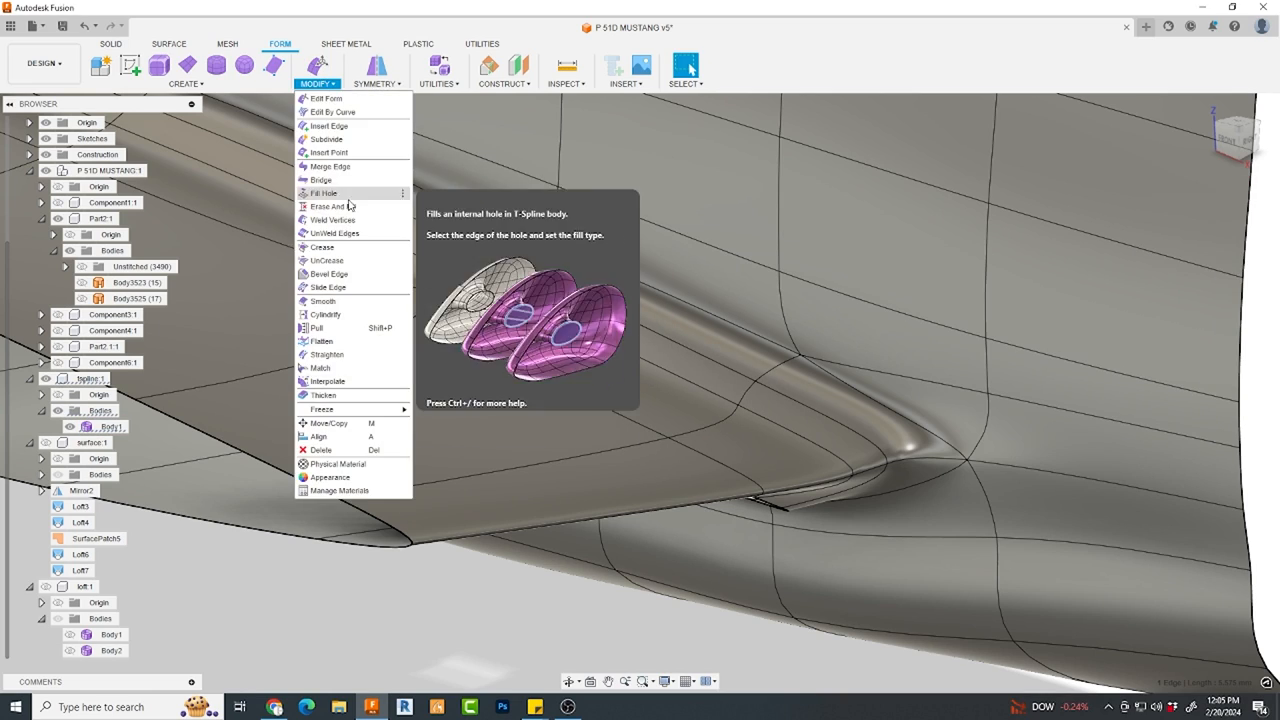
click(332, 220)
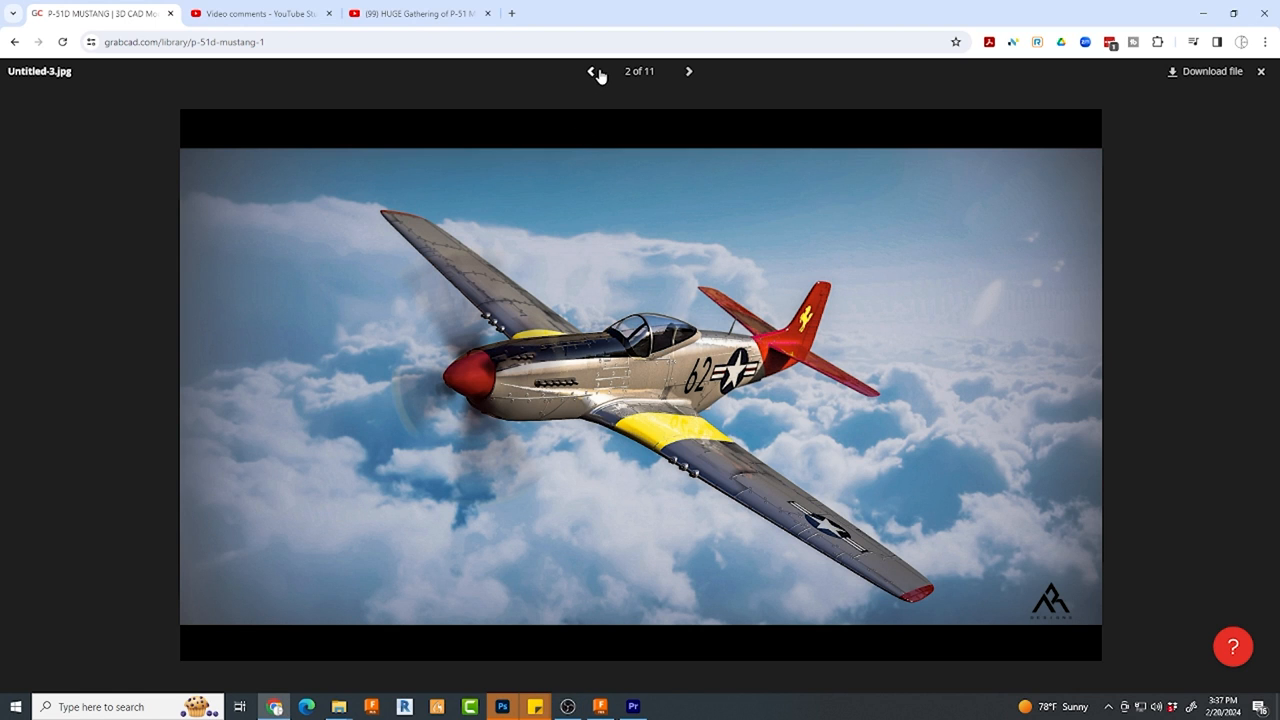
- Browse the P-51D Mustang renders and open the P 51D MUSTANG.stp file
click(591, 71)
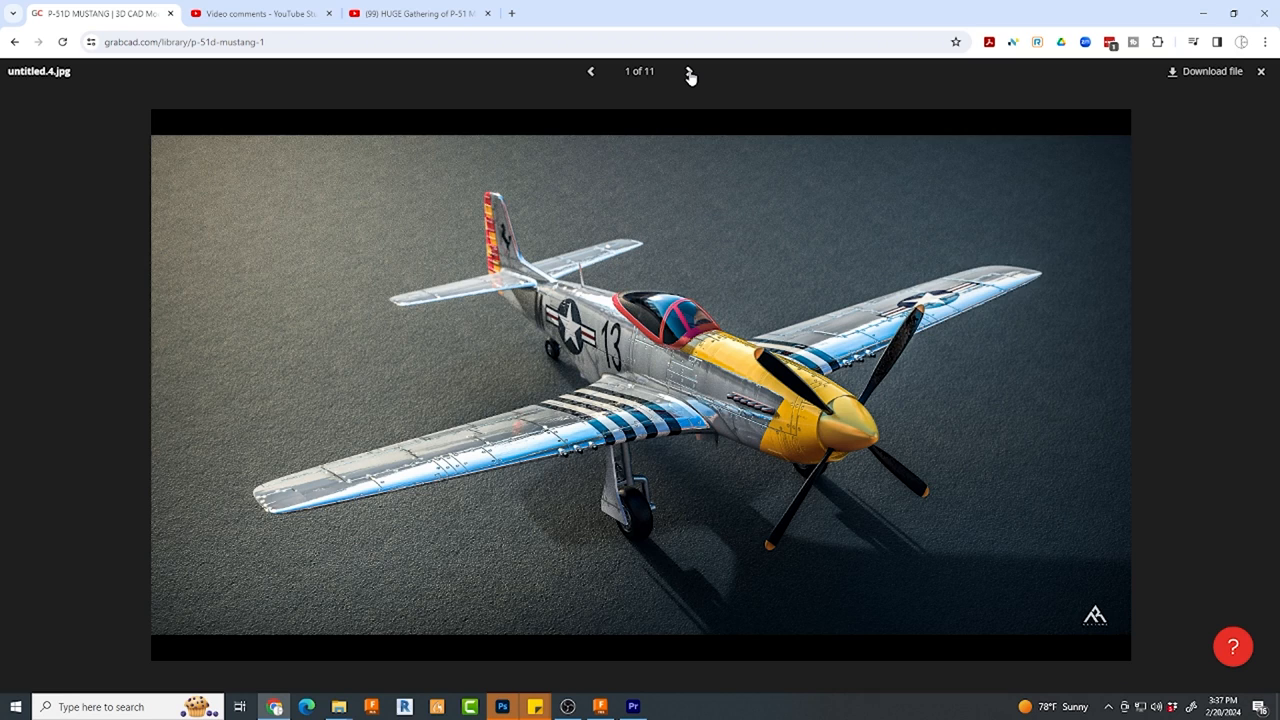
click(689, 75)
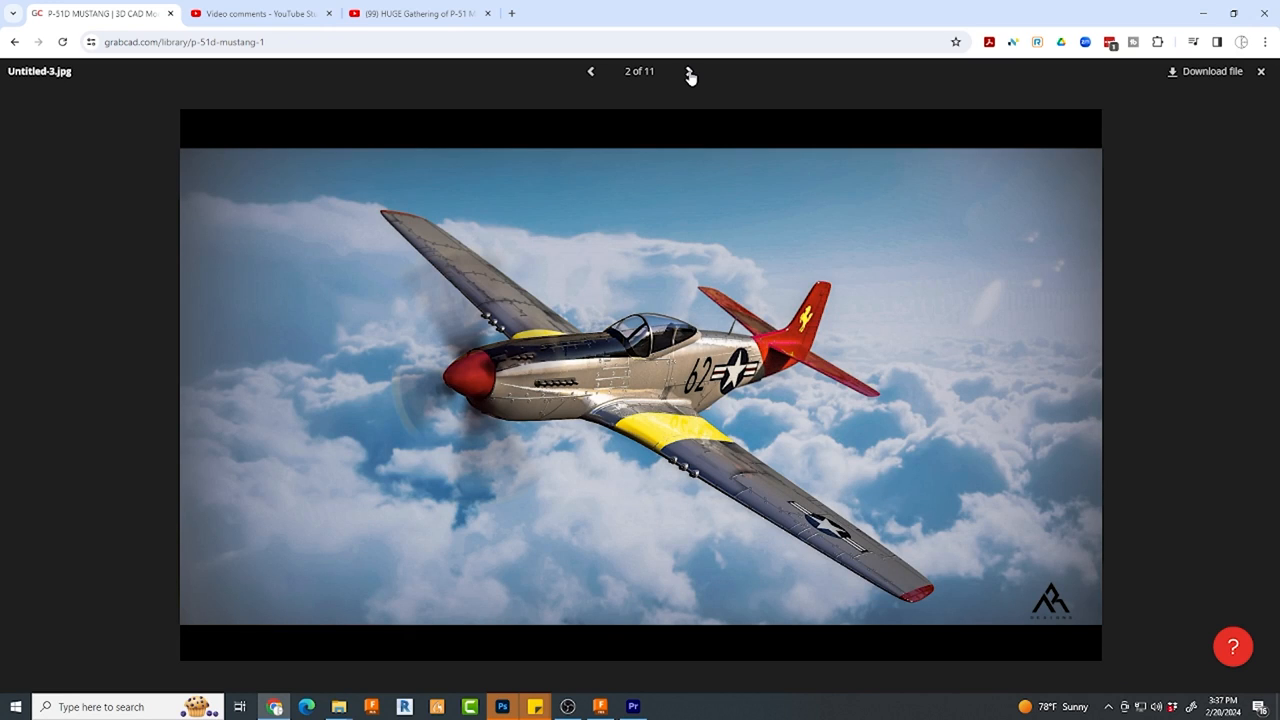
click(689, 71)
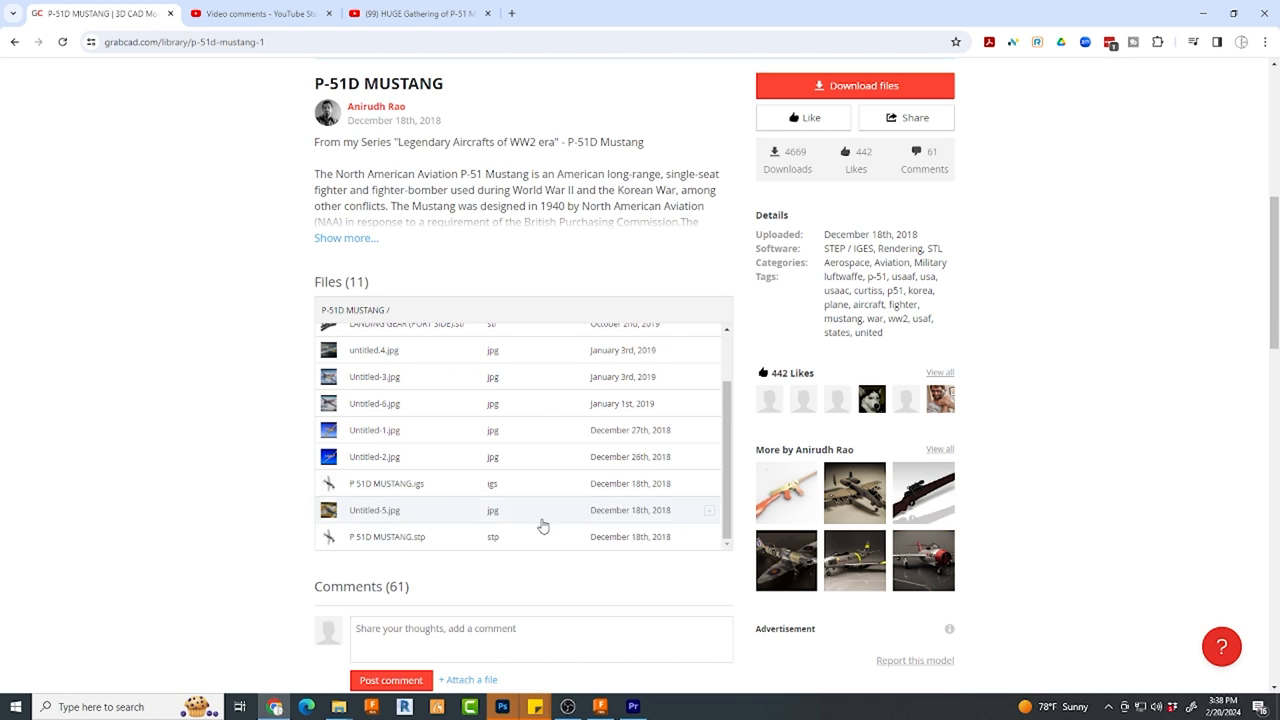
mouse_move(511, 543)
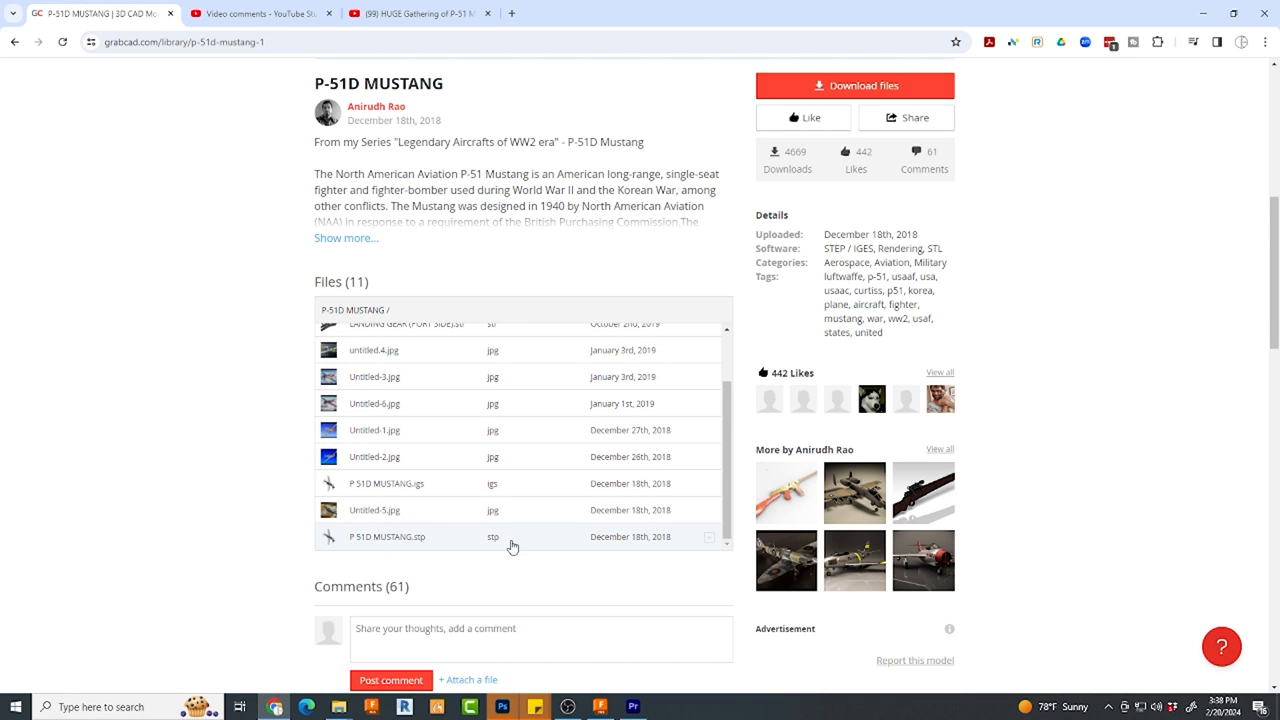
click(387, 536)
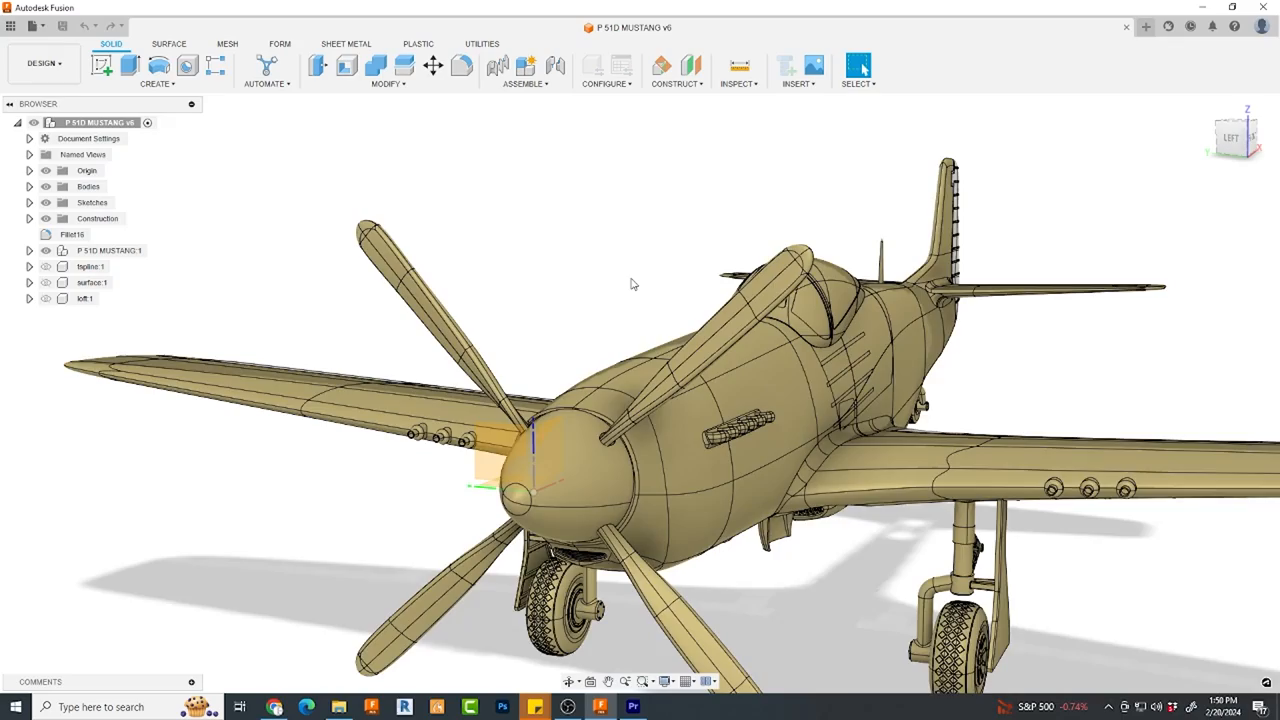
- Orbit the complete P-51D Mustang model to inspect it
drag(630, 284, 635, 318)
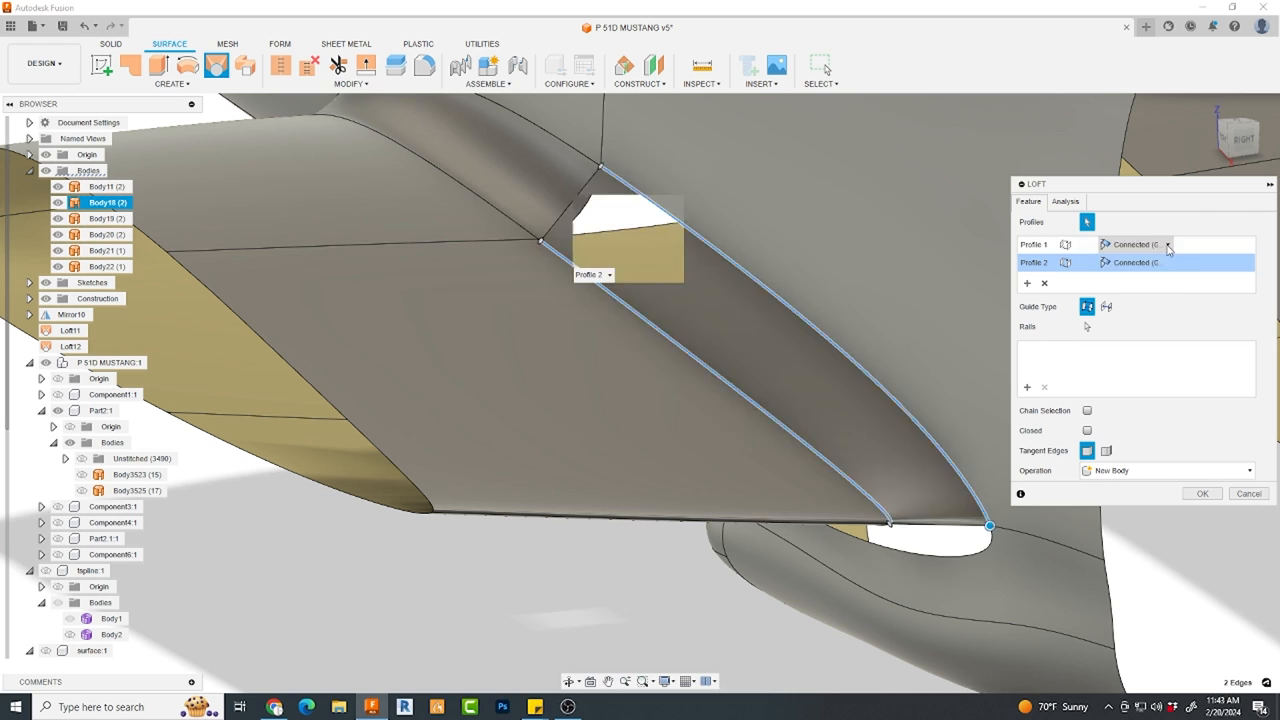
- Set the first loft profile's continuity condition and change the model display
click(1135, 244)
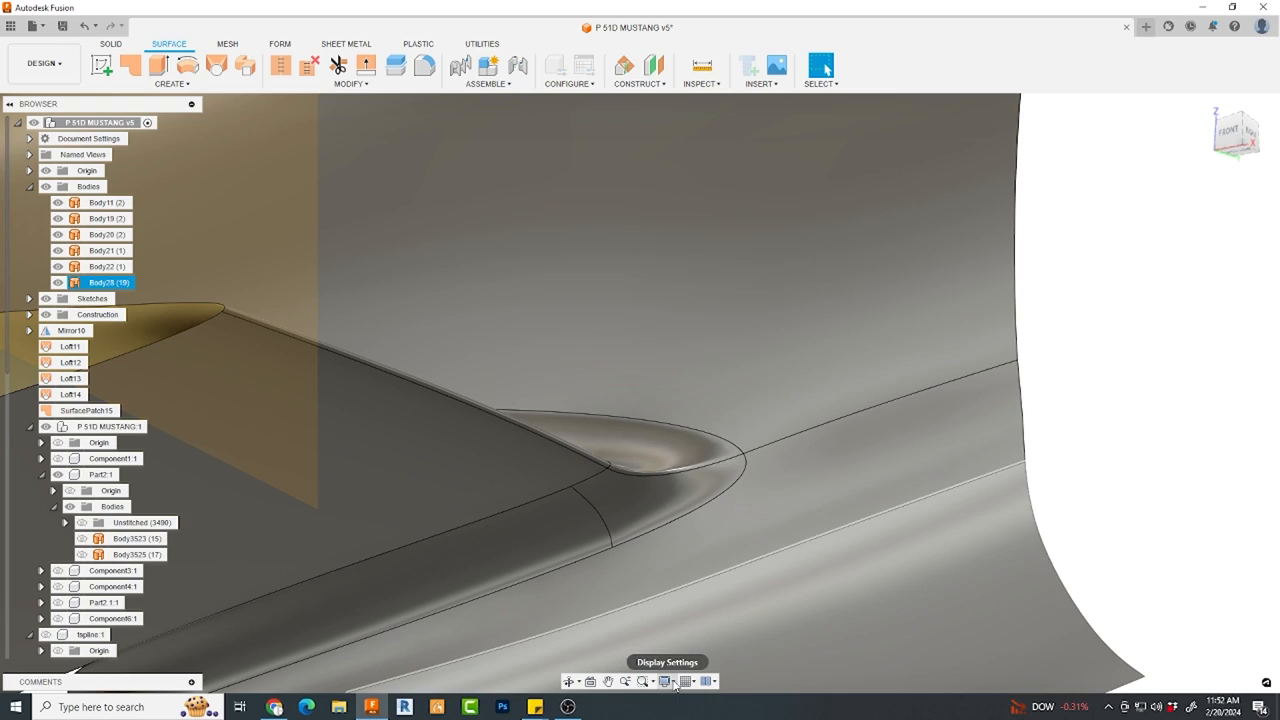
click(665, 681)
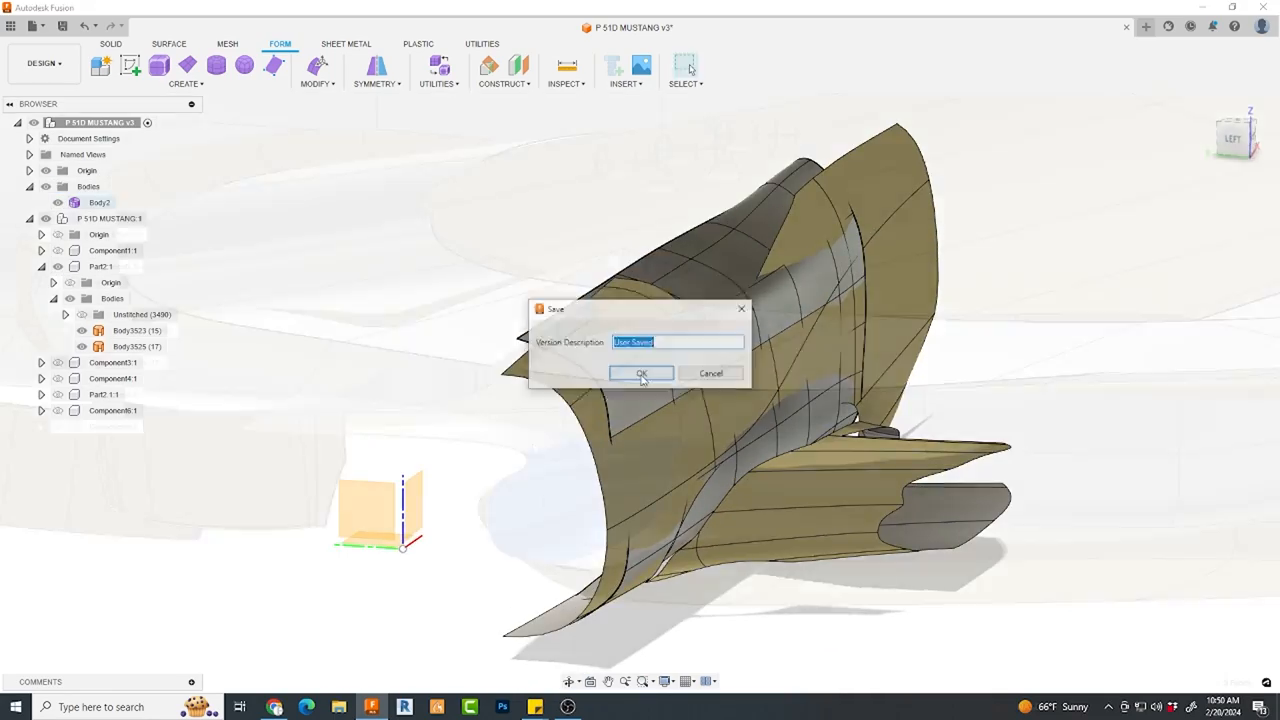
- Save a new design version and accept the reshaped wing-root fairing form
click(641, 373)
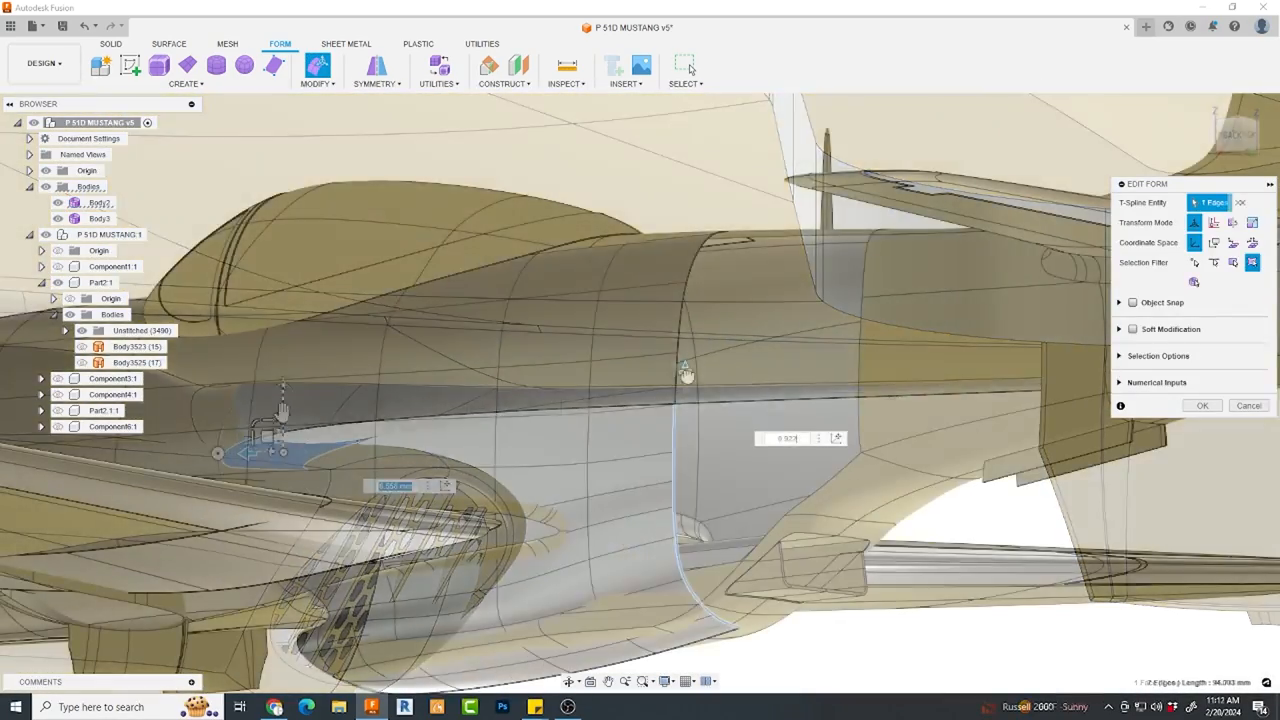
click(1203, 405)
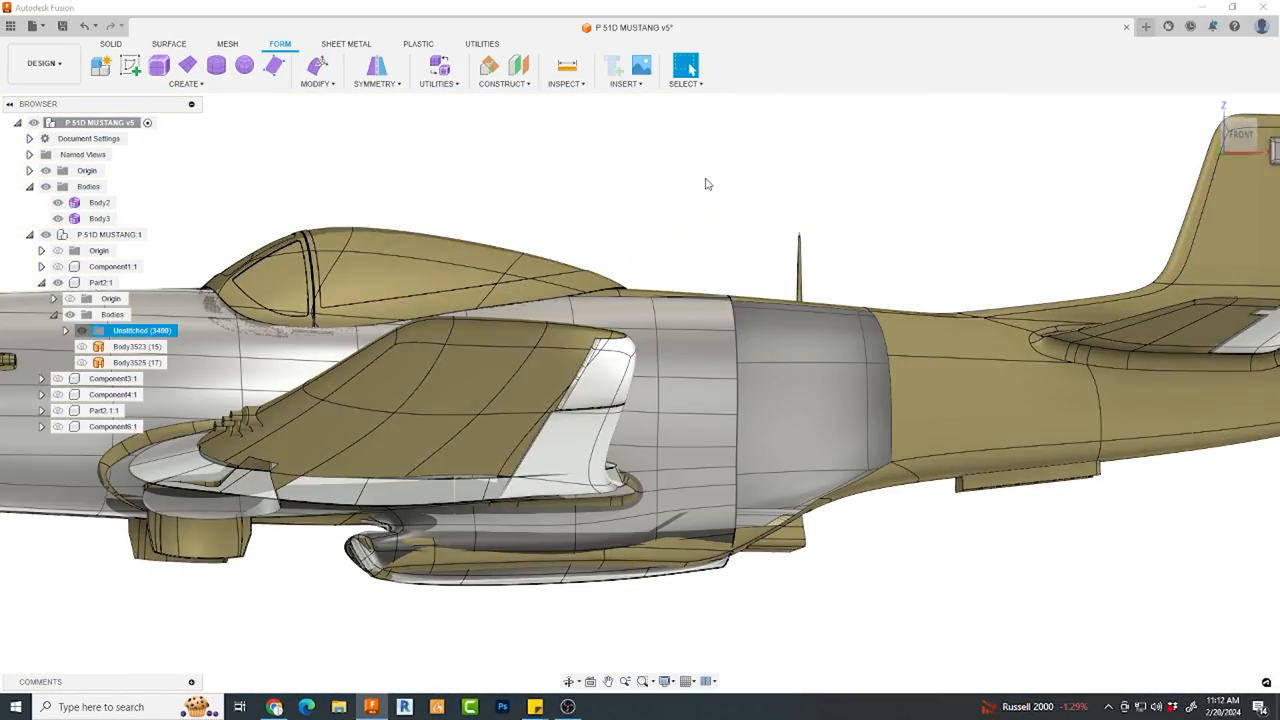
- Insert an edge from the fuselage edge to the short wing-root edge
click(317, 70)
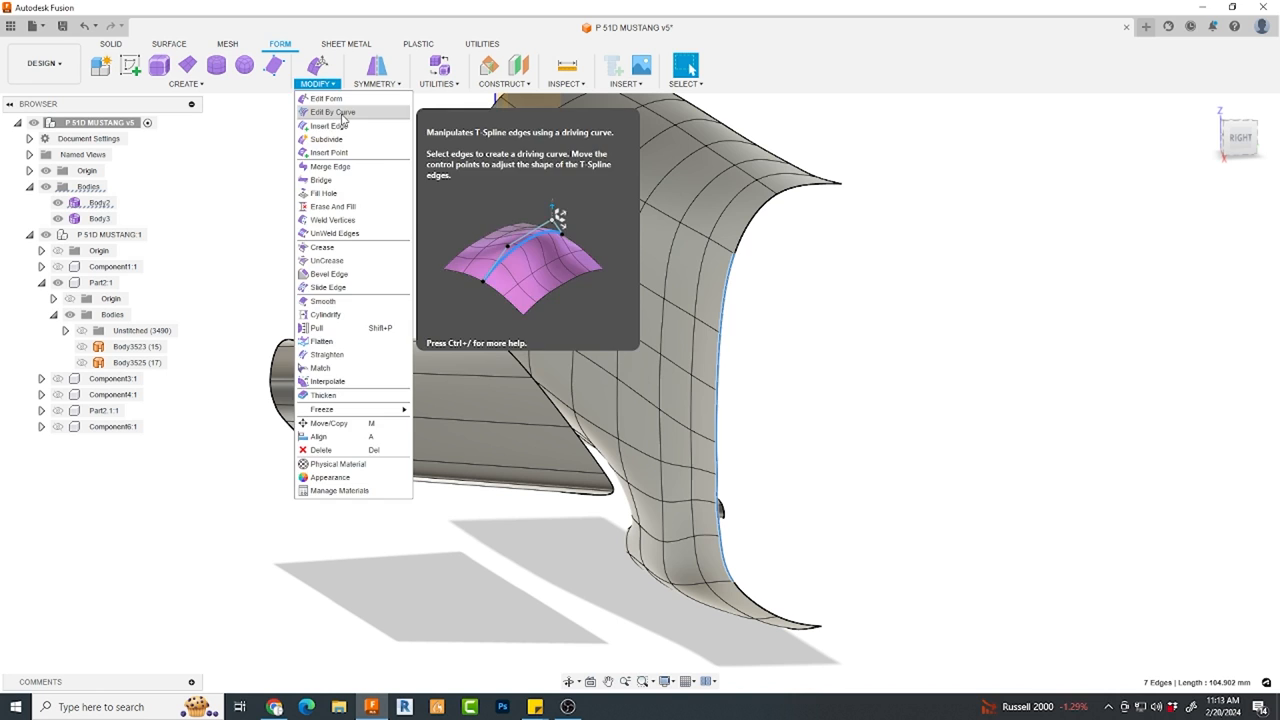
click(331, 111)
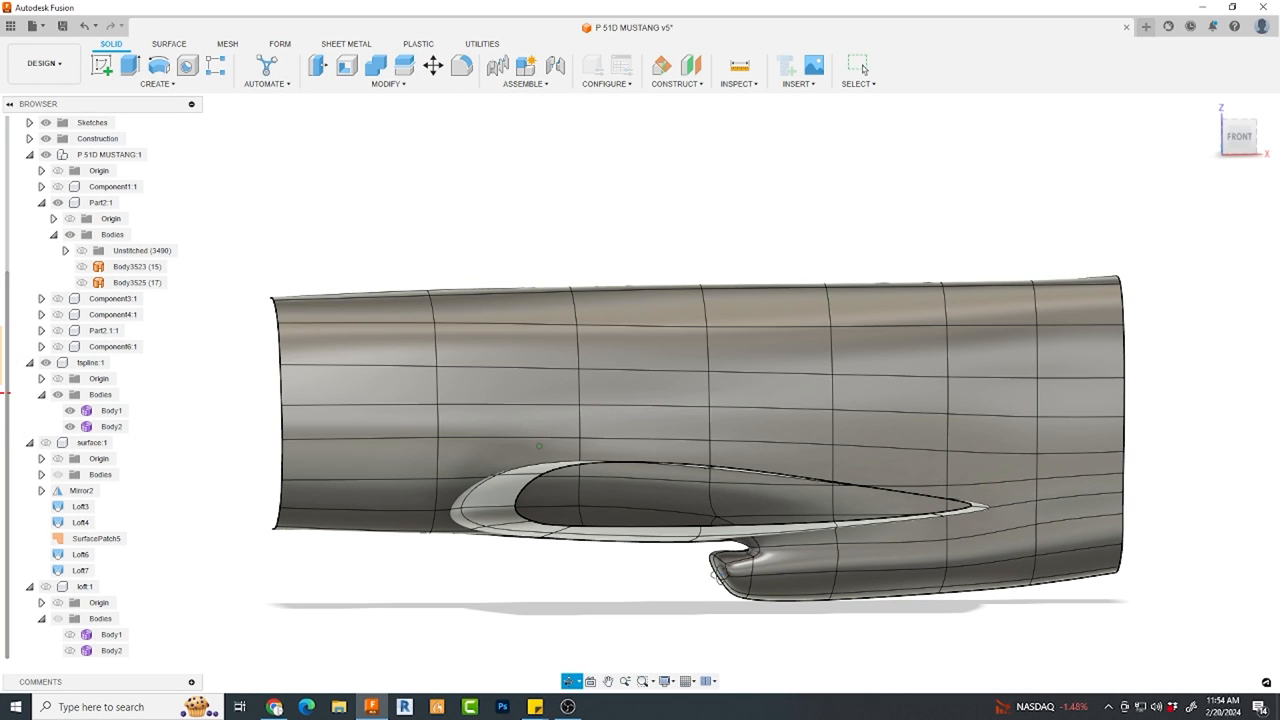
click(315, 83)
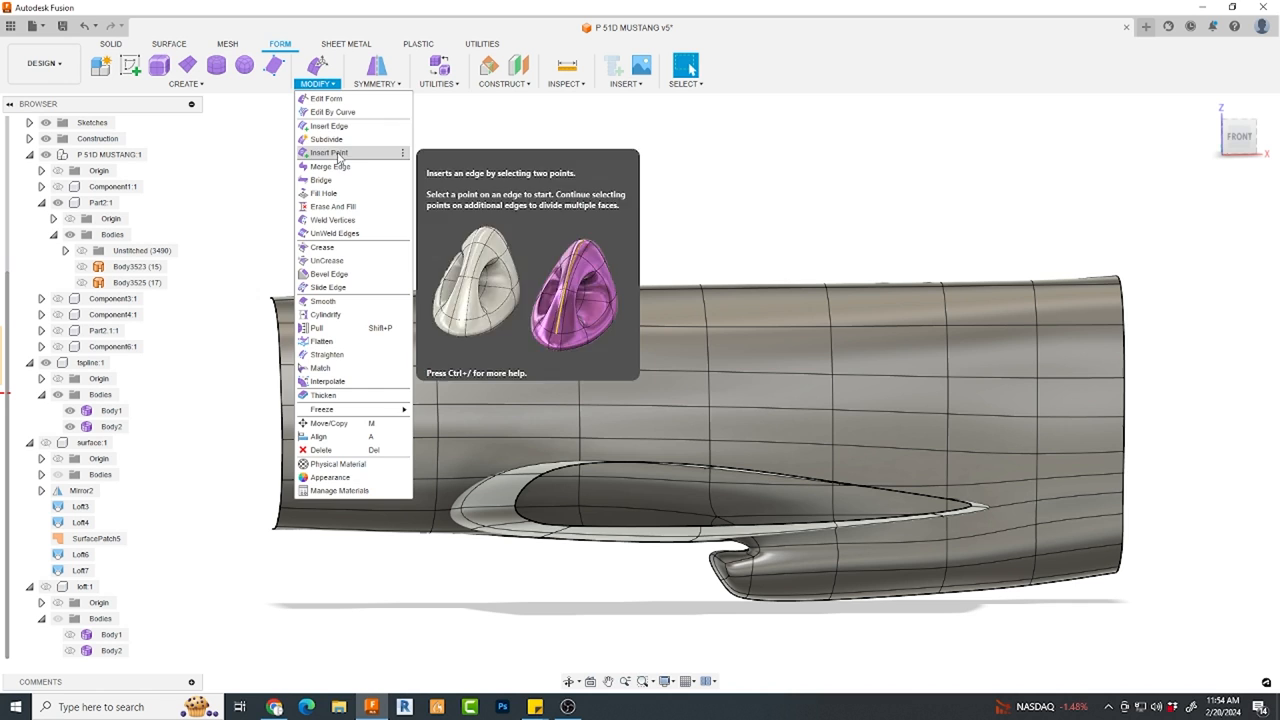
click(329, 152)
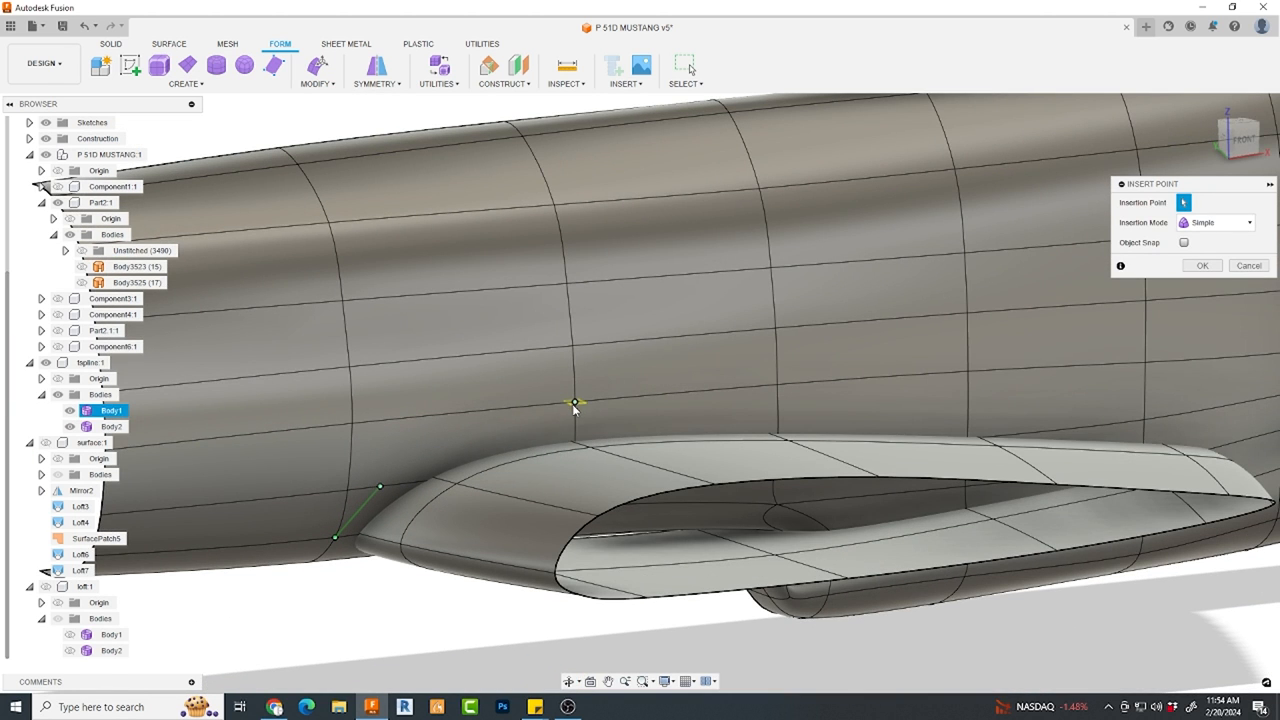
click(575, 411)
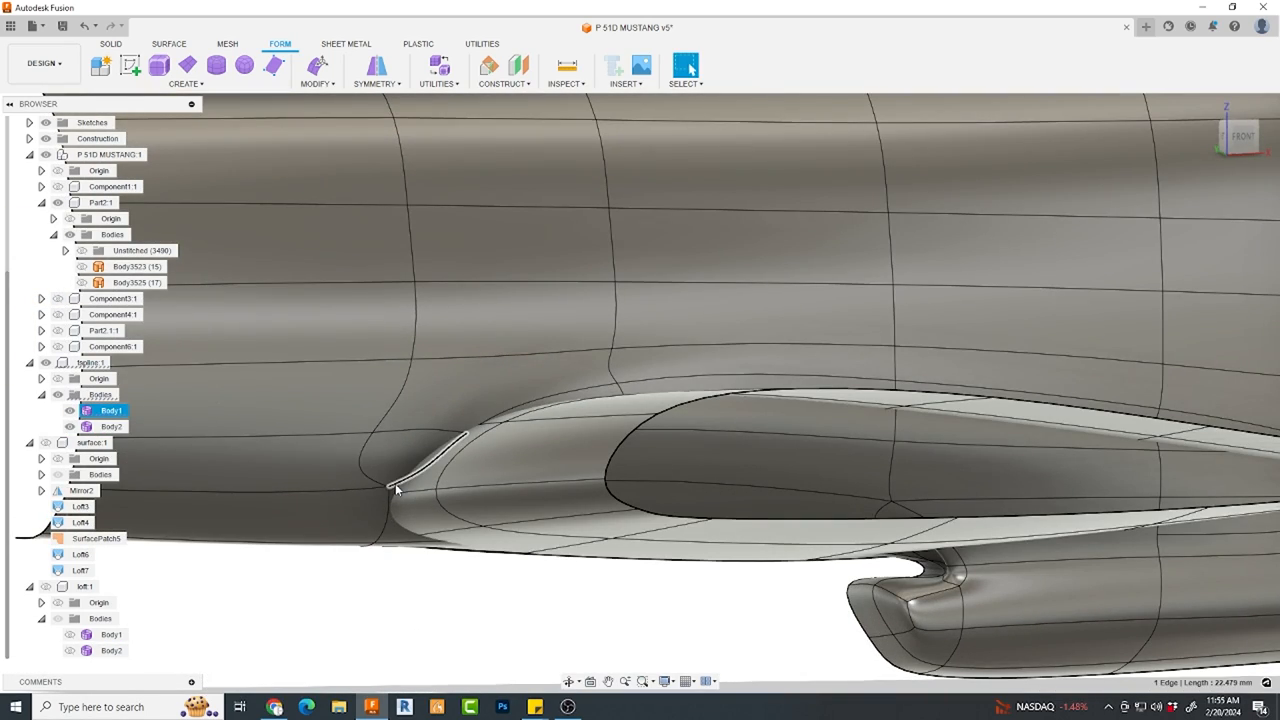
click(112, 426)
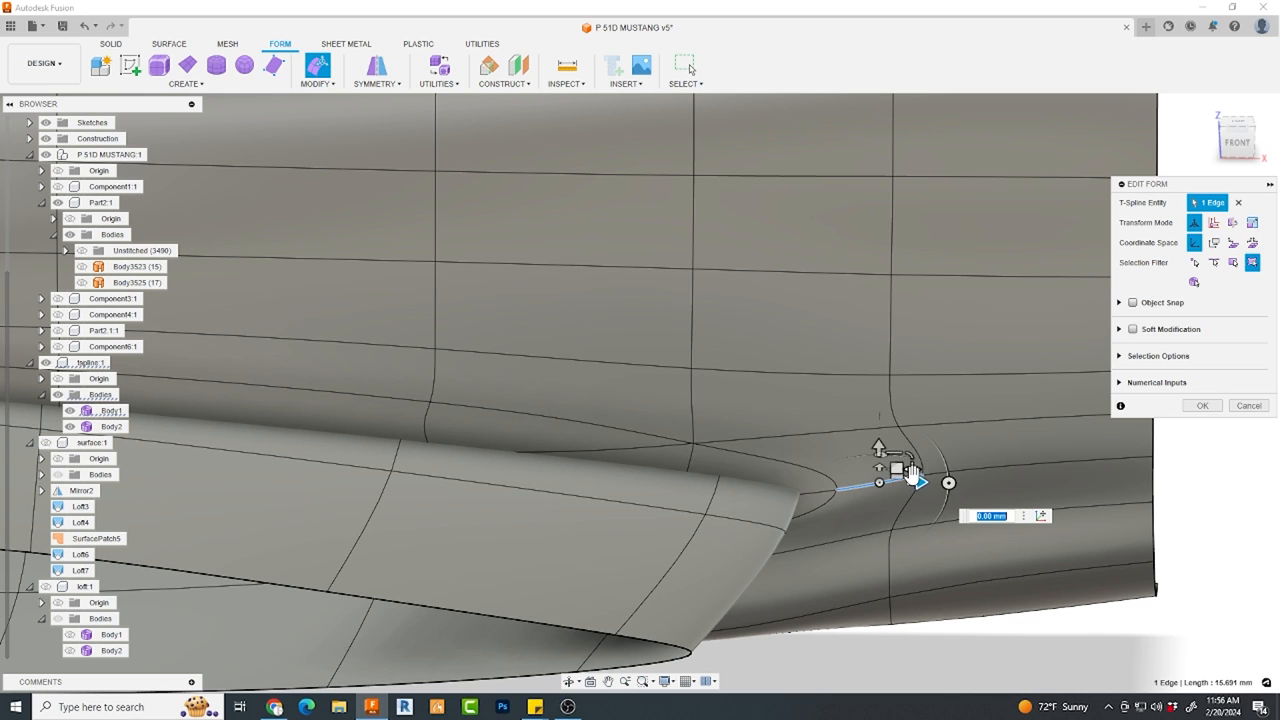
click(317, 83)
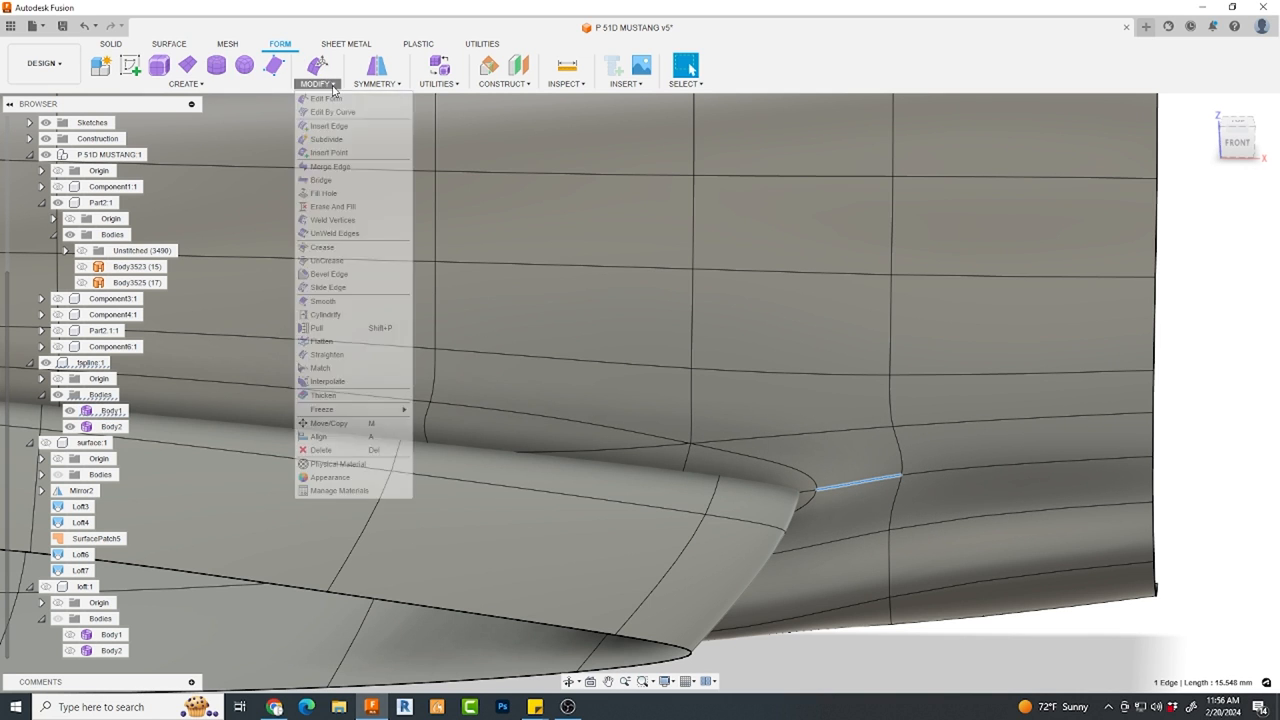
- Add the new points across the T-spline form and confirm
click(329, 152)
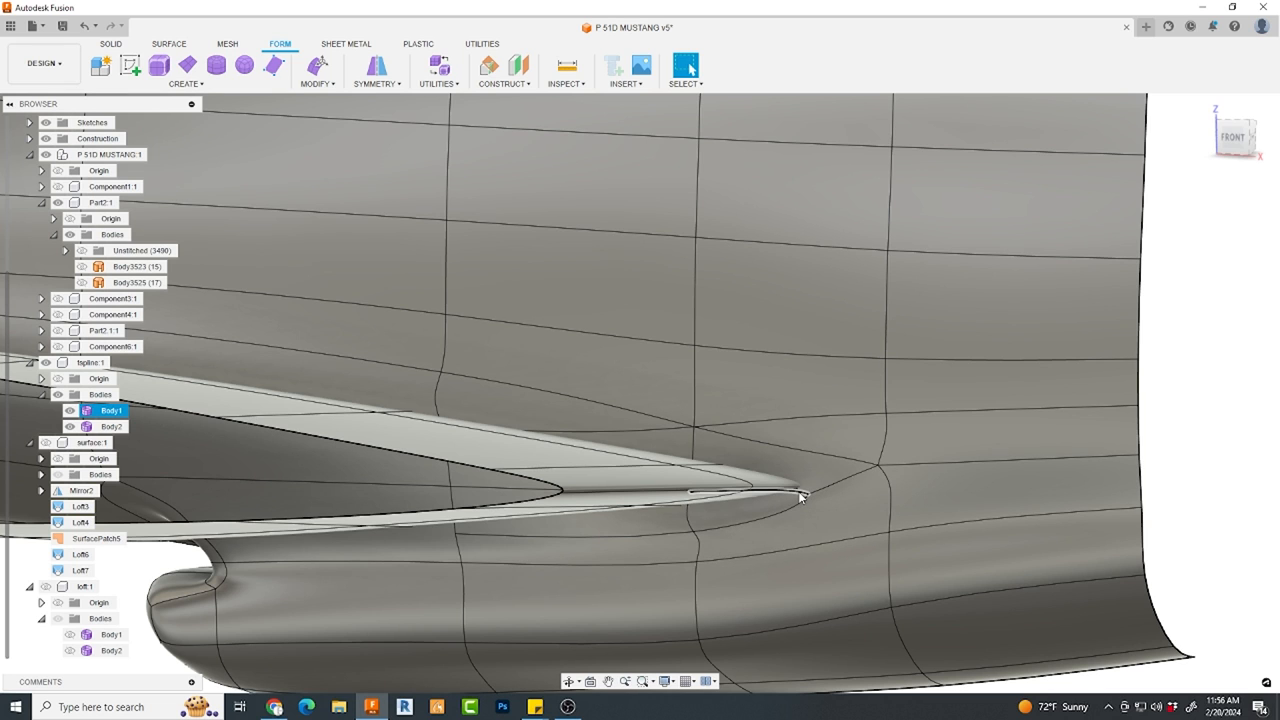
click(686, 65)
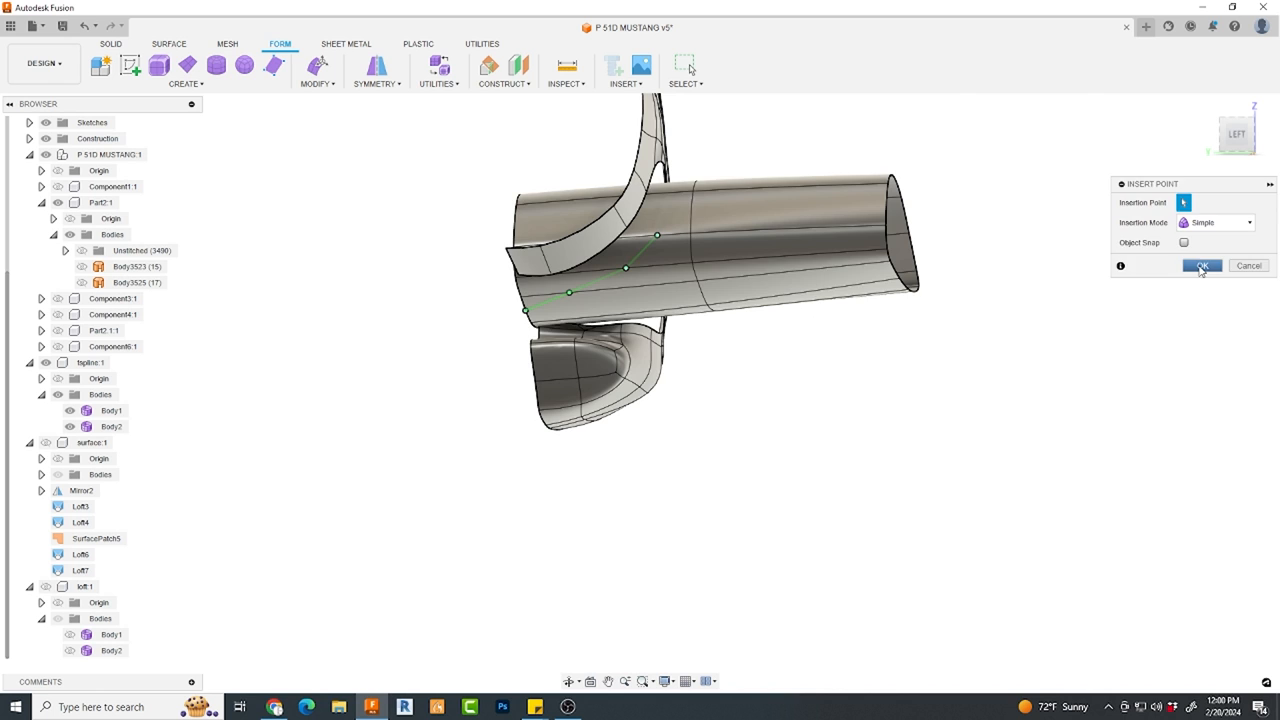
click(1202, 265)
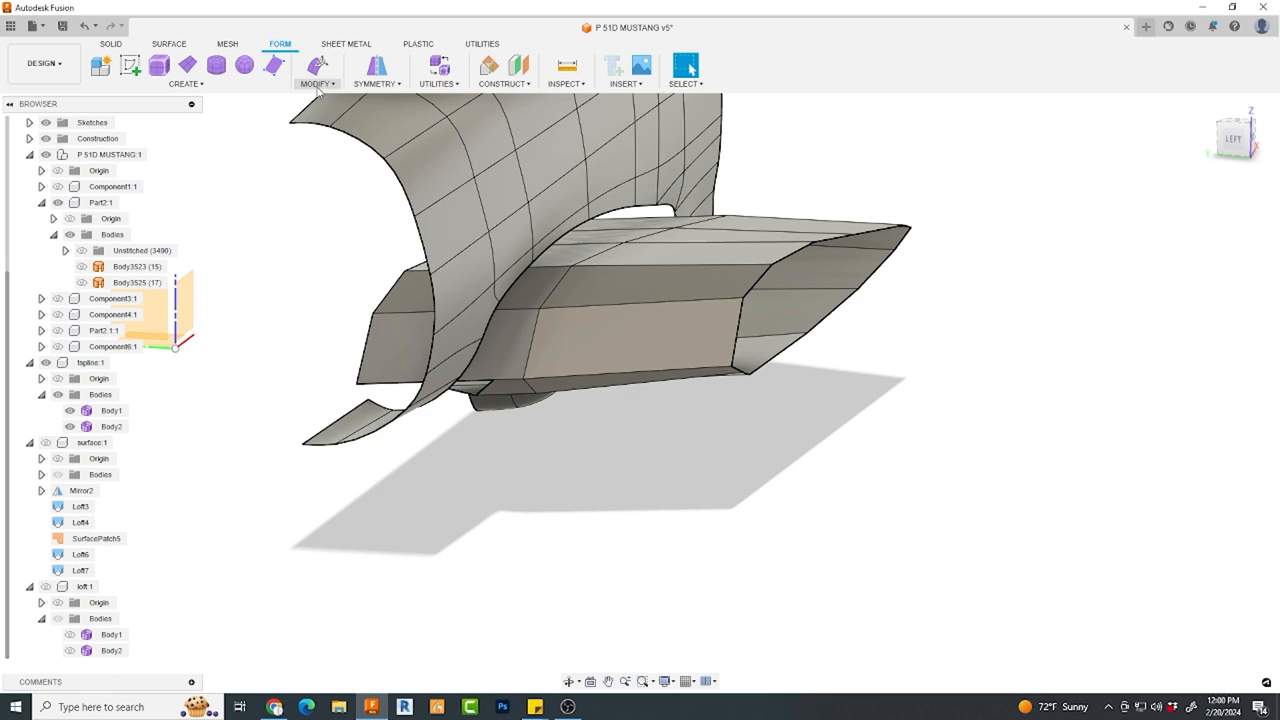
click(685, 65)
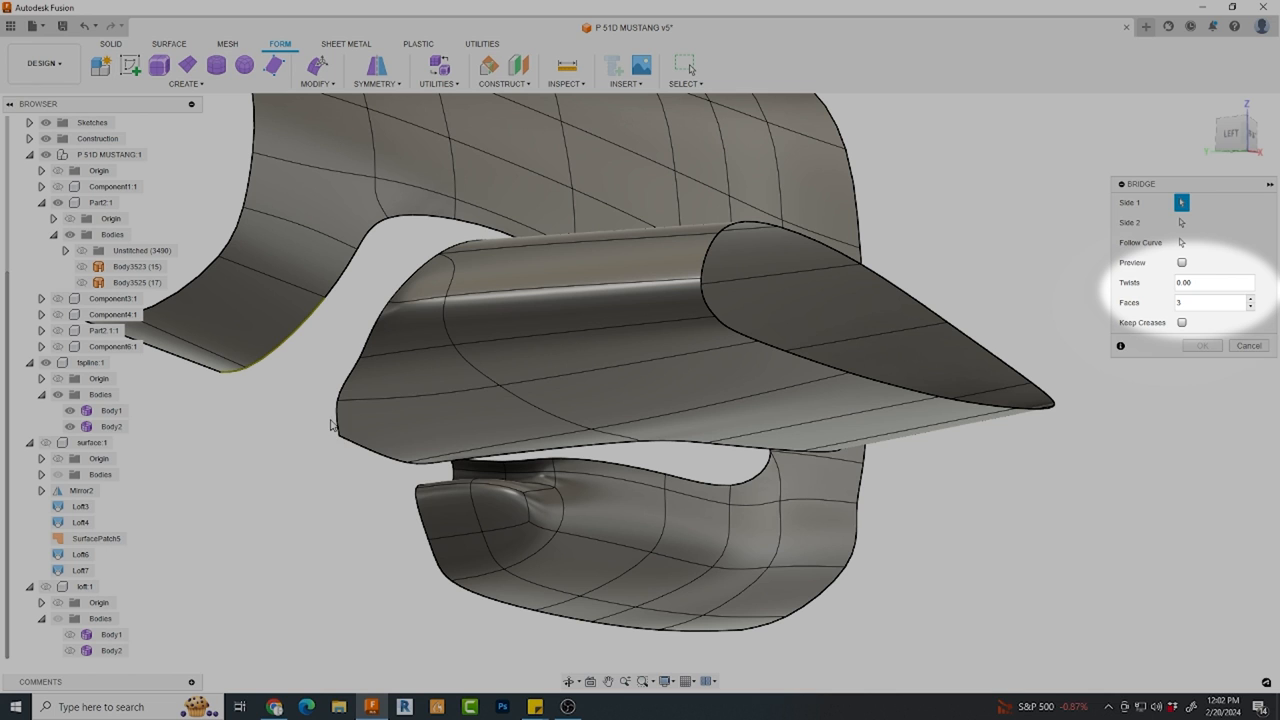
- Restart Bridge with the fuselage opening edge as Side 1, then activate Side 2
click(360, 360)
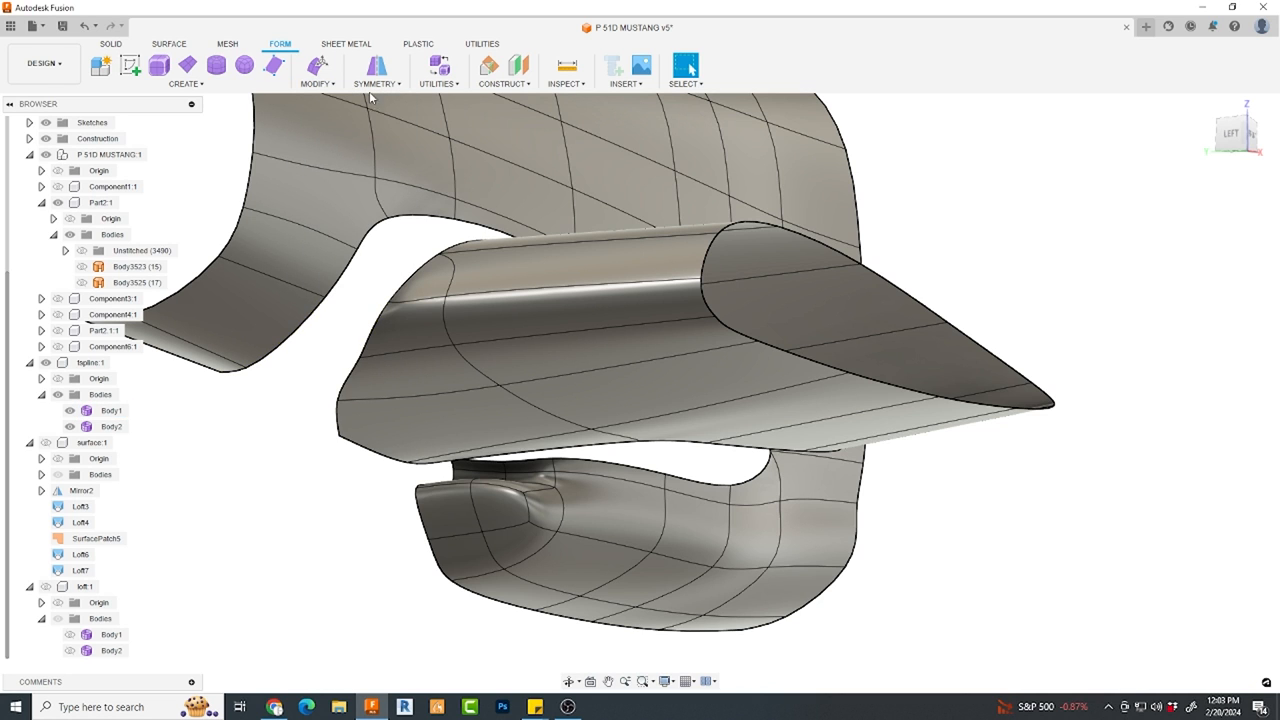
click(280, 345)
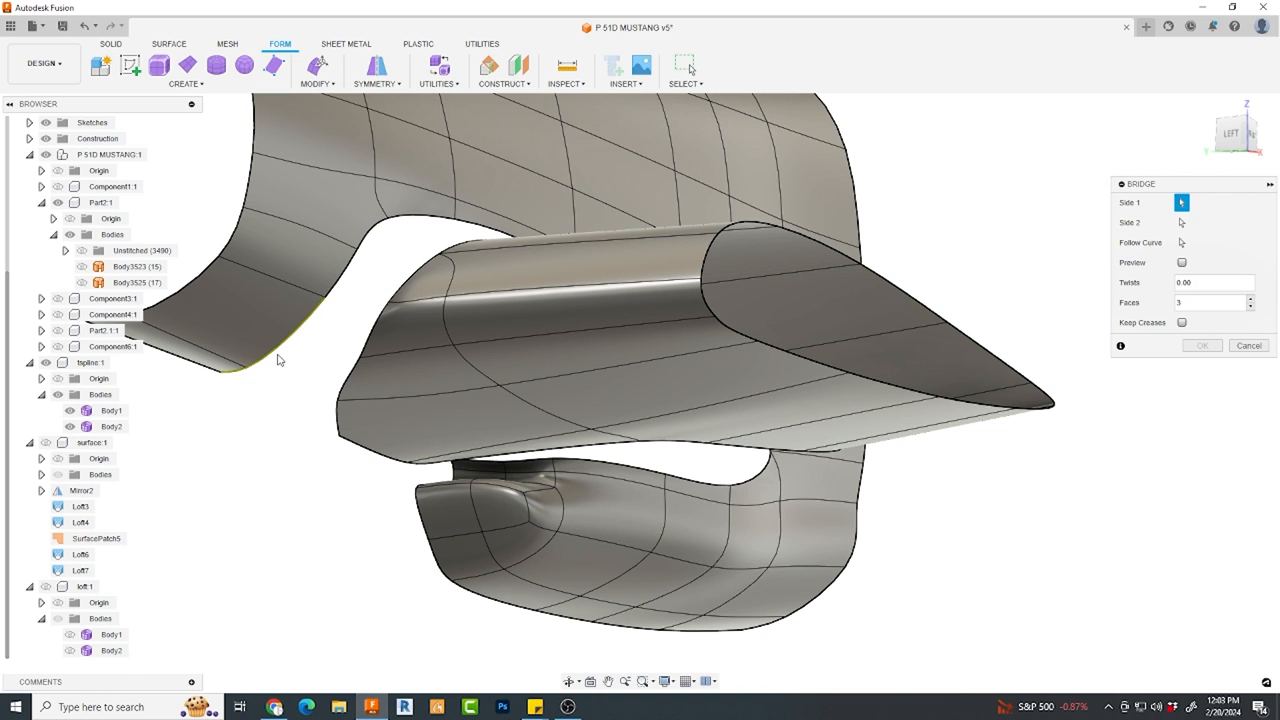
click(1181, 222)
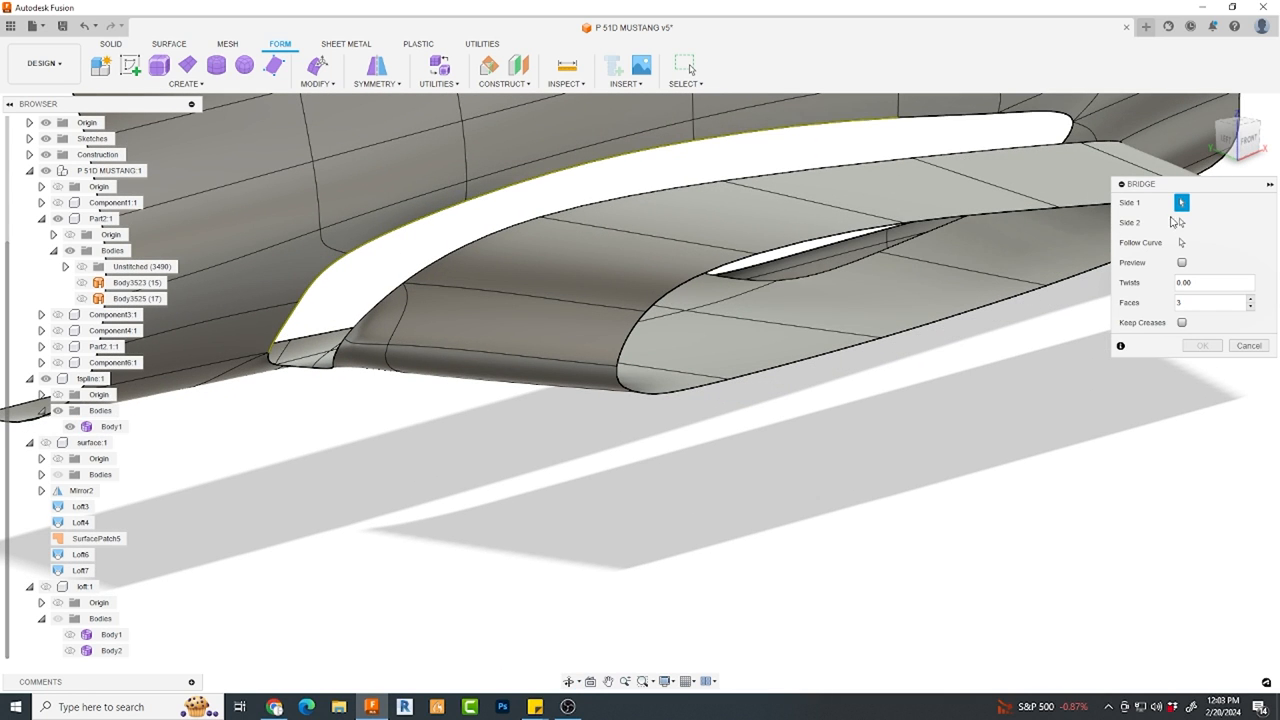
click(1181, 222)
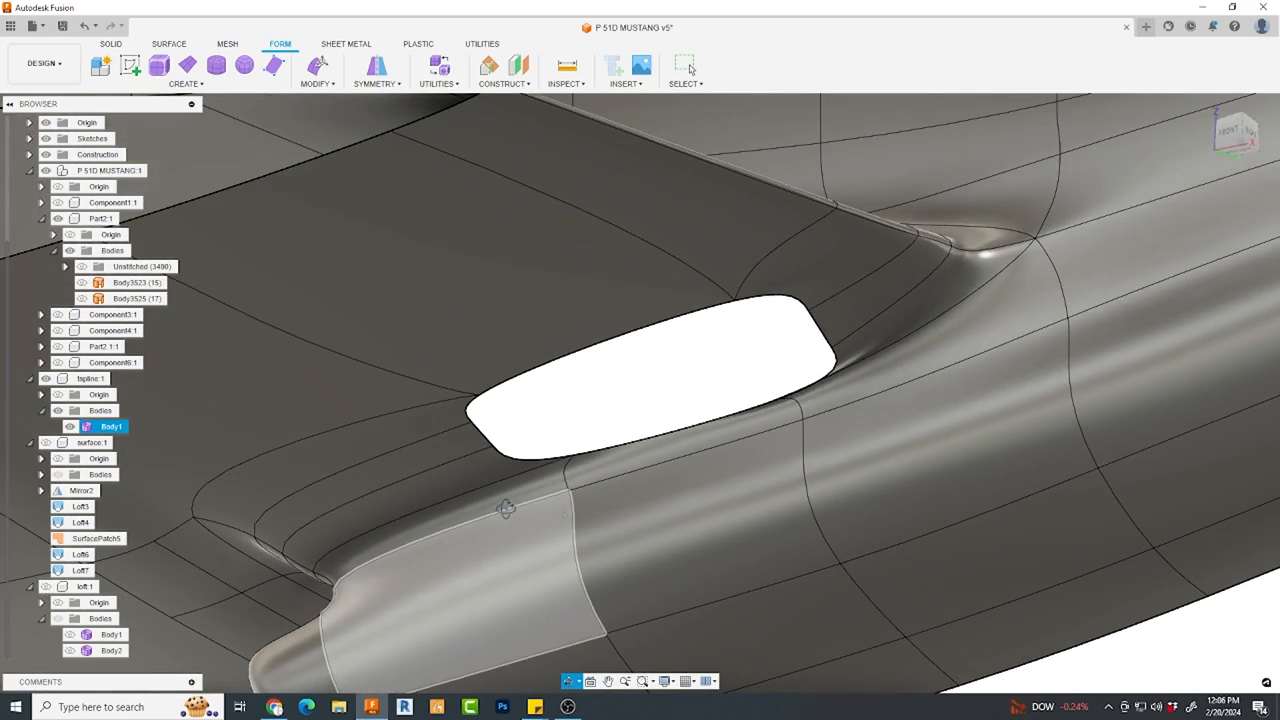
- Fill the remaining hole in the blended wing-root surface using a chosen Fill Hole mode
click(317, 70)
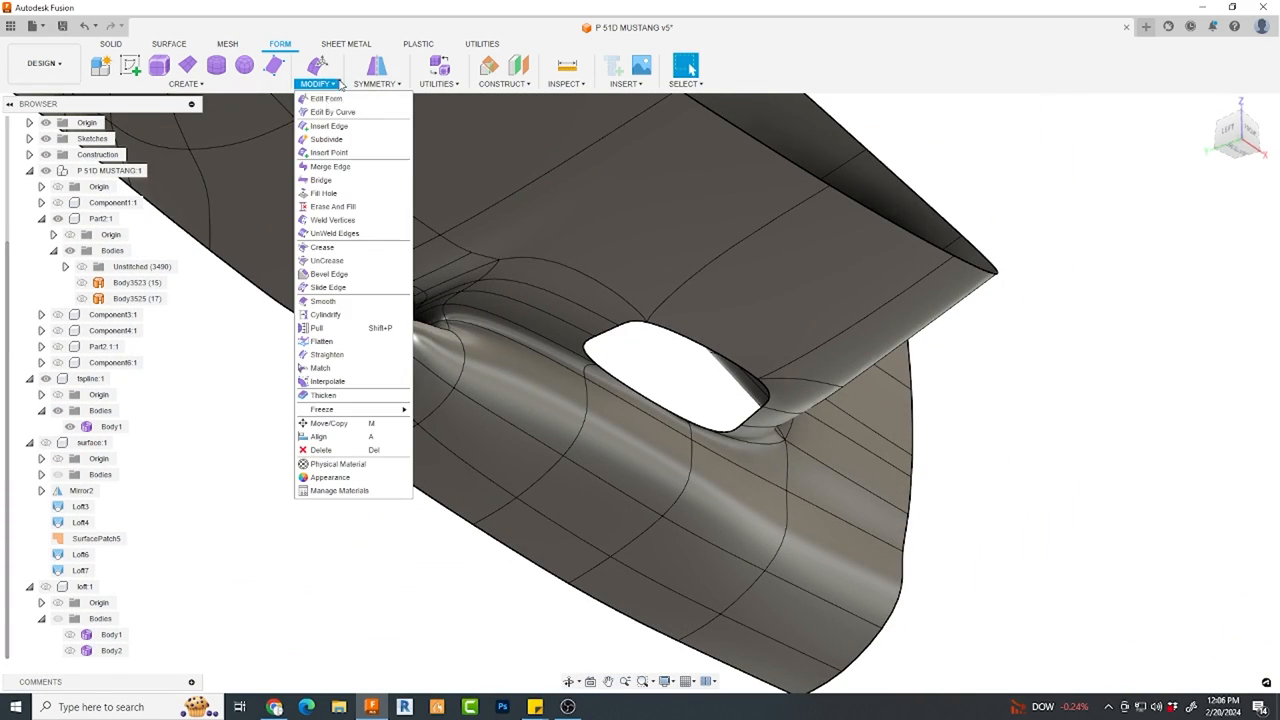
click(323, 193)
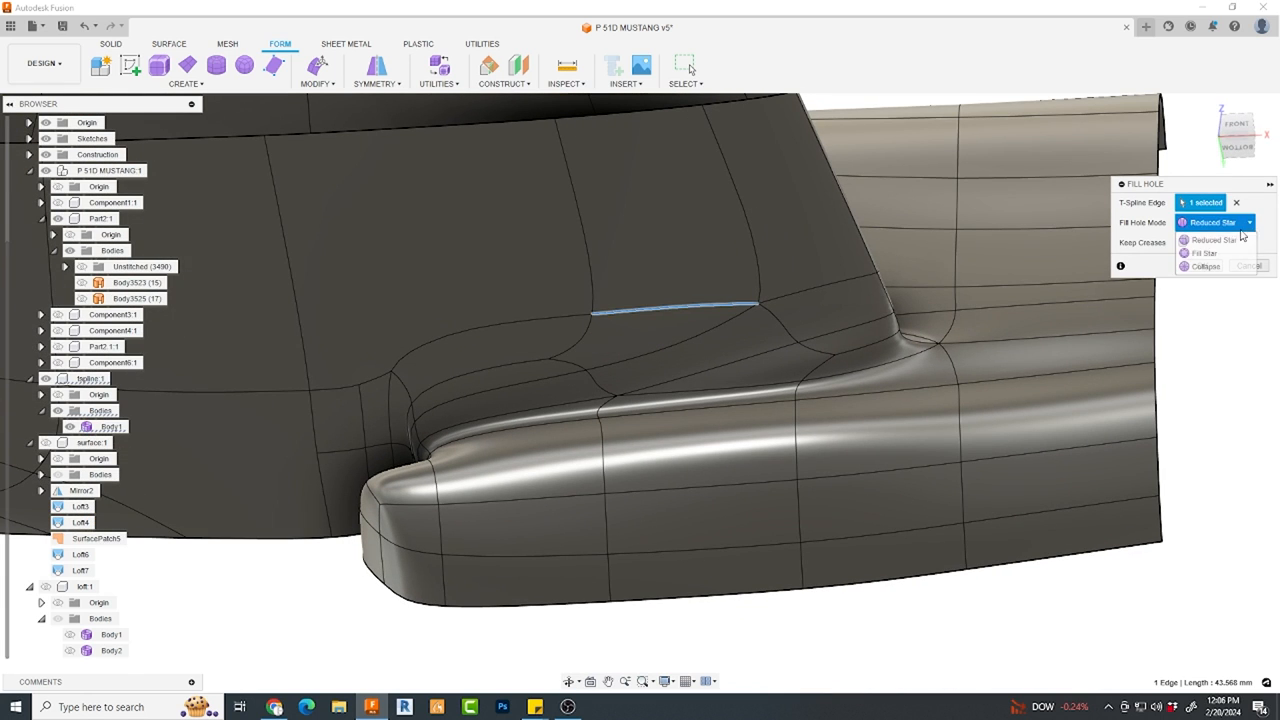
click(1205, 253)
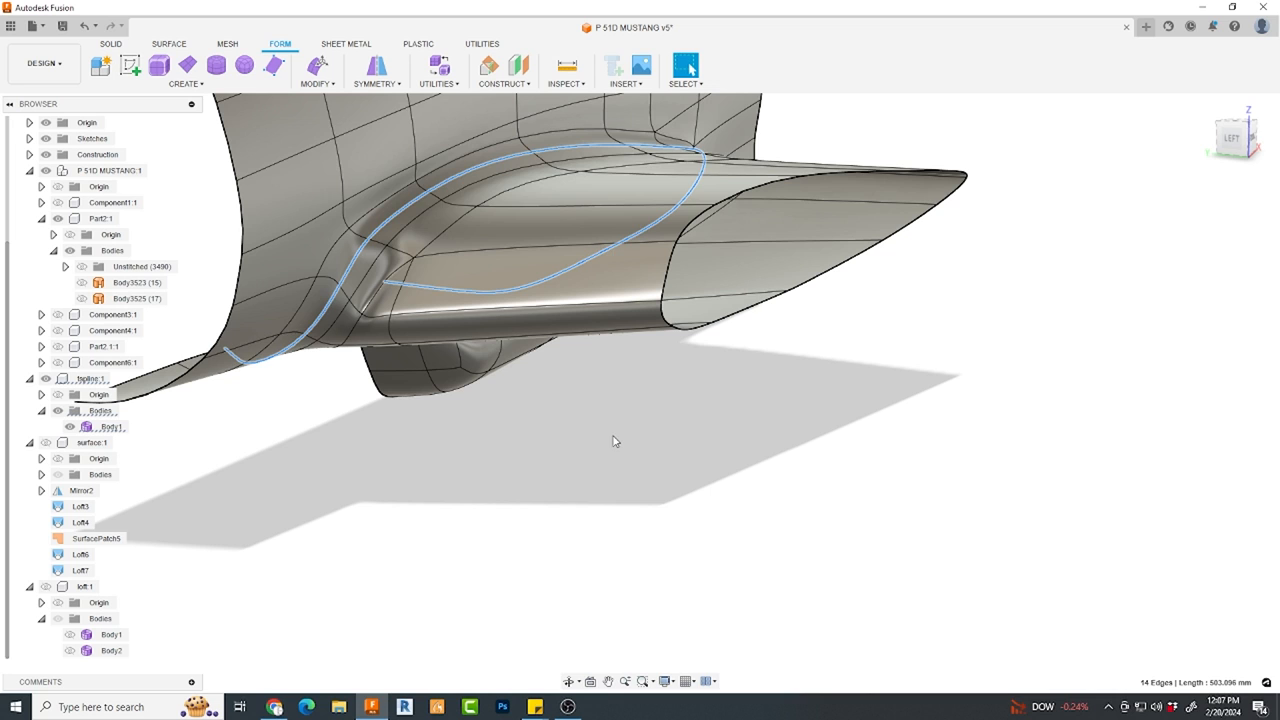
click(112, 426)
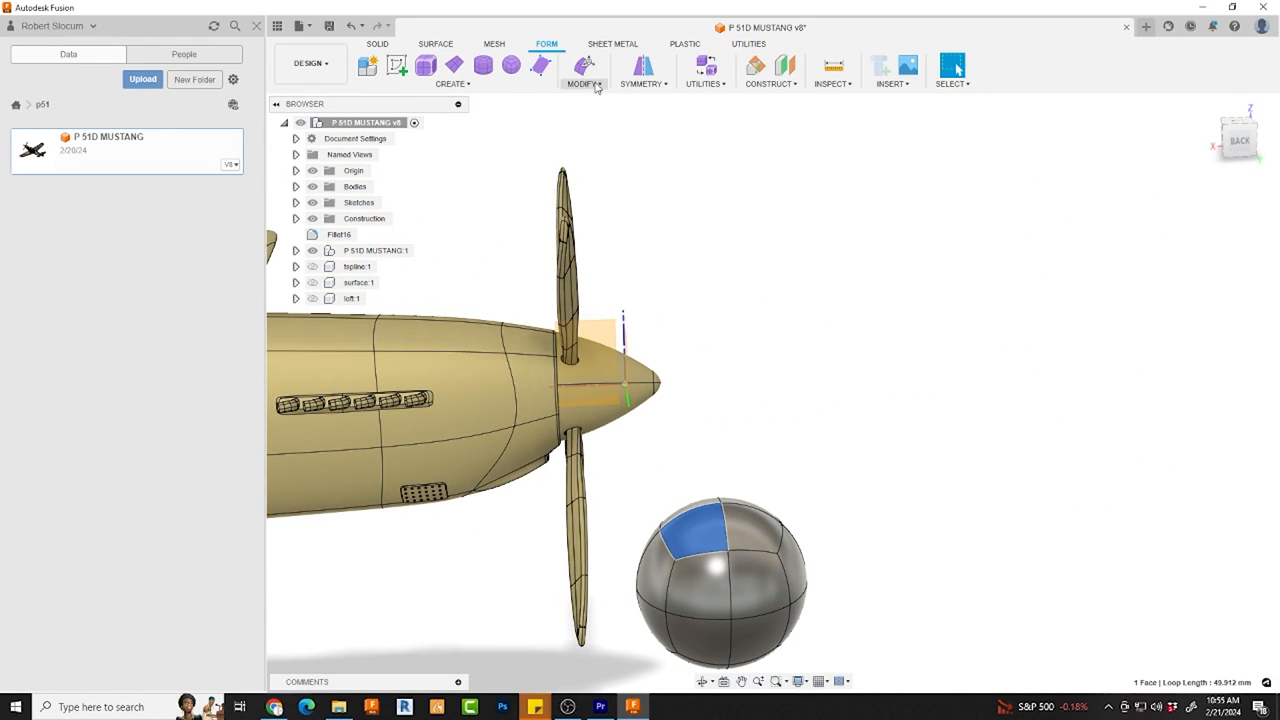
- Pull the sphere's top face upward with Edit Form into an egg shape
click(584, 65)
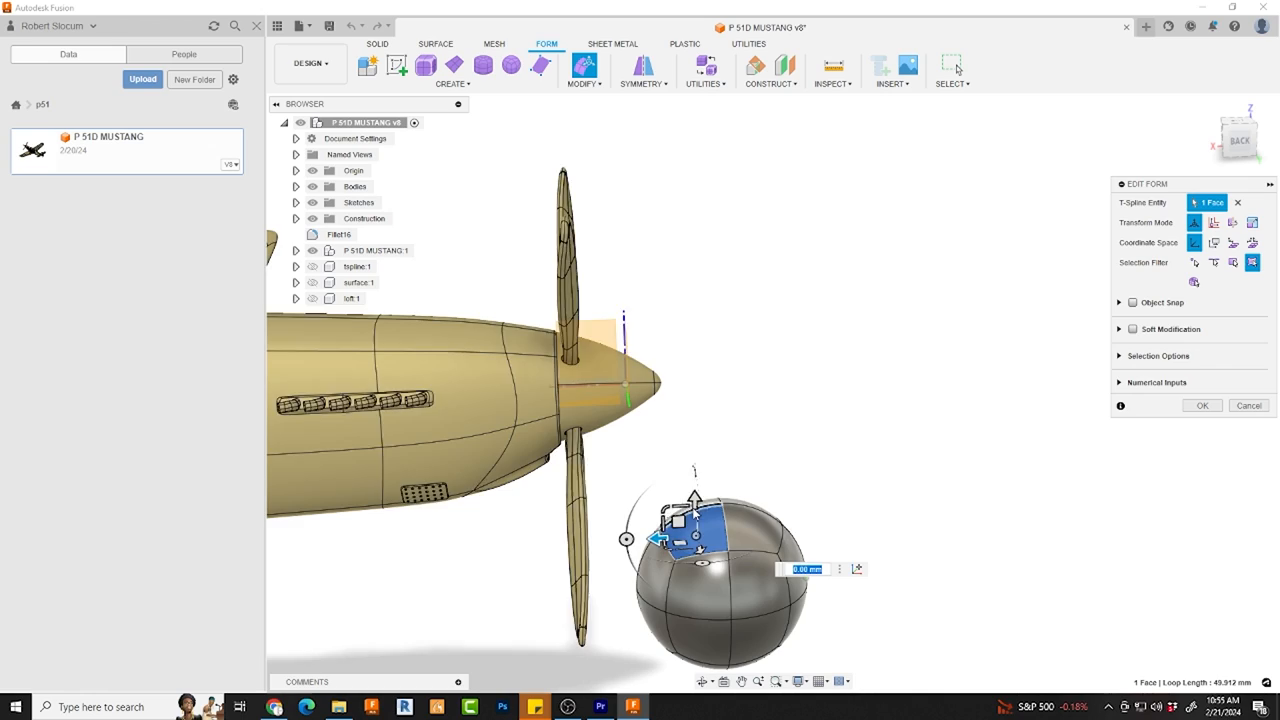
drag(694, 497, 697, 457)
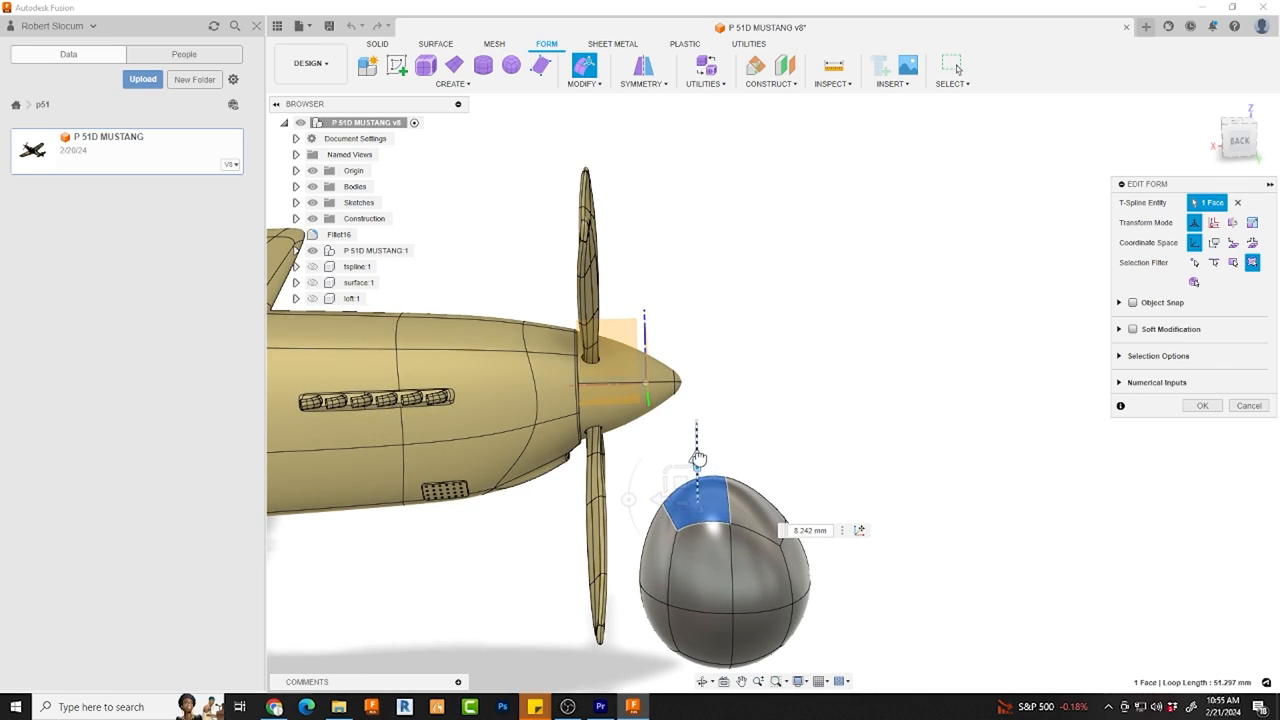
drag(700, 457, 693, 450)
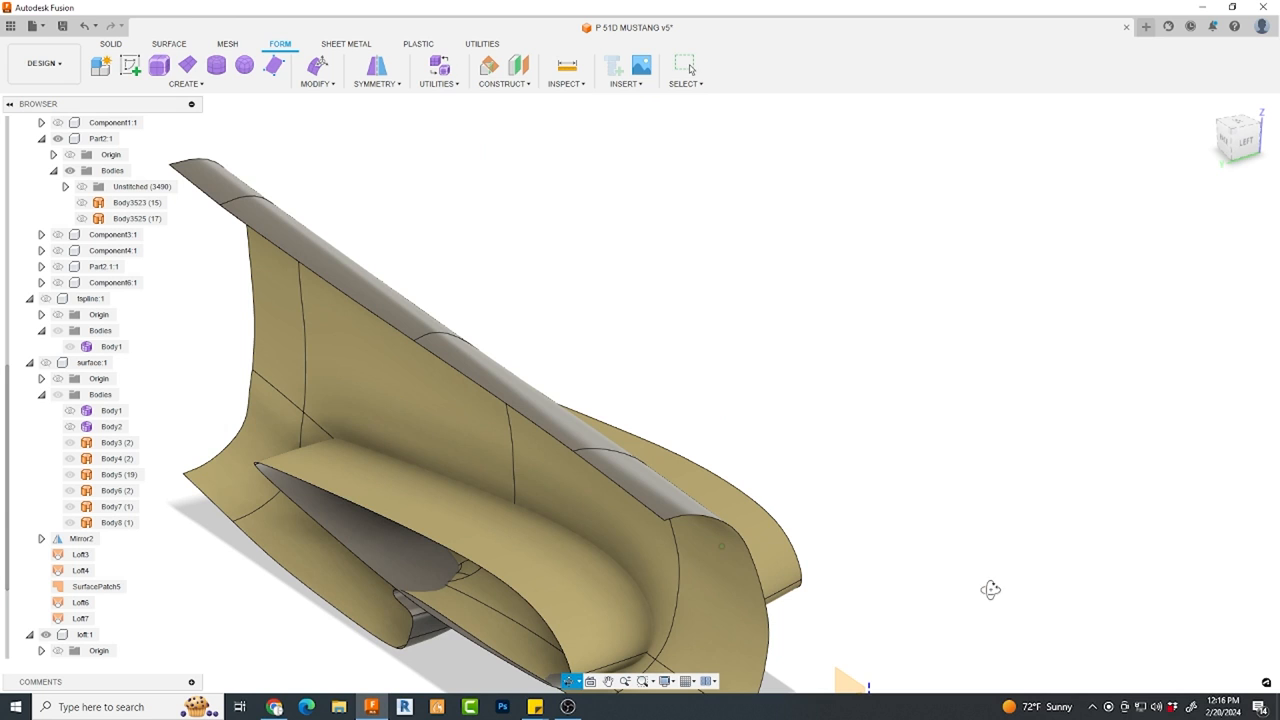
- Switch back to the v5 Mustang design
click(169, 43)
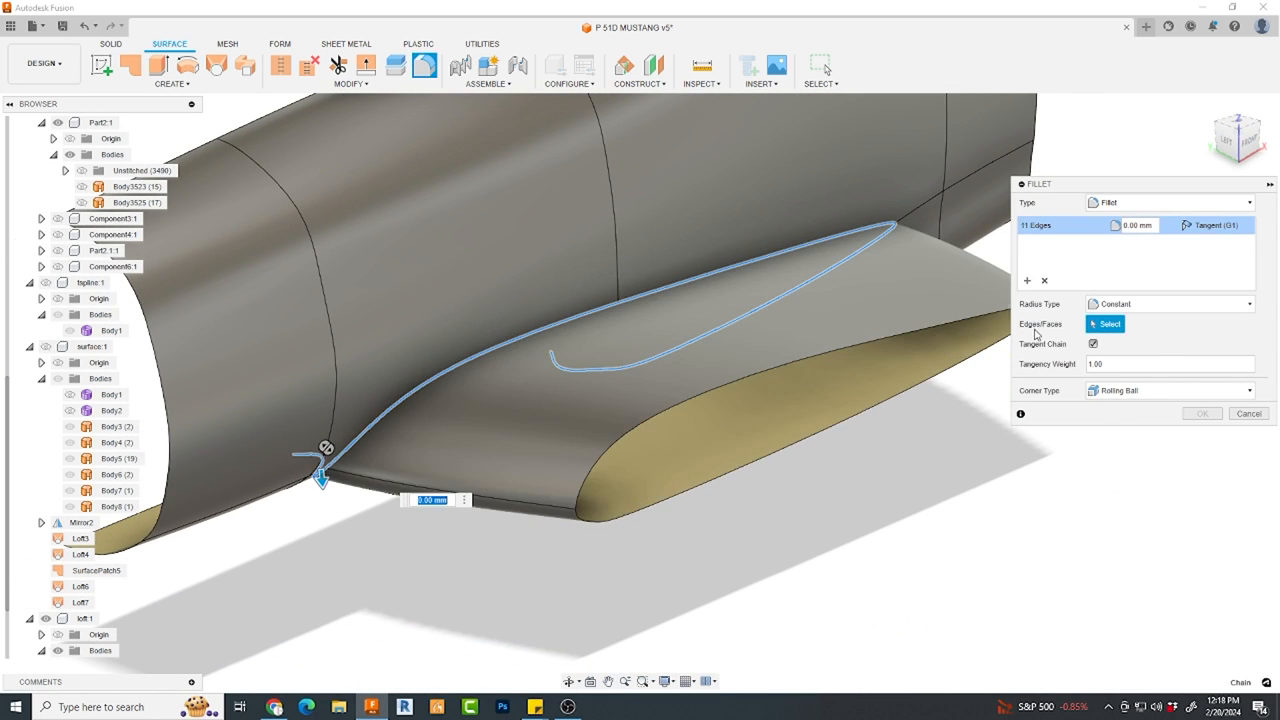
- Switch the wing-root fillet to Variable radius, add a midpoint radius point and enlarge it
click(1169, 303)
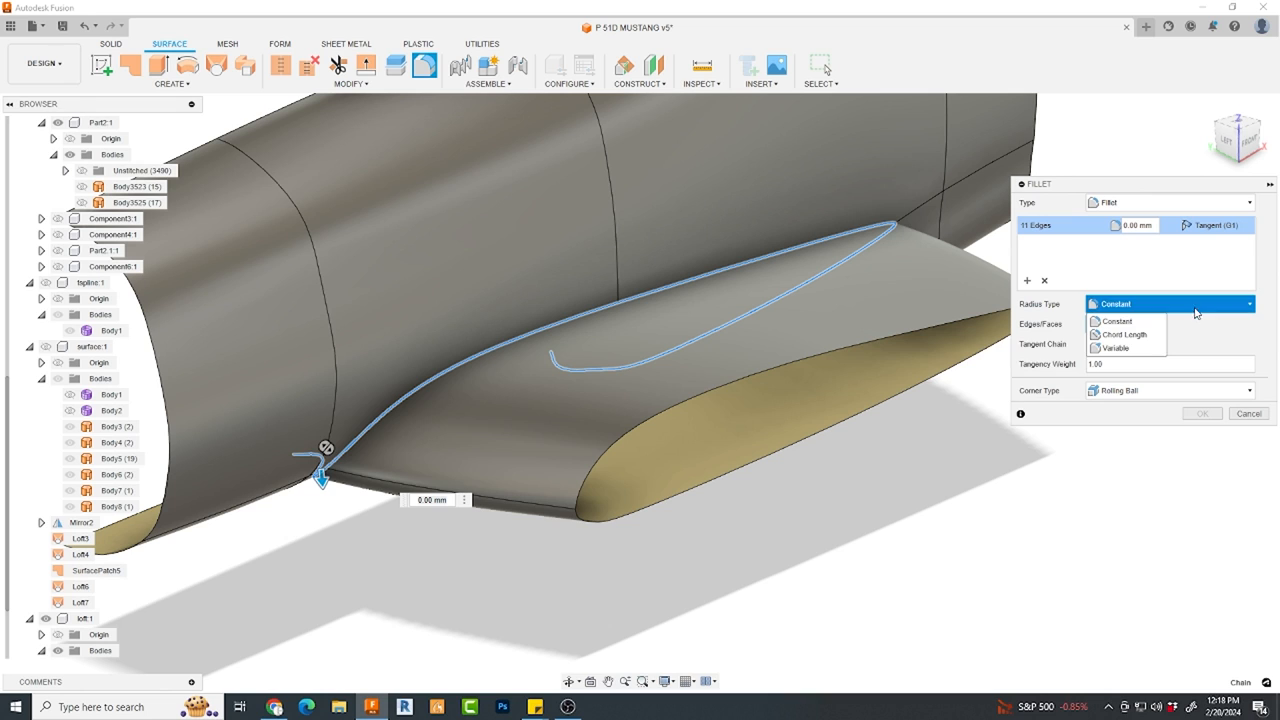
click(1113, 347)
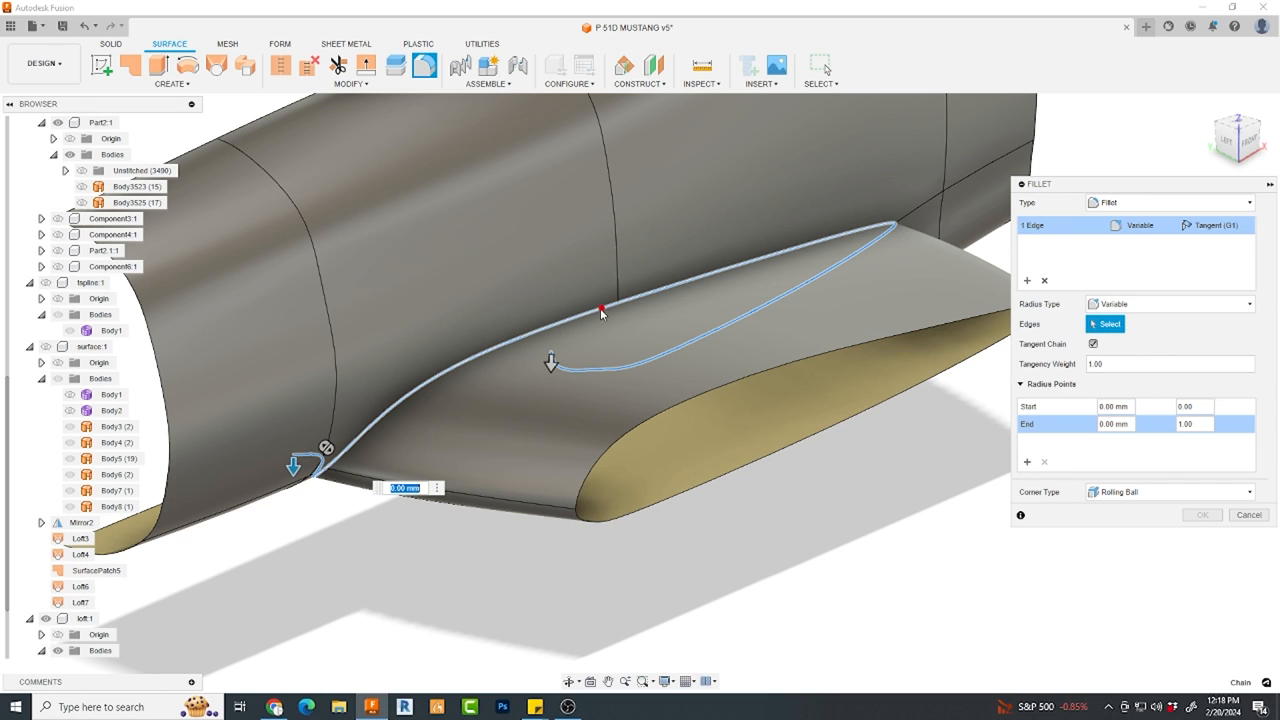
click(601, 306)
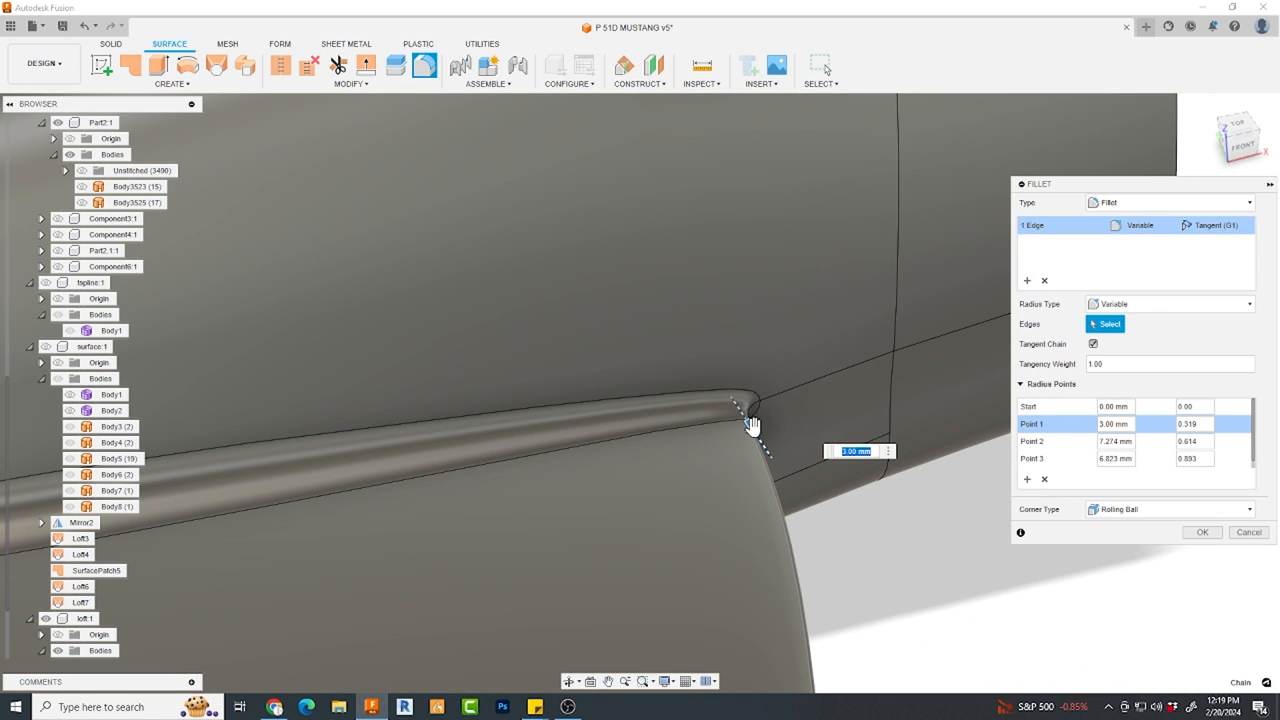
drag(753, 425, 760, 432)
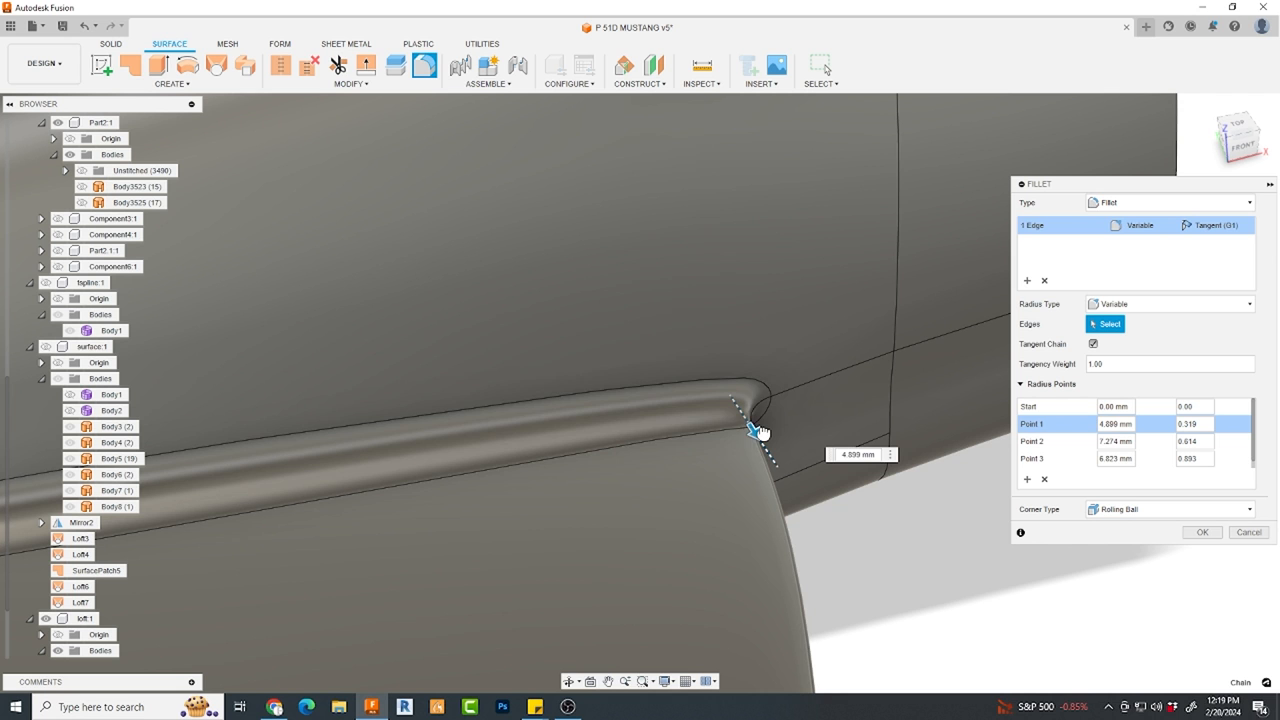
drag(755, 430, 770, 445)
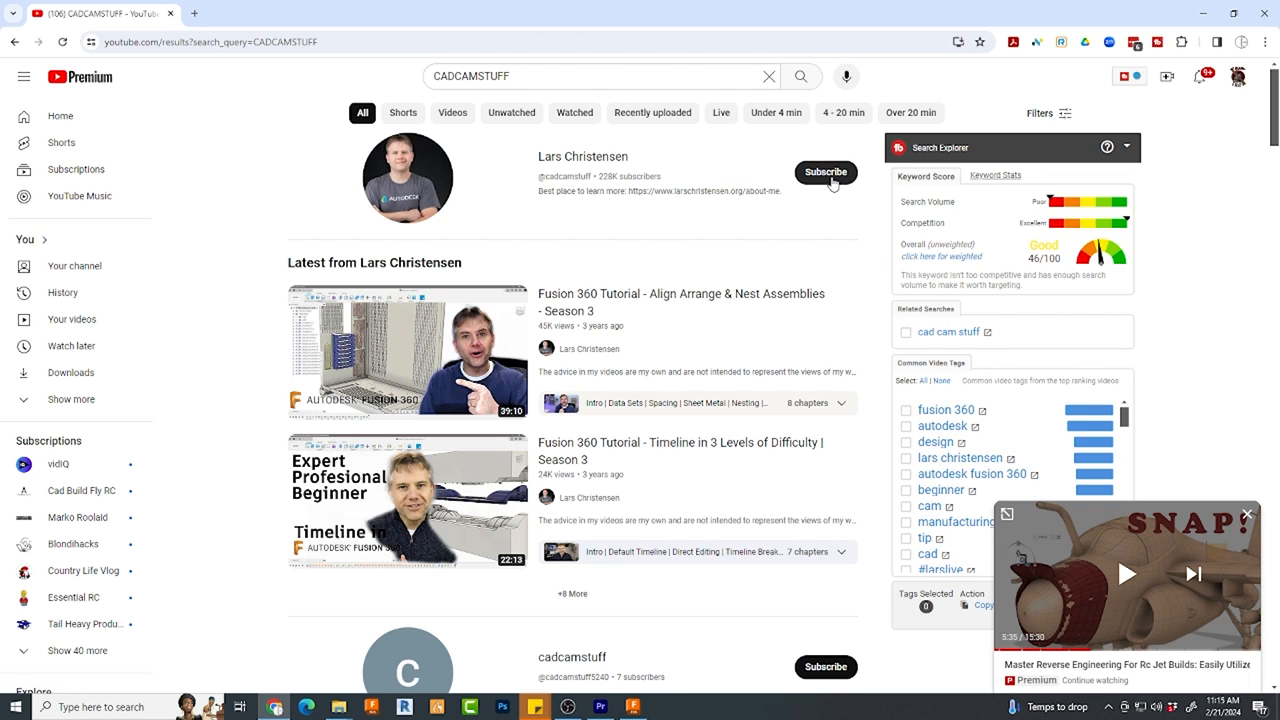
- Subscribe to the CAD tutorial channel from the YouTube search results
click(825, 171)
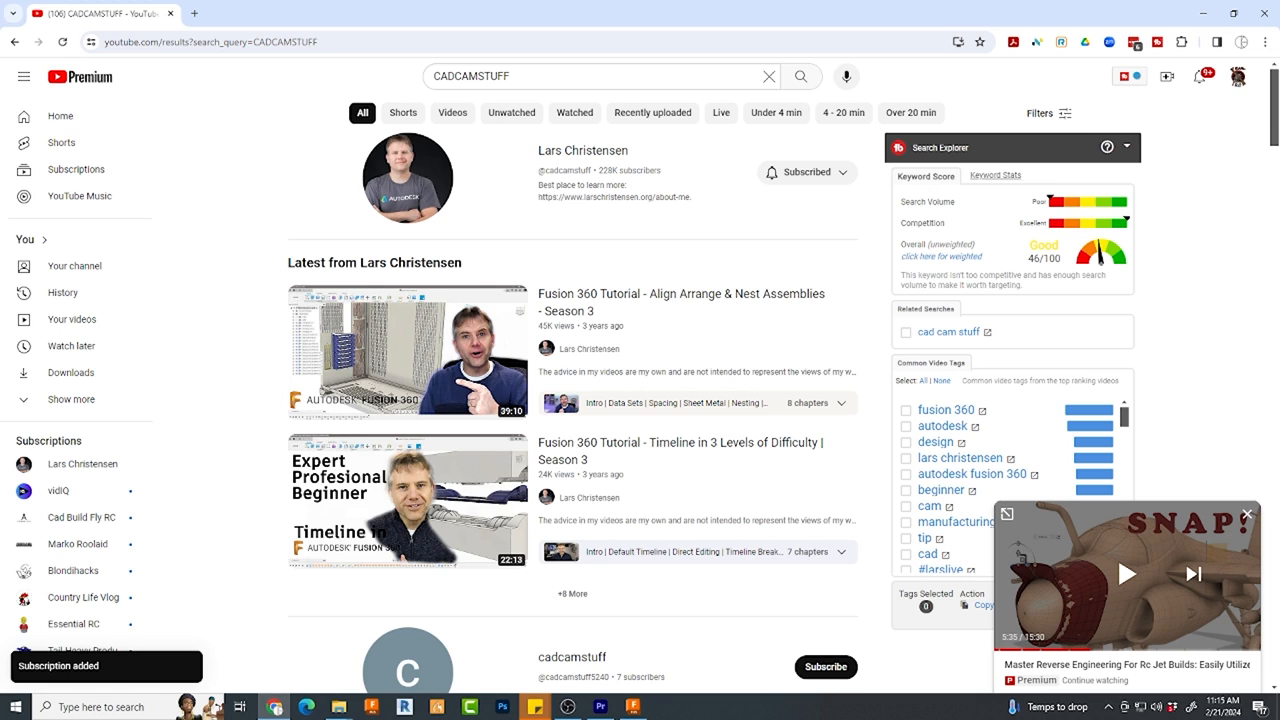
click(371, 707)
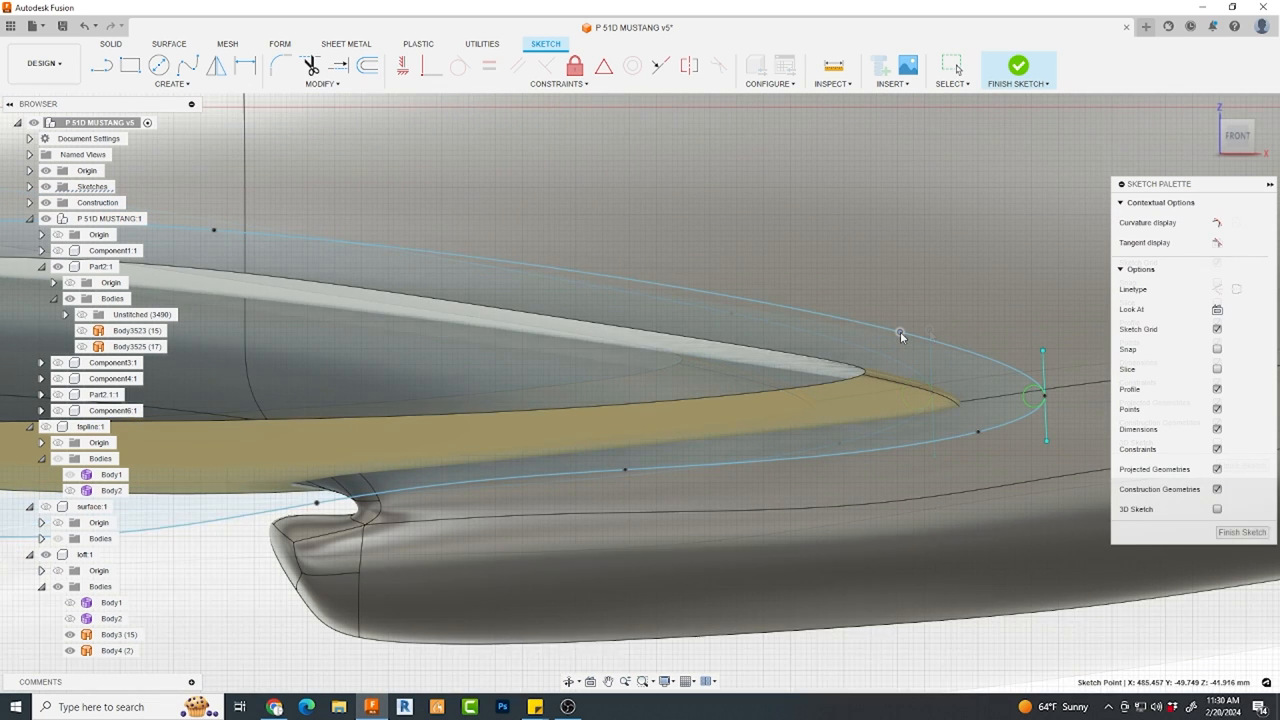
- Pick the wing outline spline and select the resulting extruded wing body
click(119, 634)
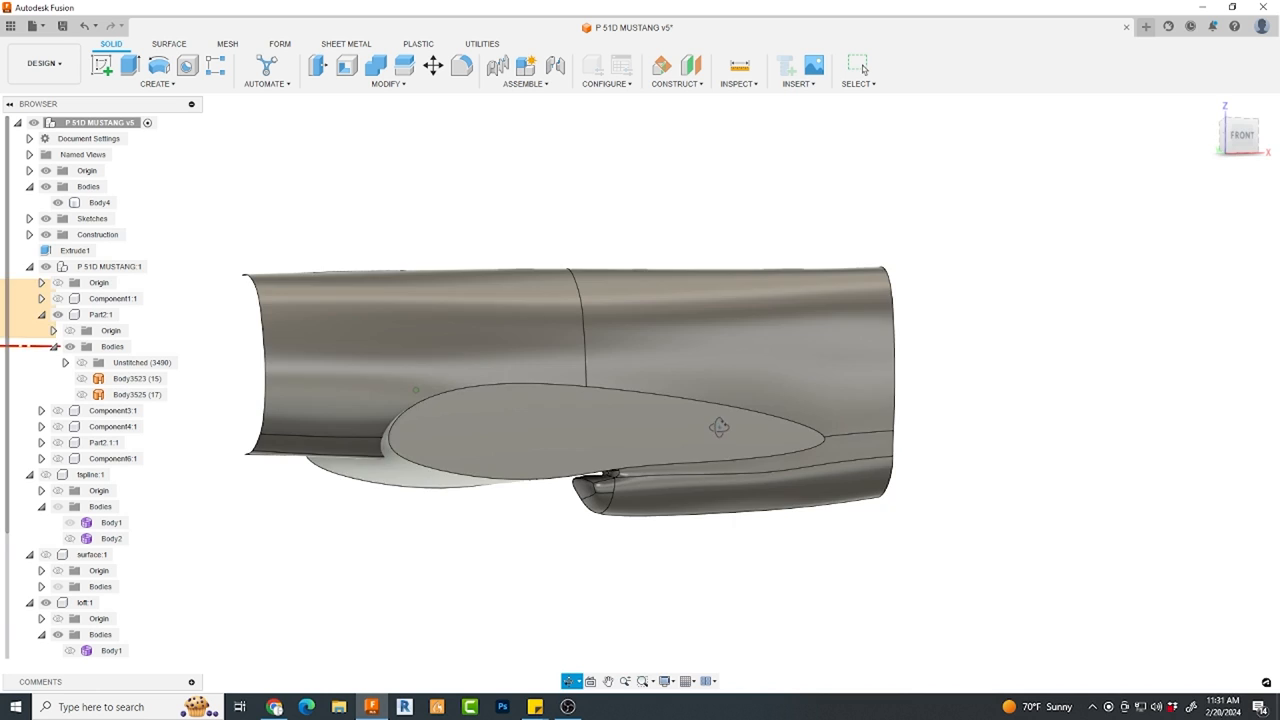
click(620, 430)
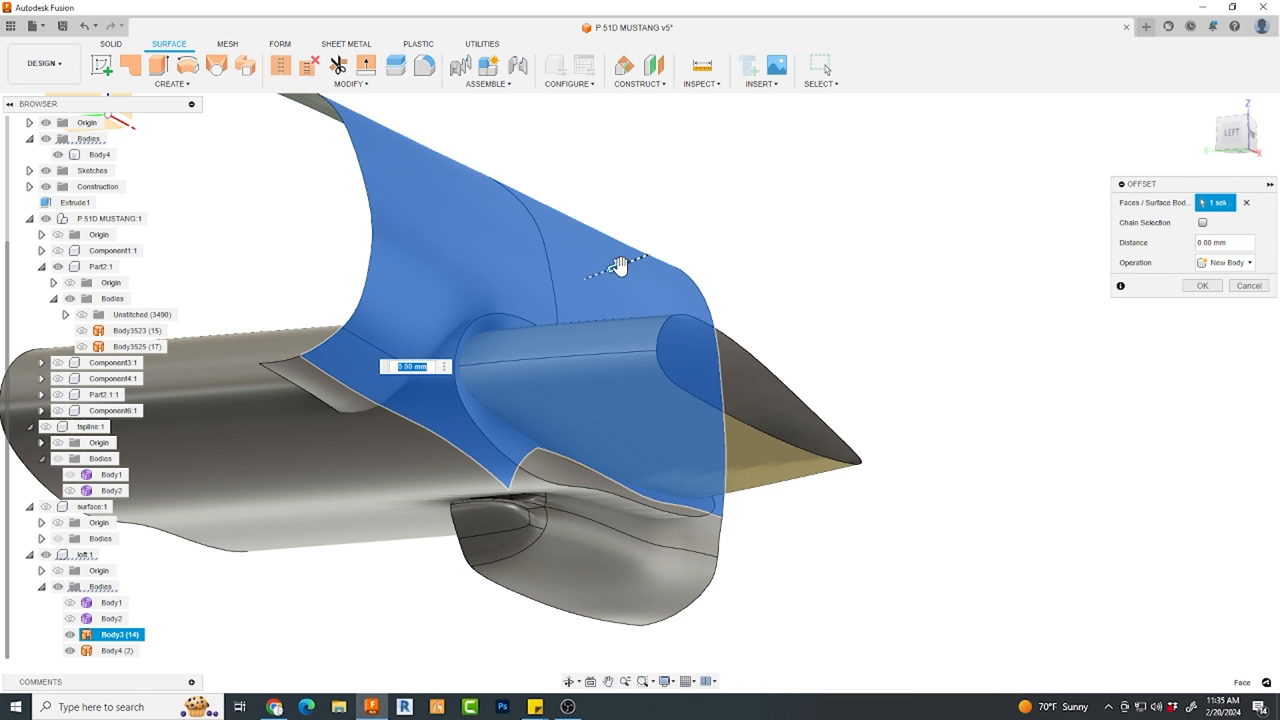
- Offset the fuselage face outward and stitch the two surfaces into one
drag(618, 265, 645, 255)
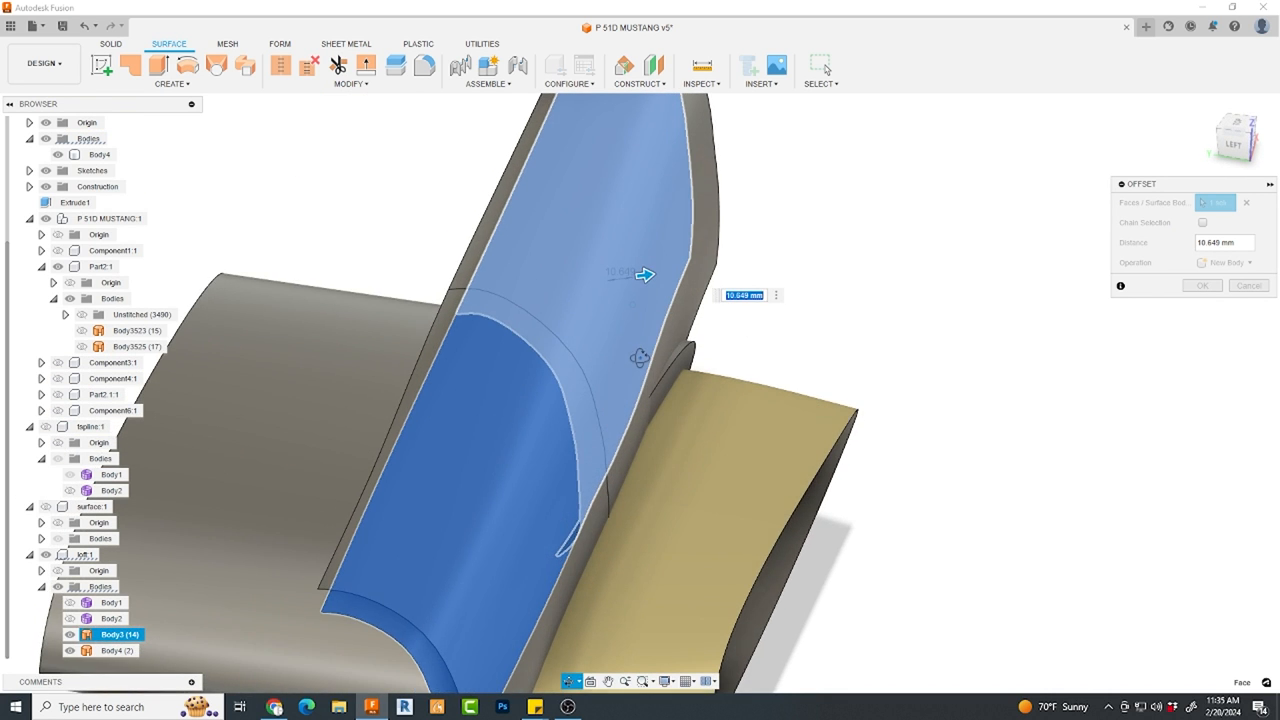
click(1201, 285)
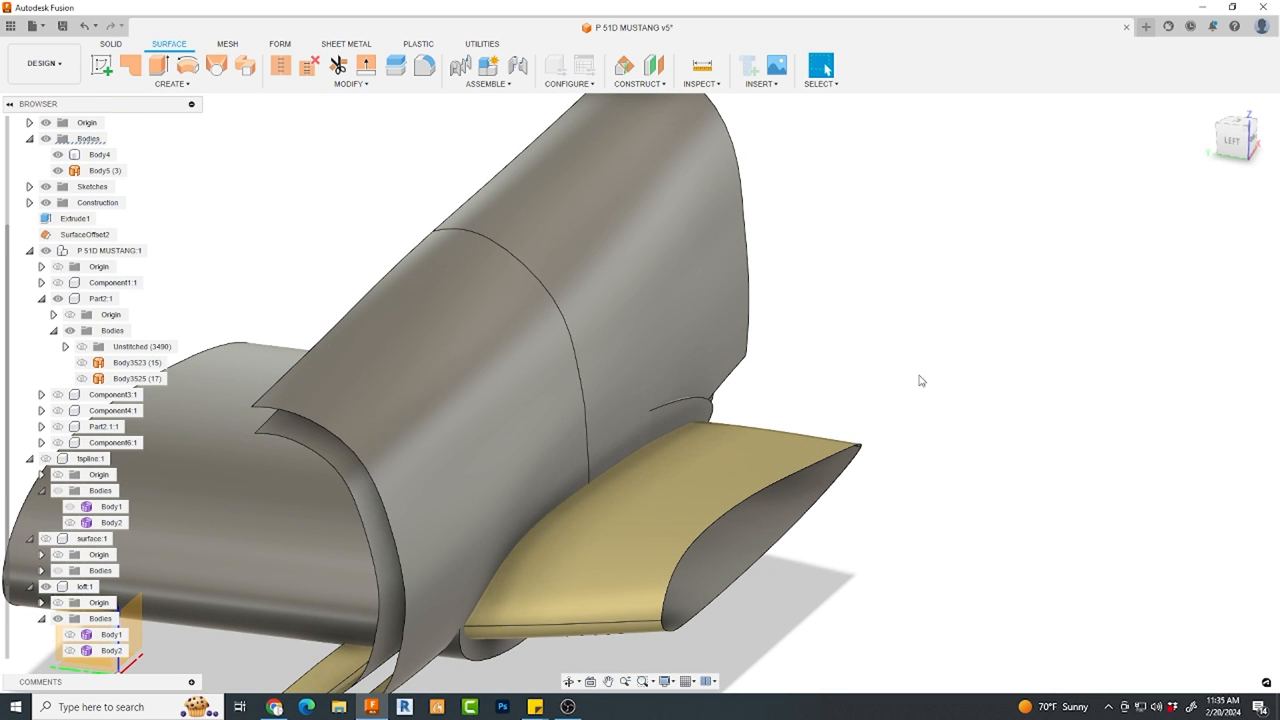
click(216, 65)
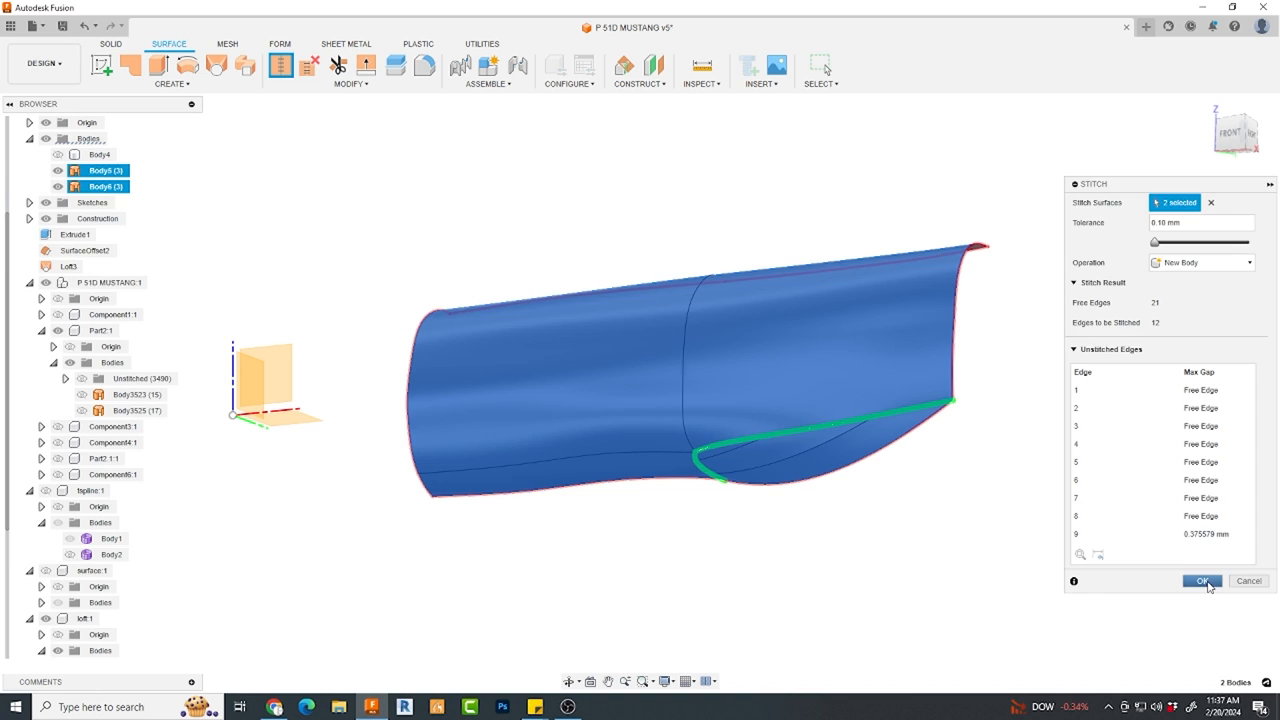
click(1202, 581)
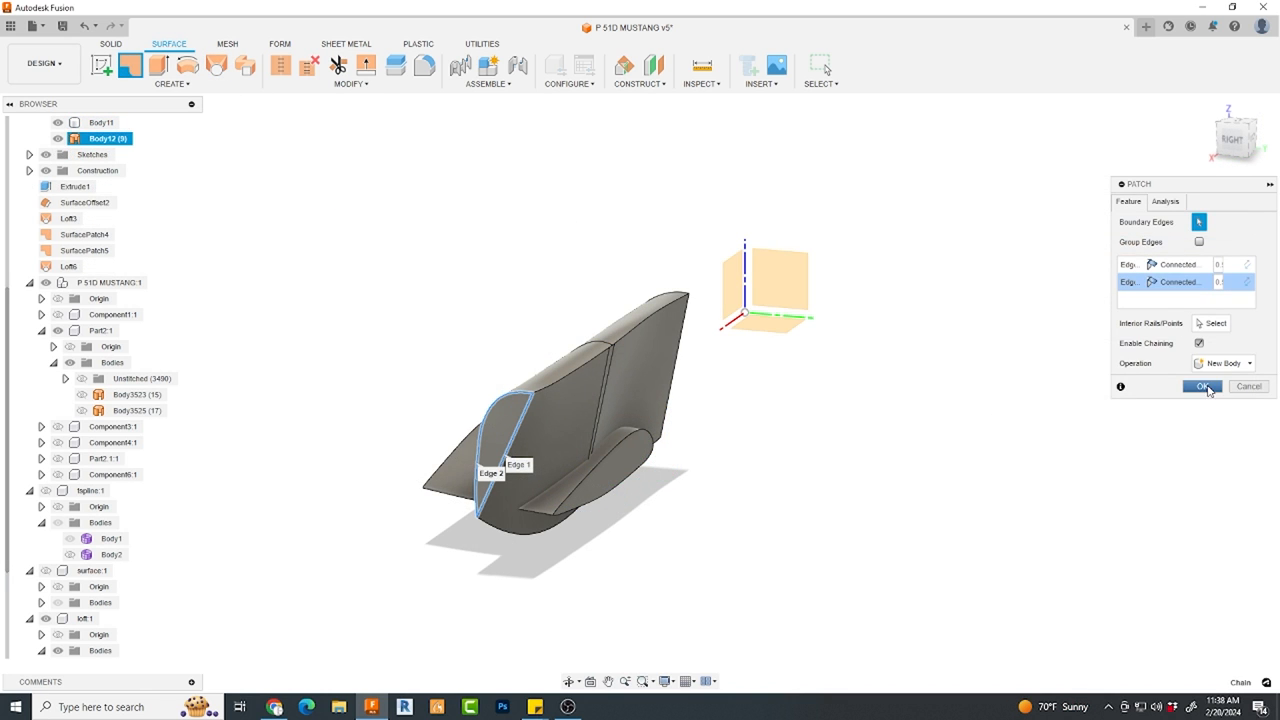
- Patch the wing-root opening and cut one body from another with Combine
click(1202, 386)
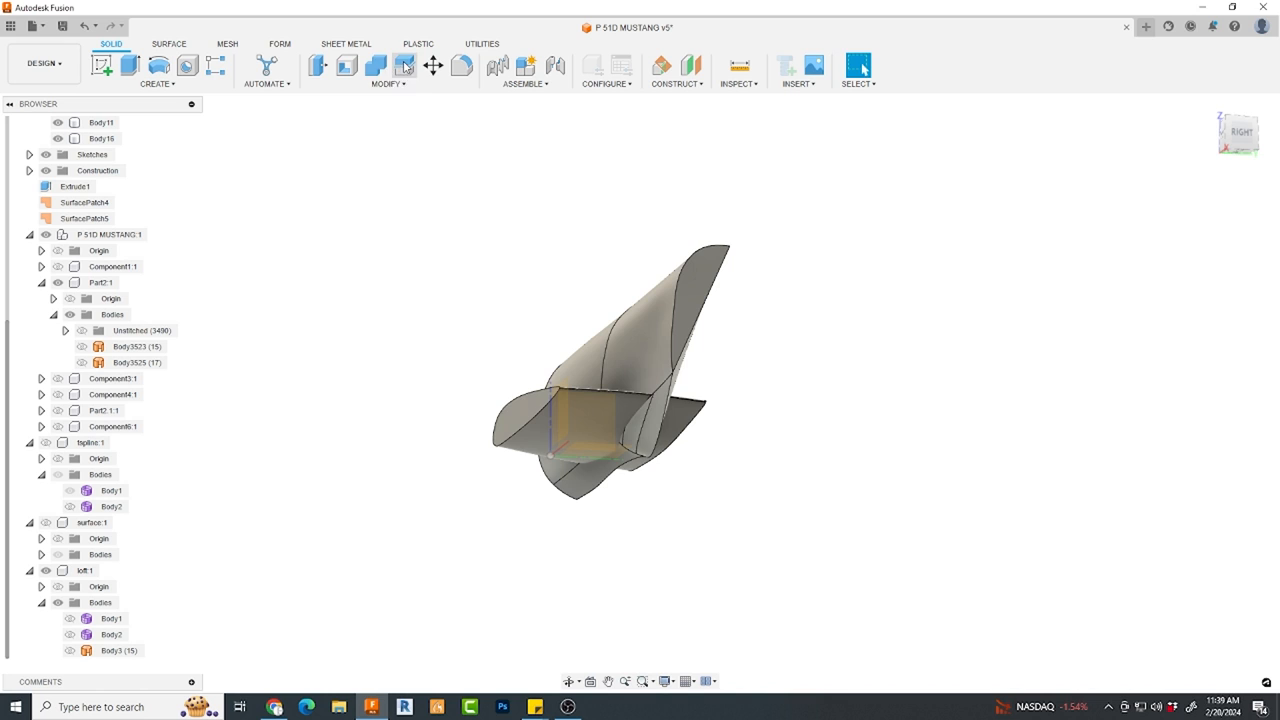
click(374, 65)
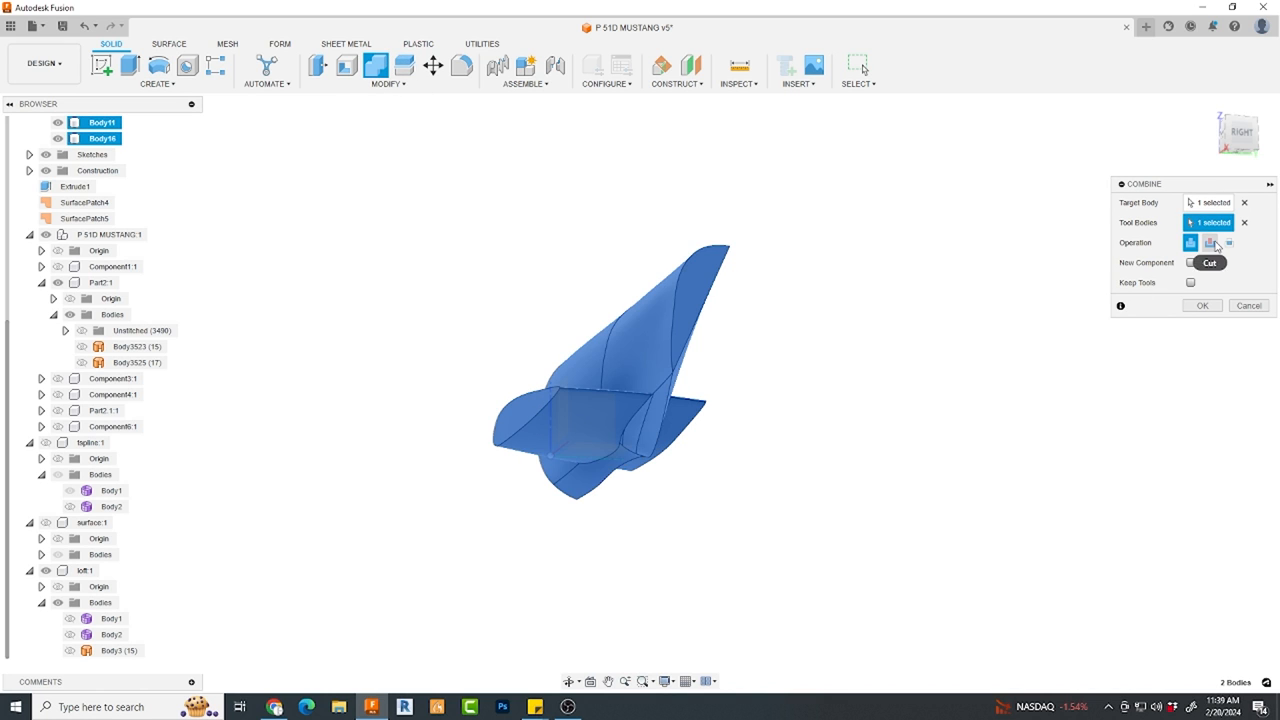
click(1202, 305)
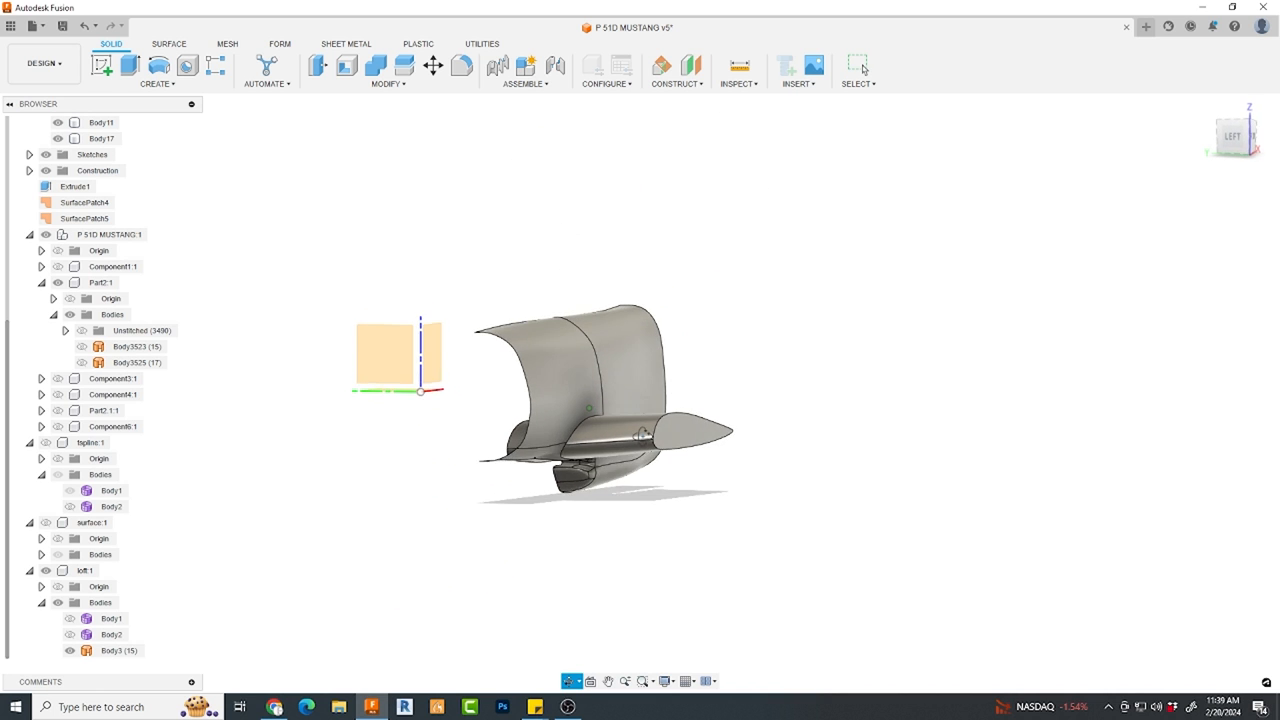
click(169, 43)
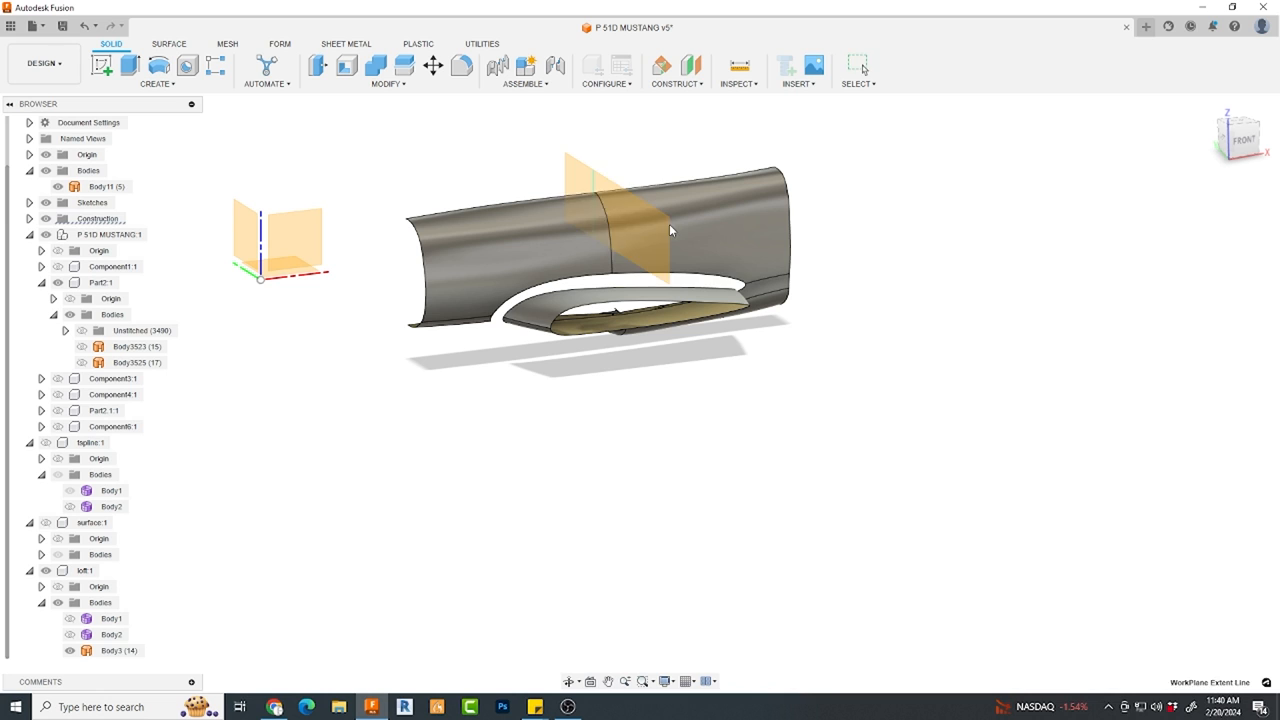
- Split the wing surface body along the construction plane
click(404, 65)
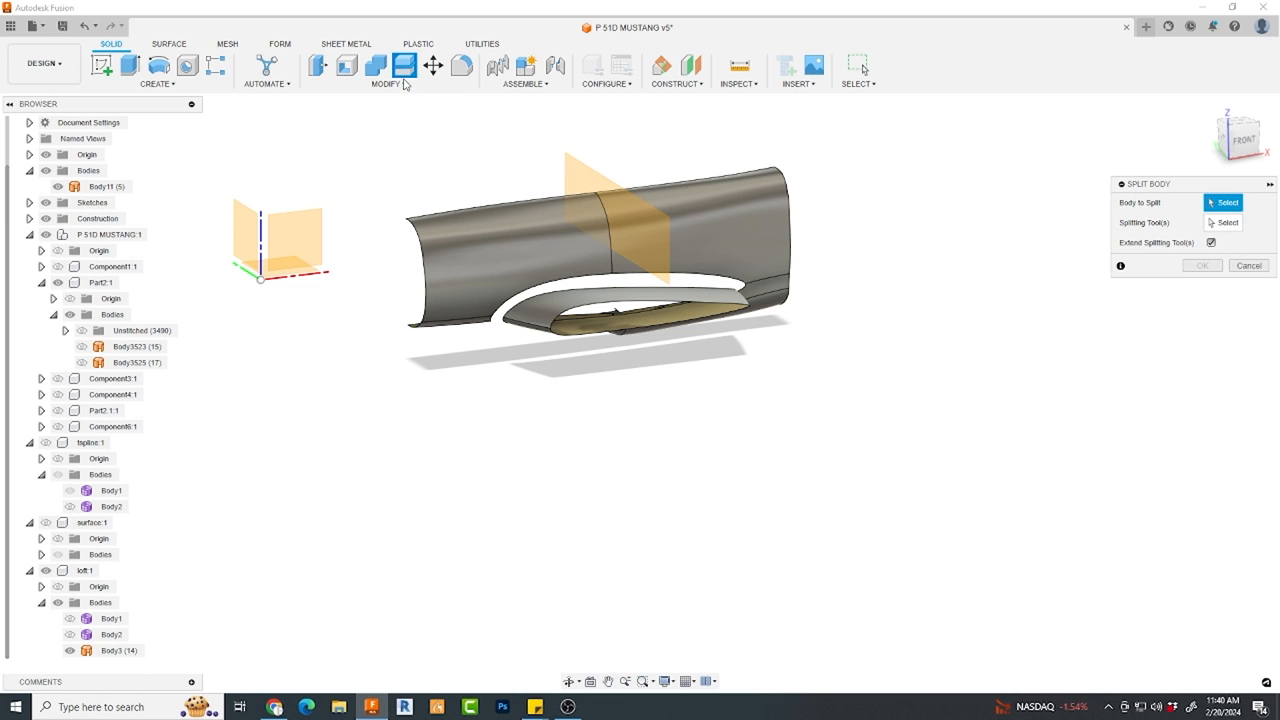
click(620, 240)
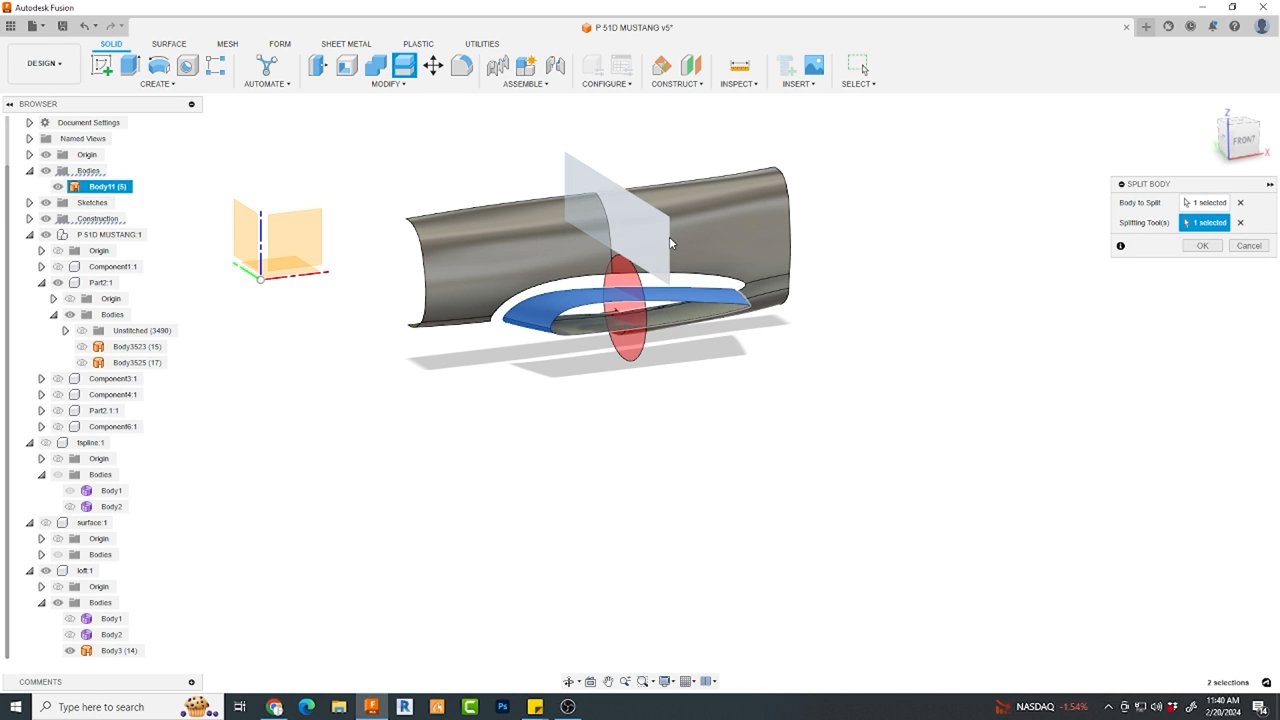
click(1202, 245)
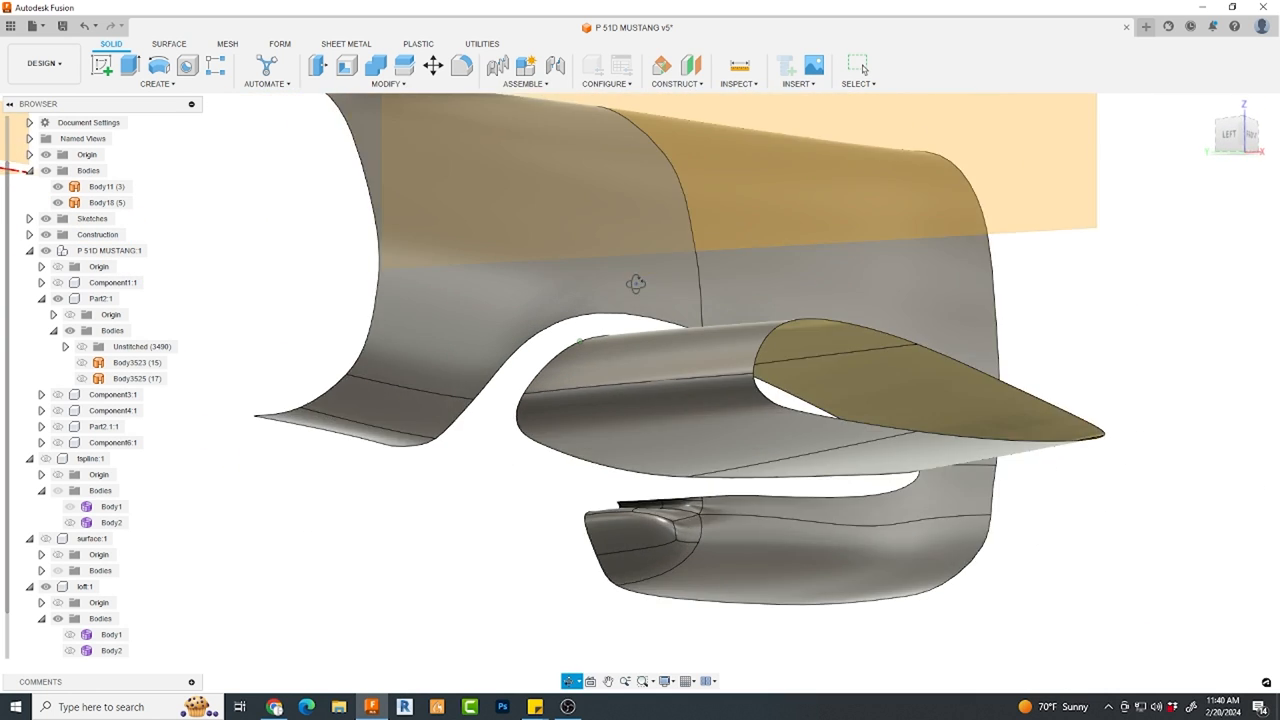
click(168, 43)
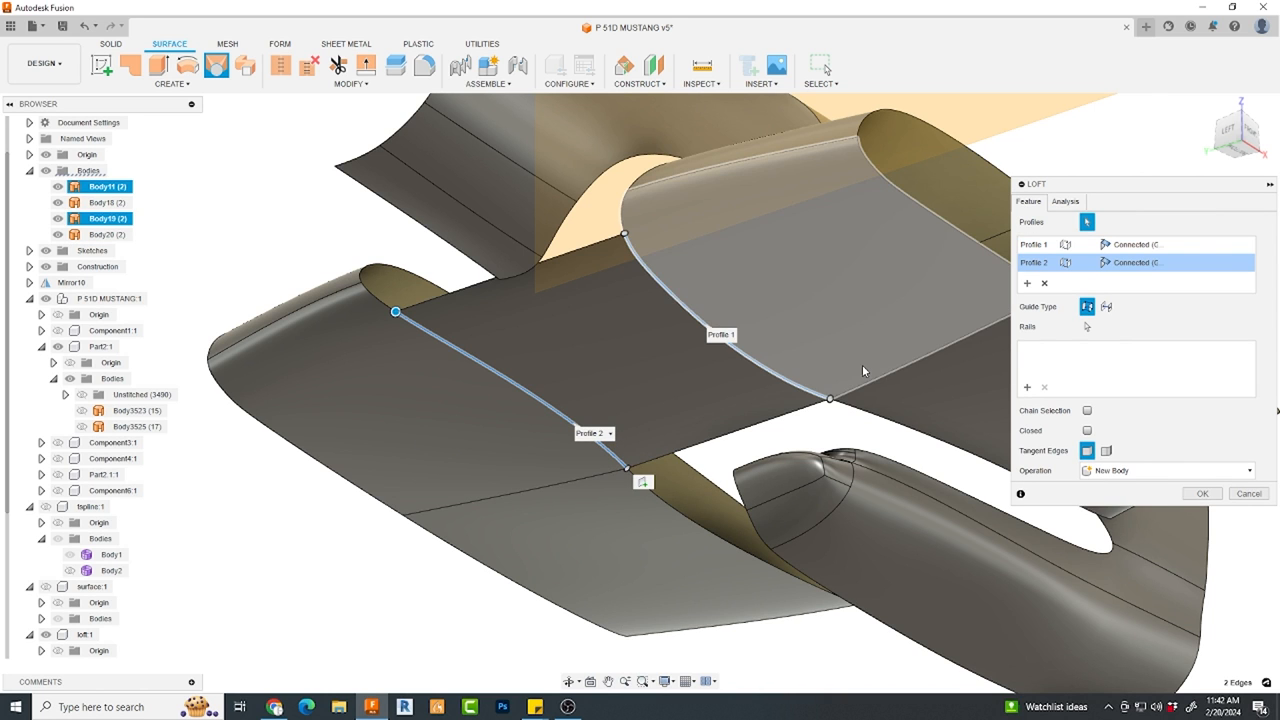
- Loft two Tangent (G1) transition surfaces between the edges, adjusting the tangency weight
click(1160, 244)
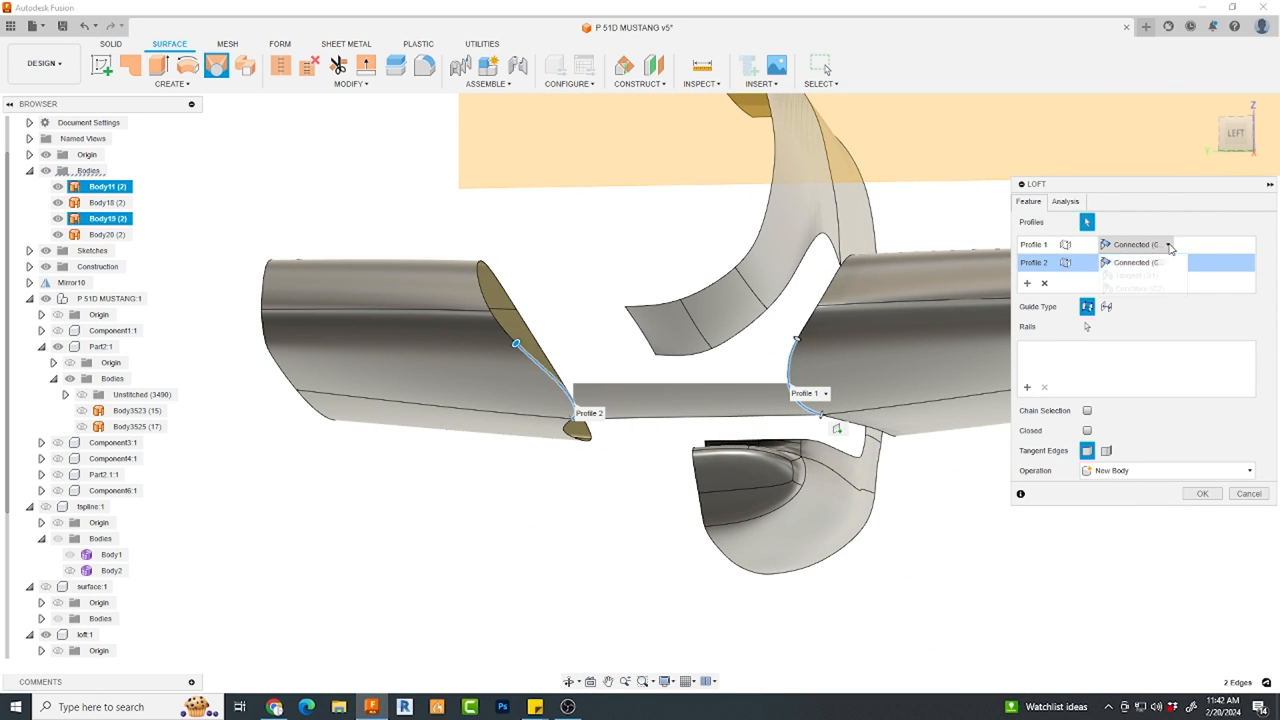
click(1128, 277)
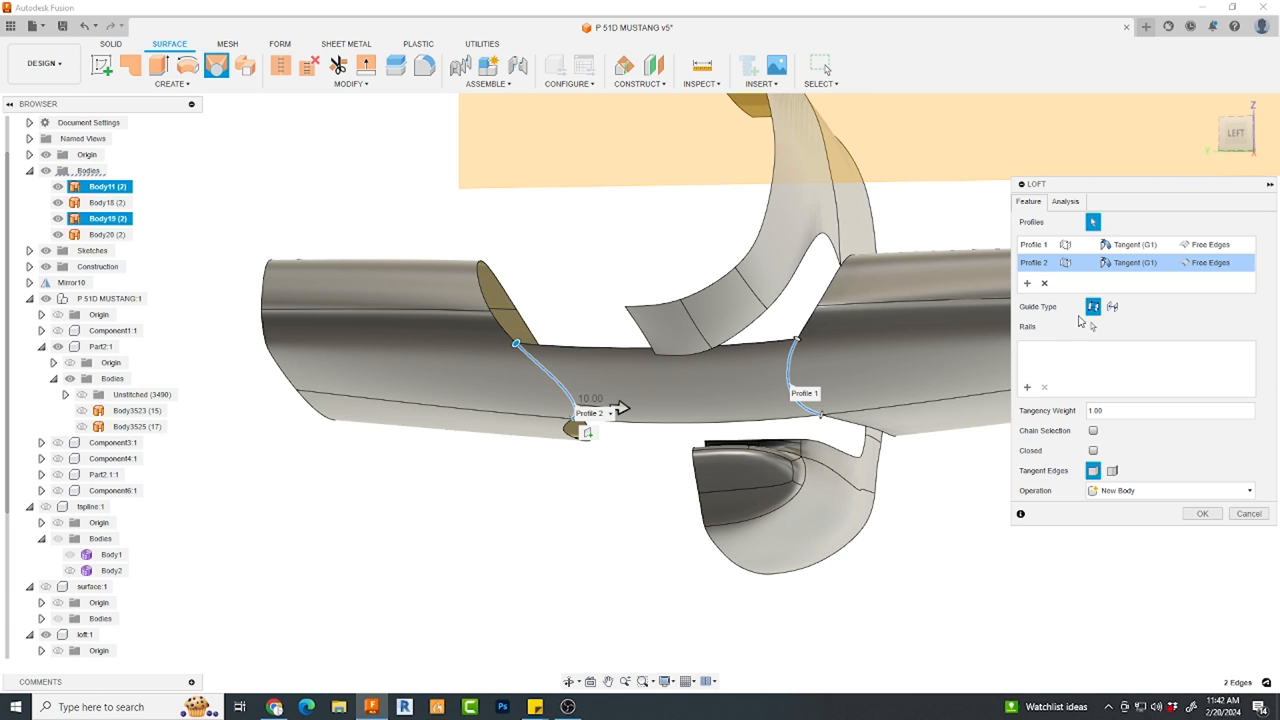
click(1202, 513)
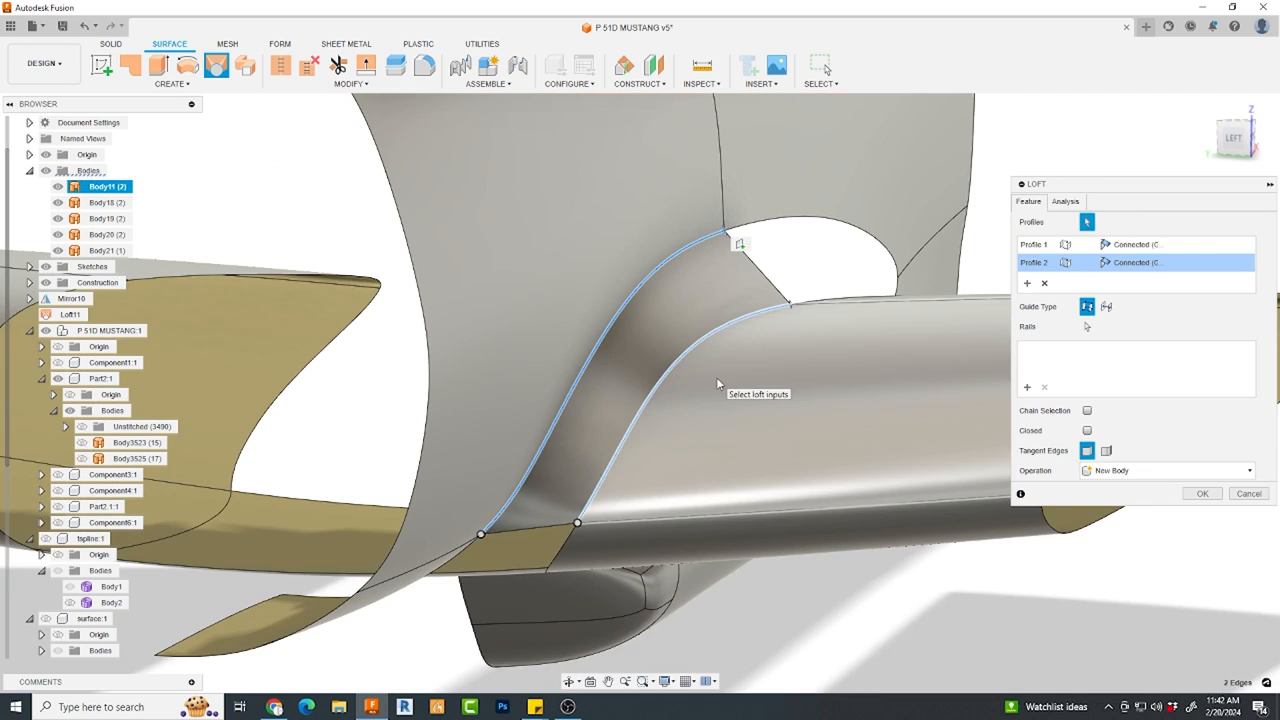
click(1165, 244)
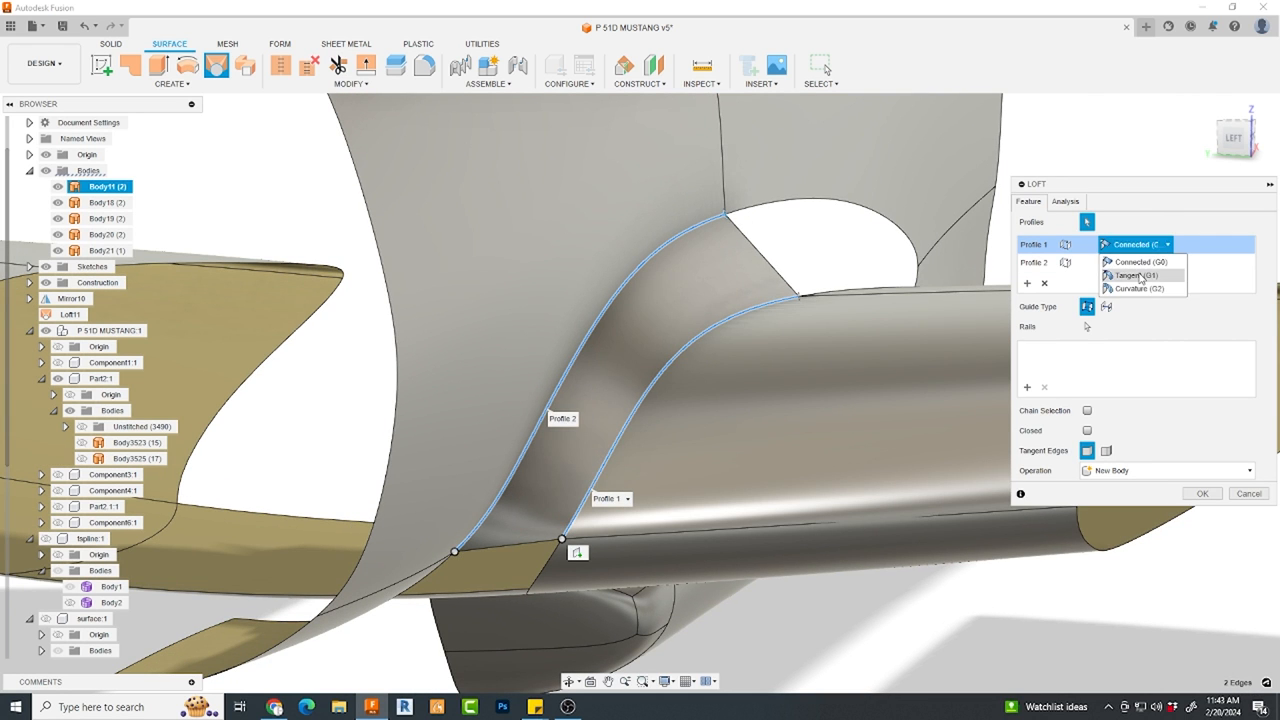
click(1133, 275)
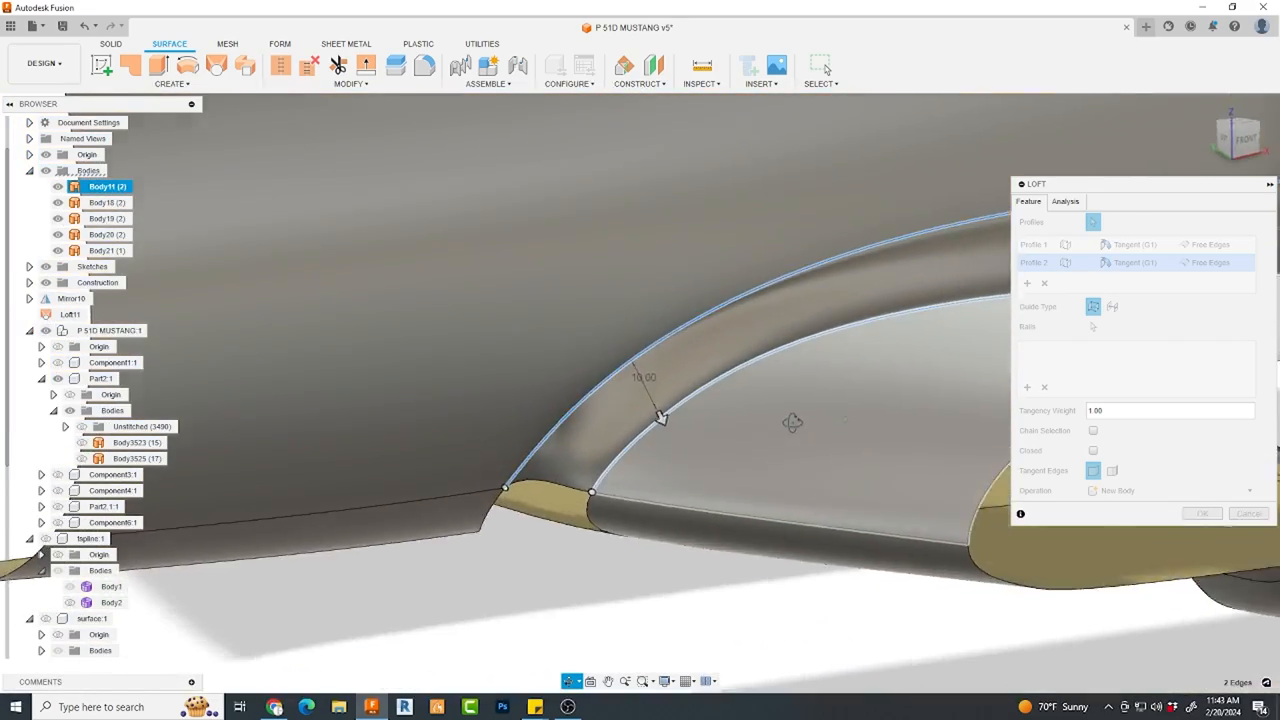
drag(793, 422, 872, 427)
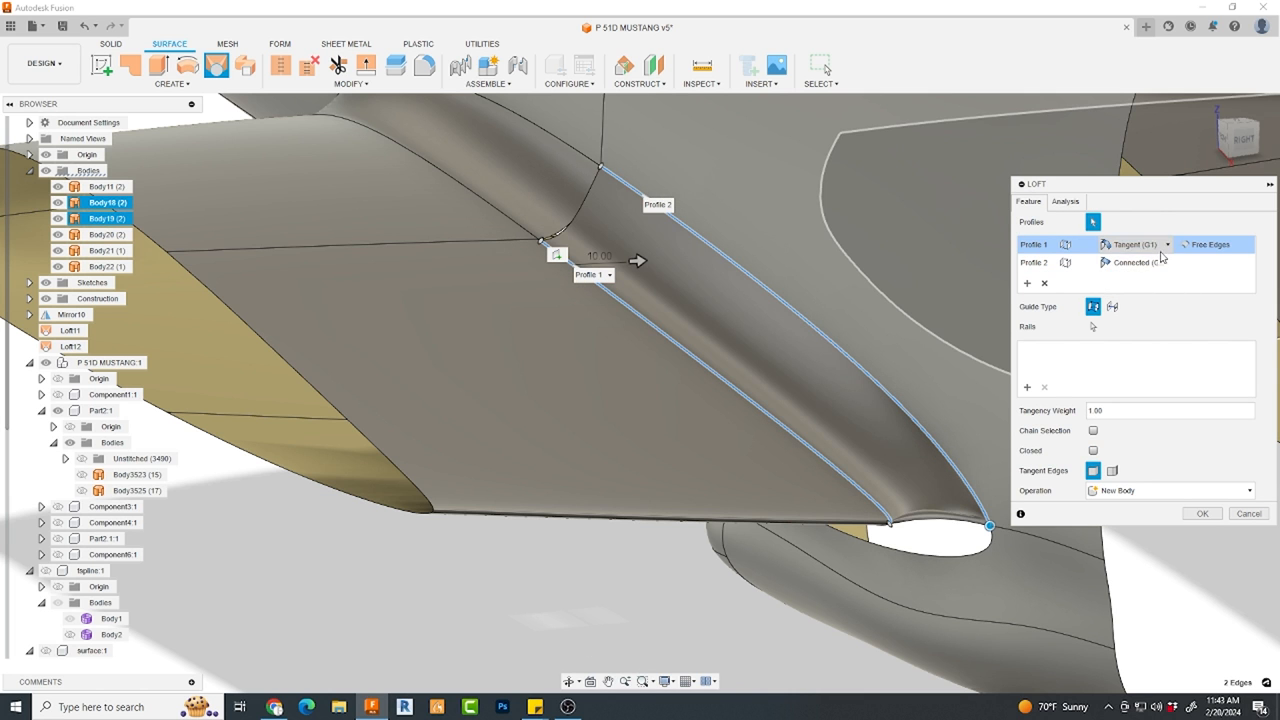
click(1135, 262)
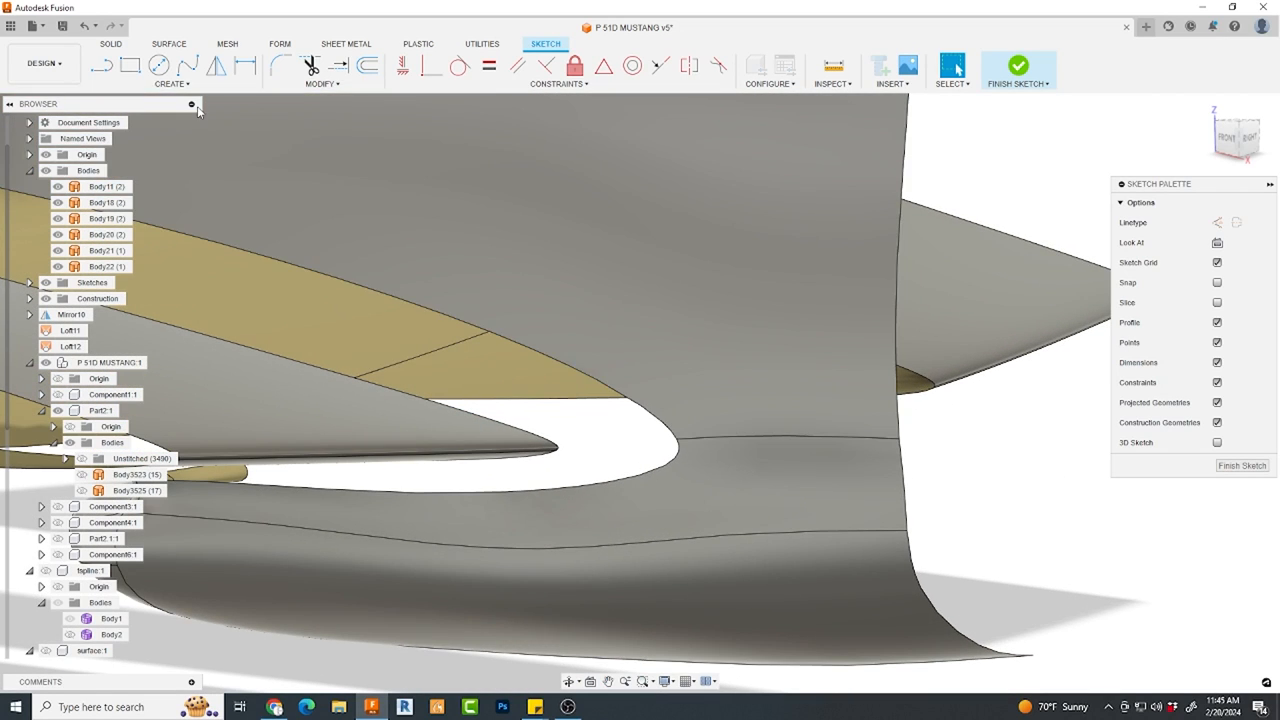
- Include the wing-root surface edges in the sketch as 3D geometry
click(172, 83)
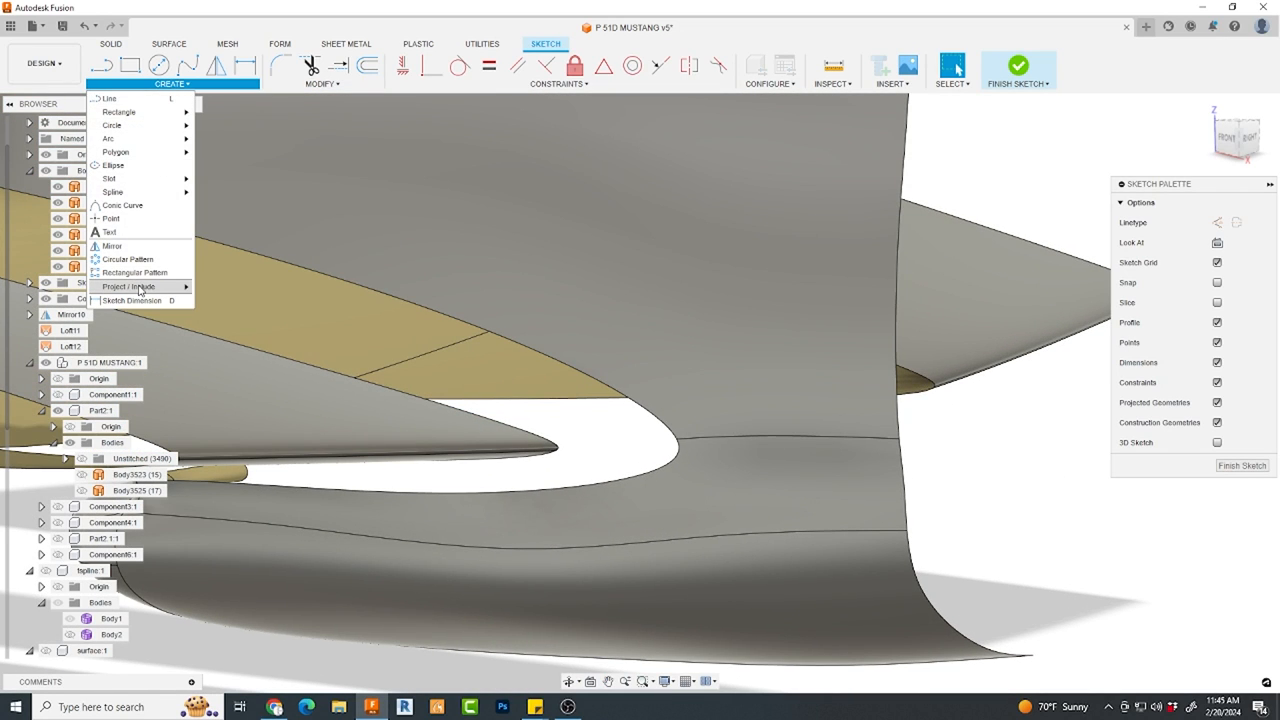
mouse_move(140, 286)
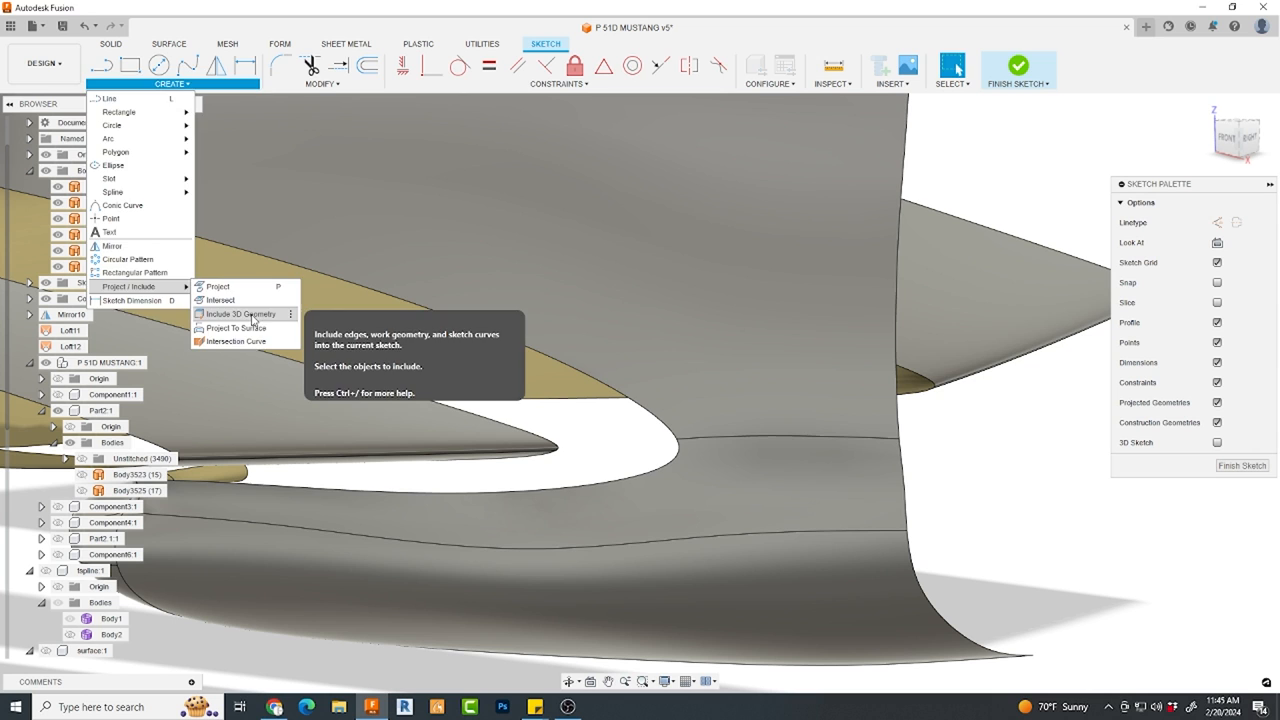
click(237, 314)
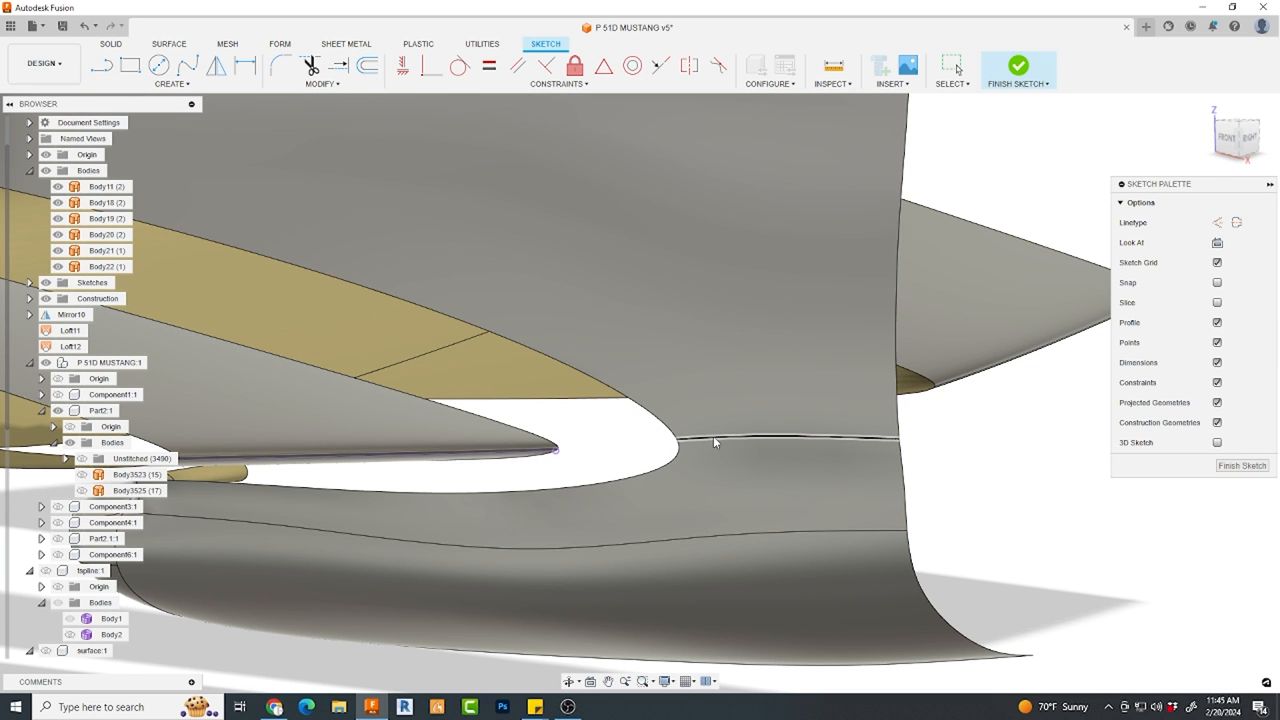
drag(715, 443, 460, 290)
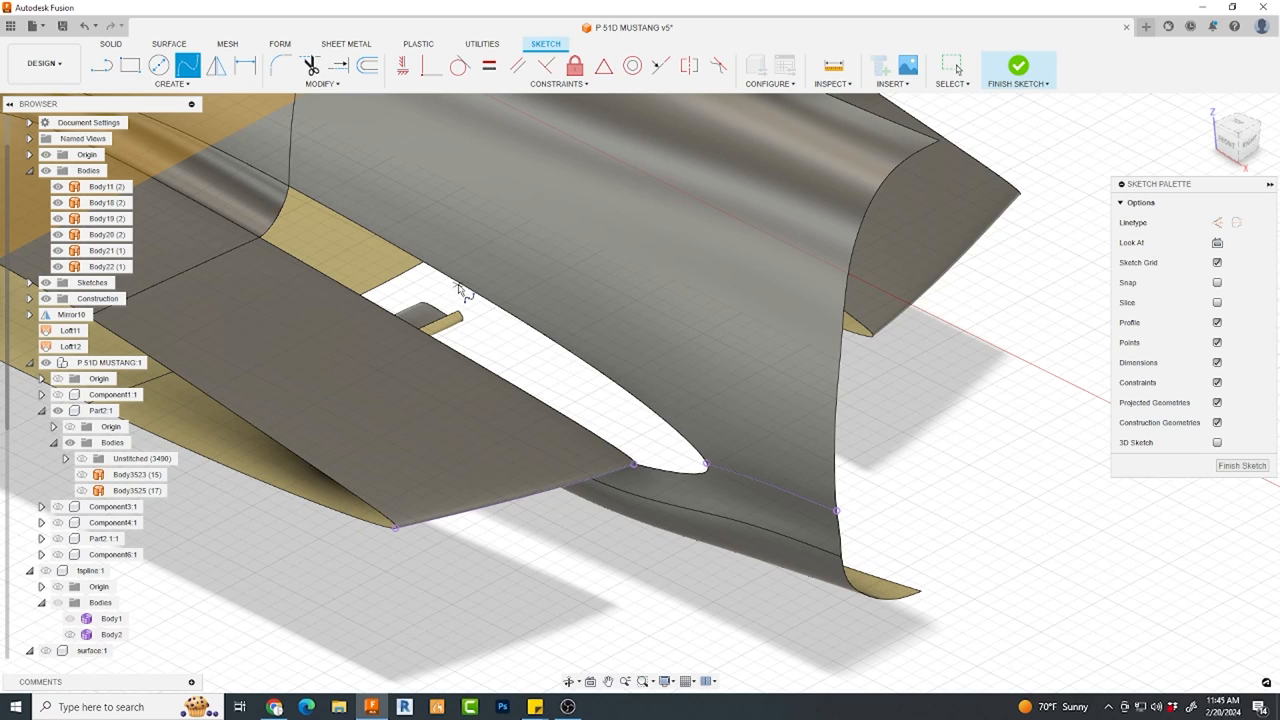
mouse_move(665, 485)
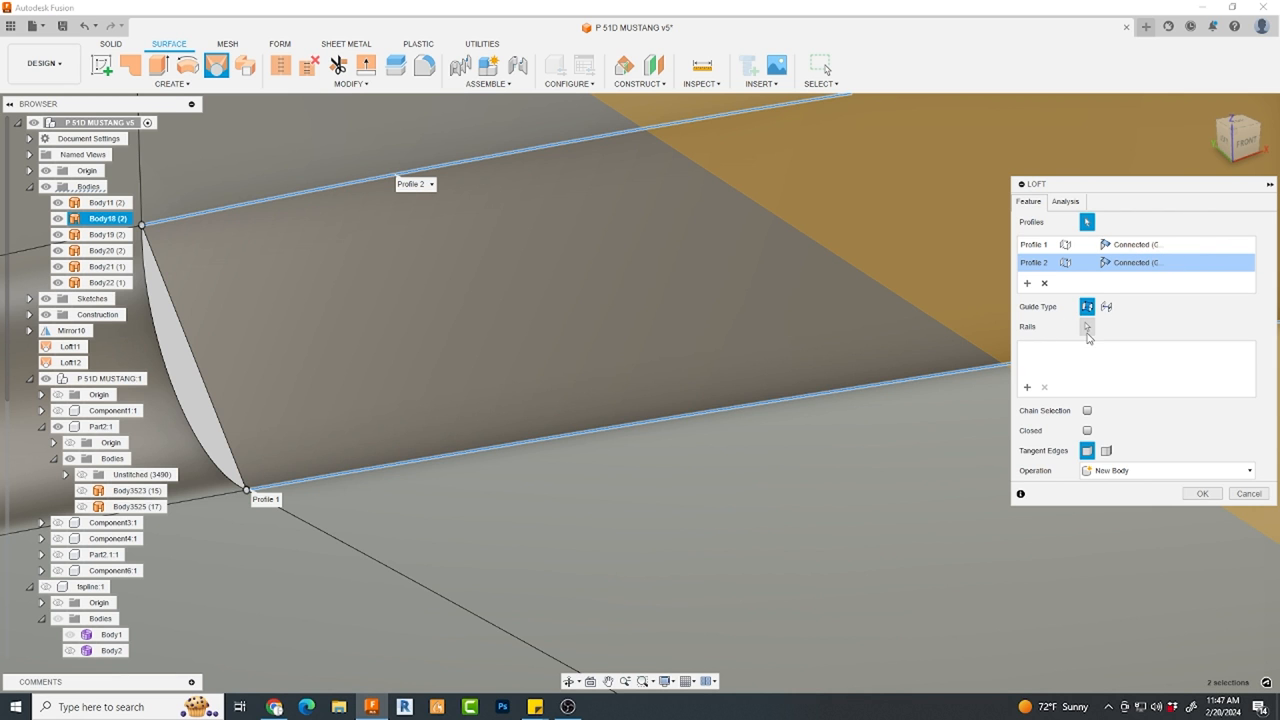
- Start picking the sketch curve as the loft's guide rail
click(1087, 327)
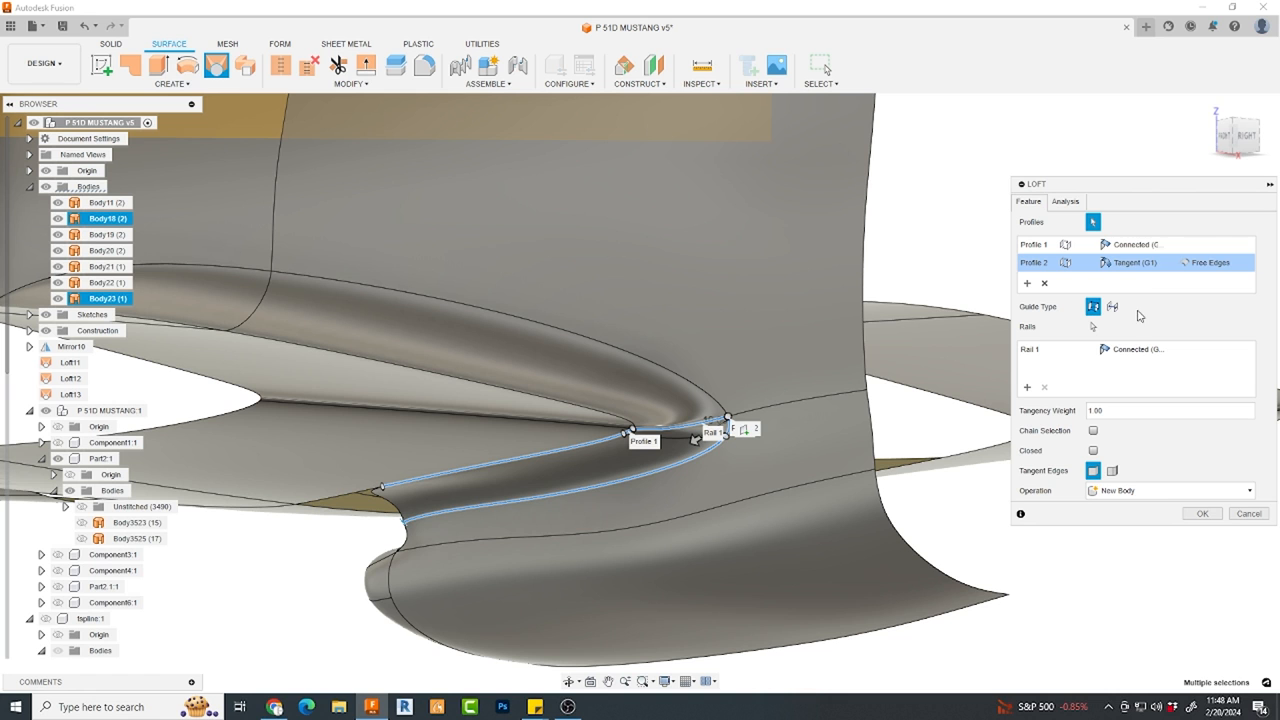
- Set the first loft profile to Tangent (G1) and adjust its tangency weight
click(1165, 244)
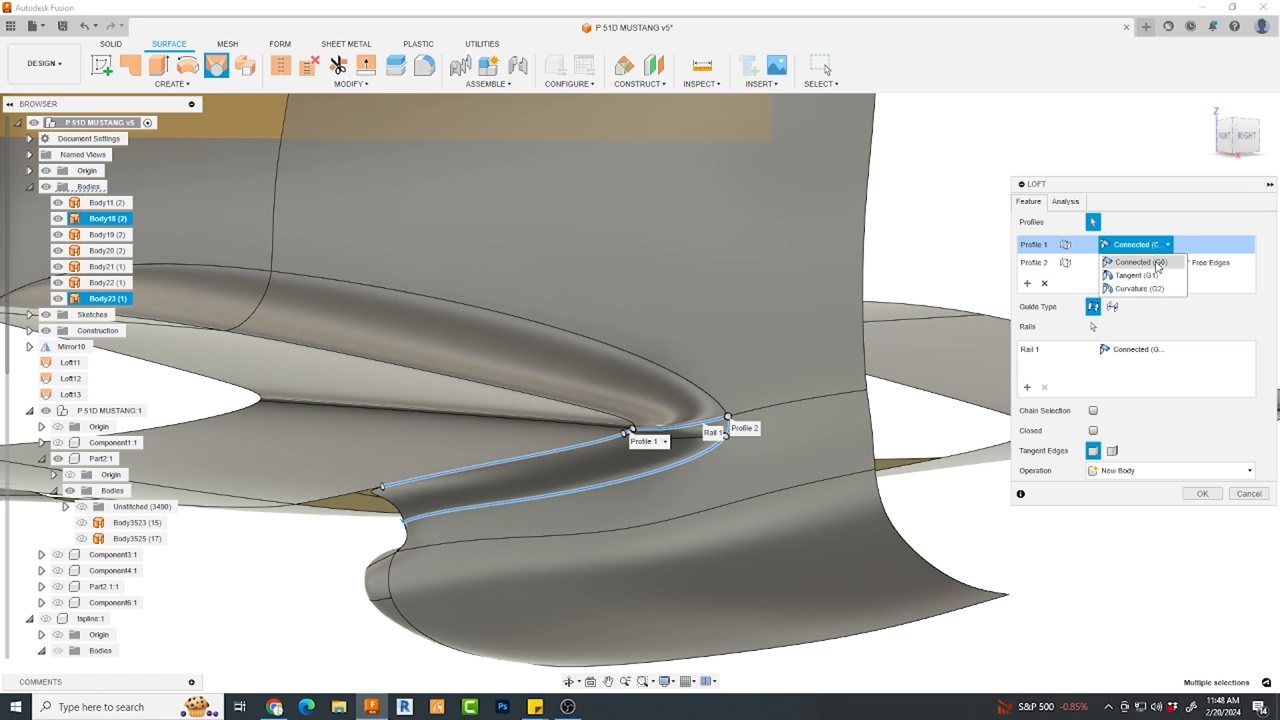
click(1130, 275)
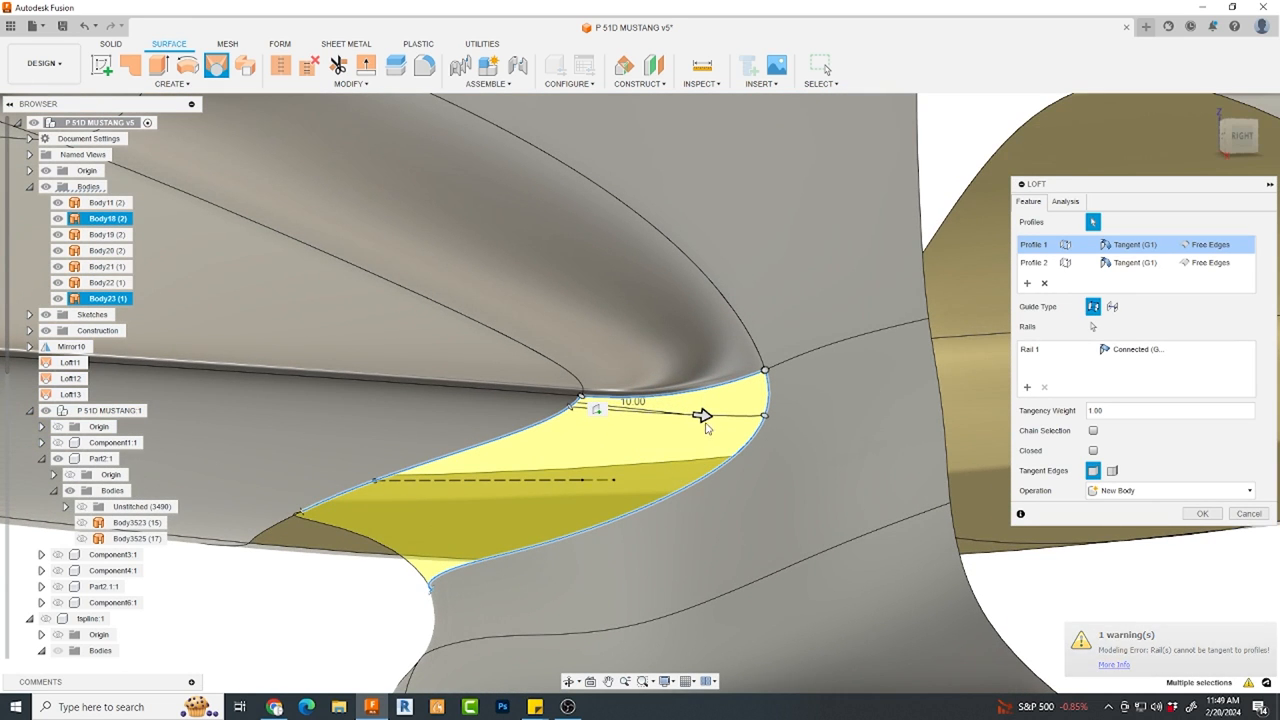
drag(703, 415, 635, 408)
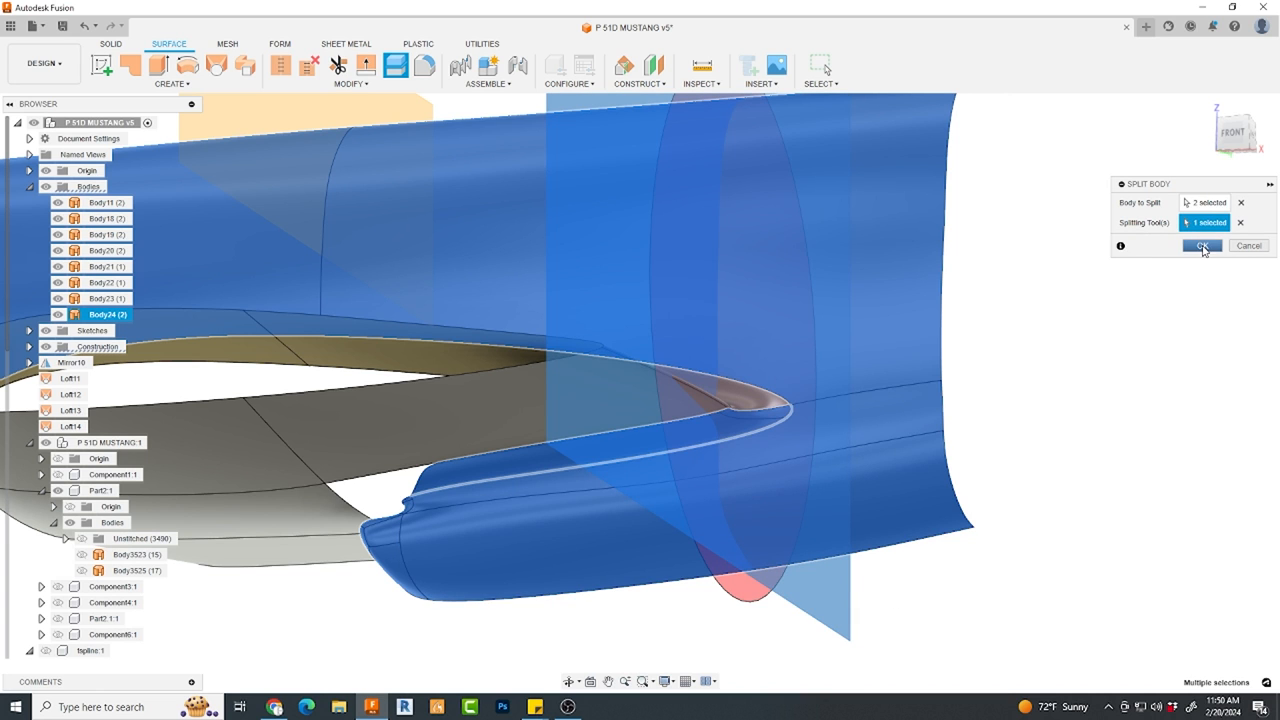
- Split both bodies with the plane and select the wing-root split piece
click(1203, 246)
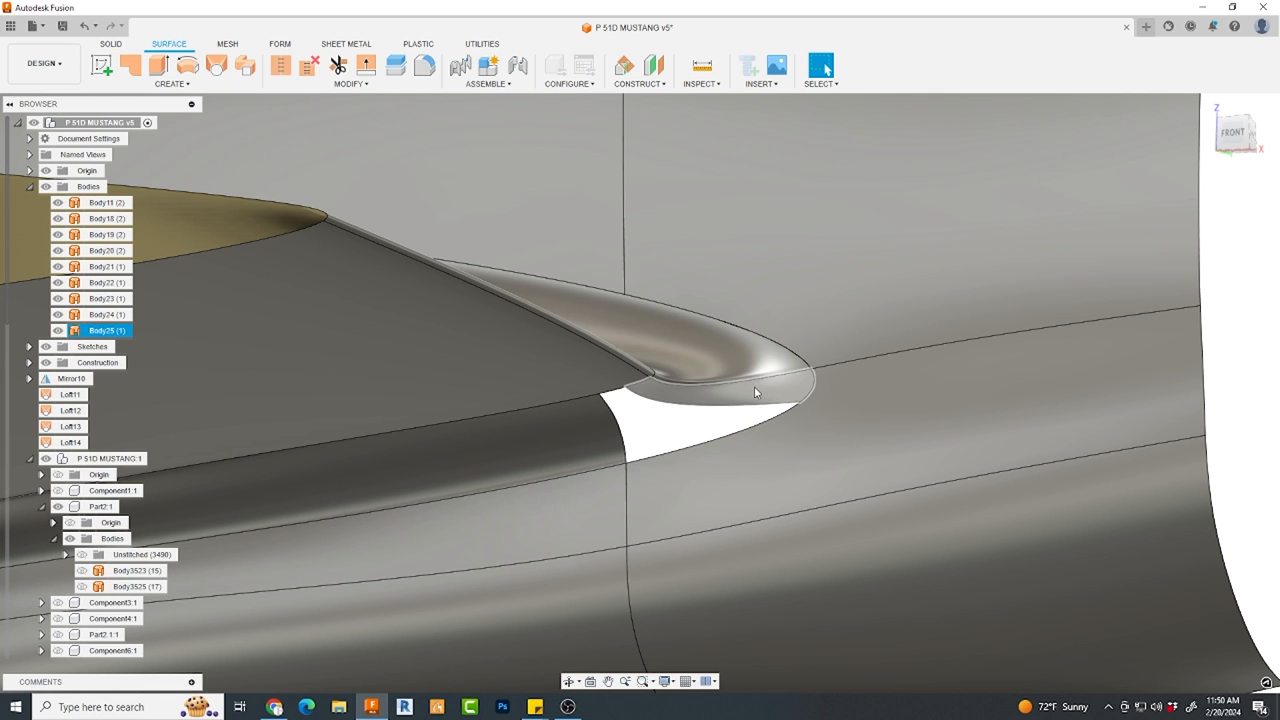
click(281, 65)
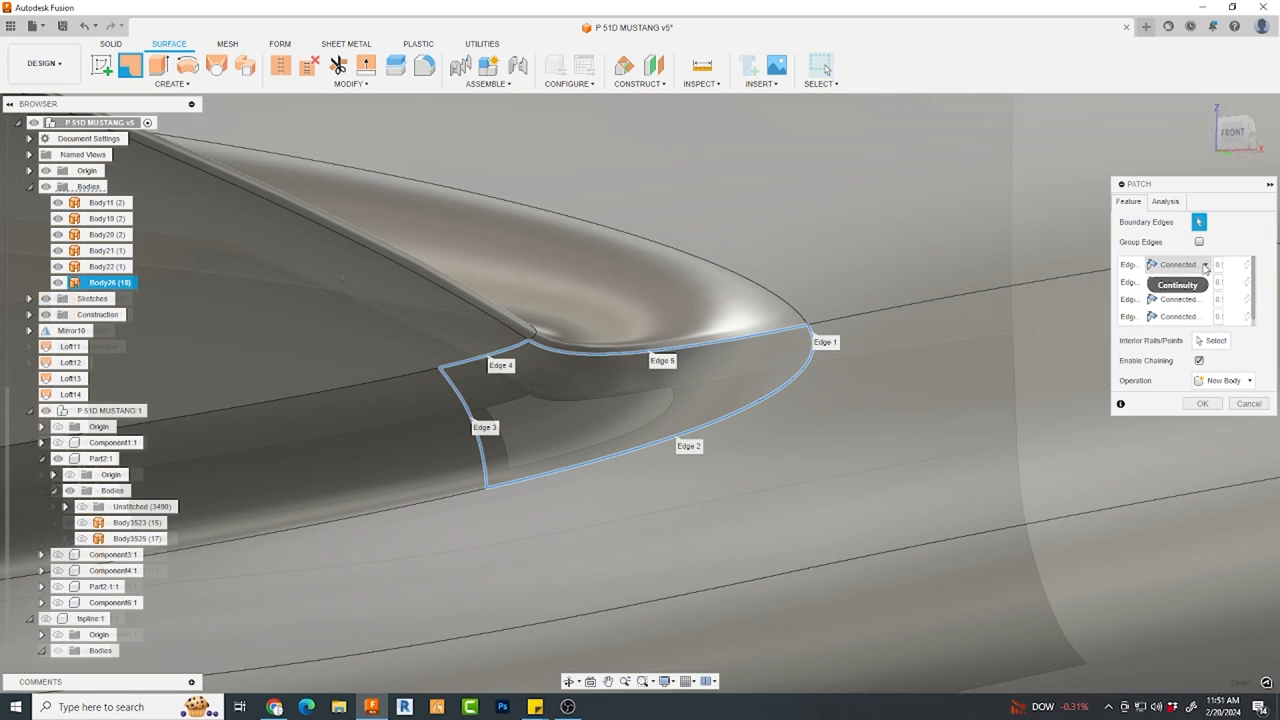
- Set the first two patch edges to Tangent (G1) continuity
click(1206, 264)
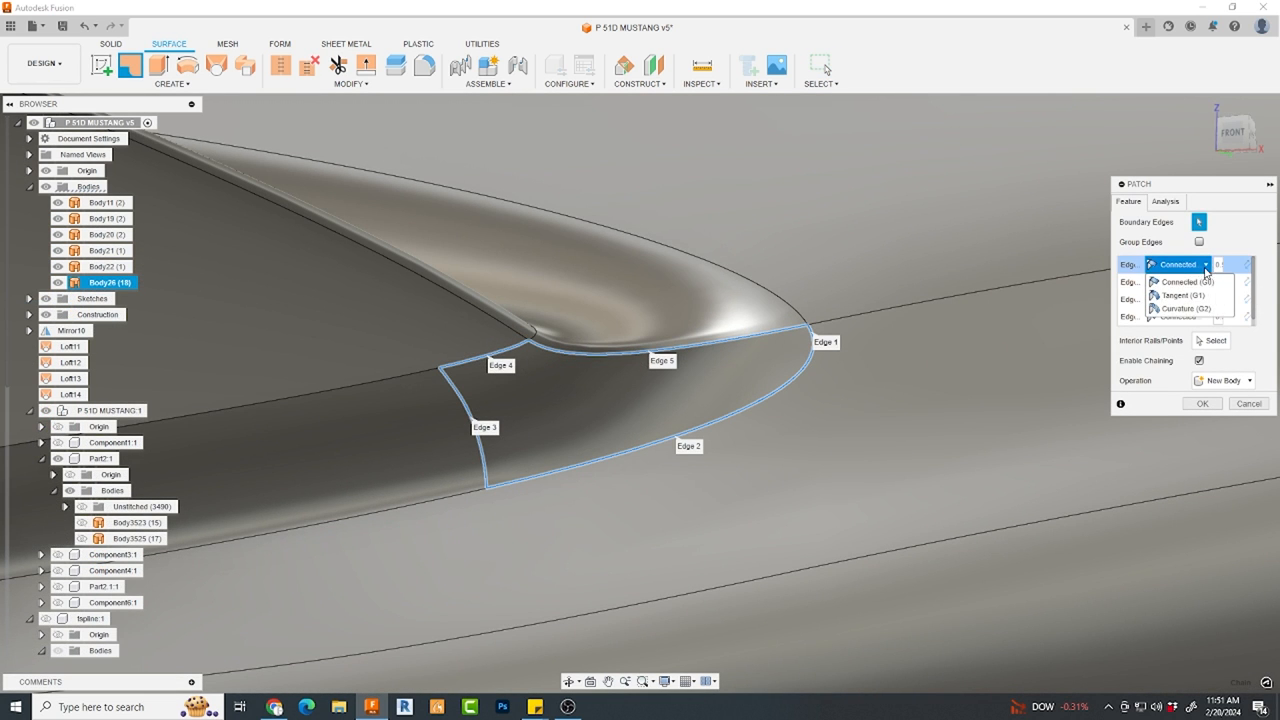
click(1180, 295)
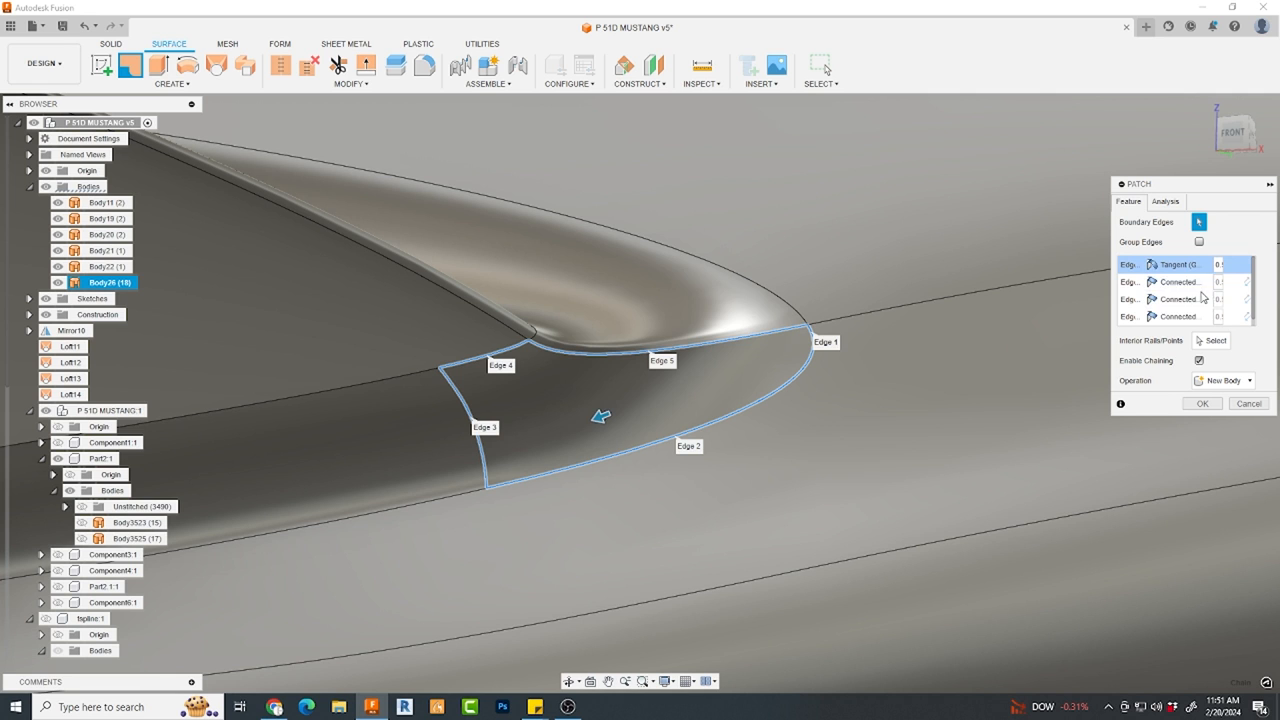
click(1180, 282)
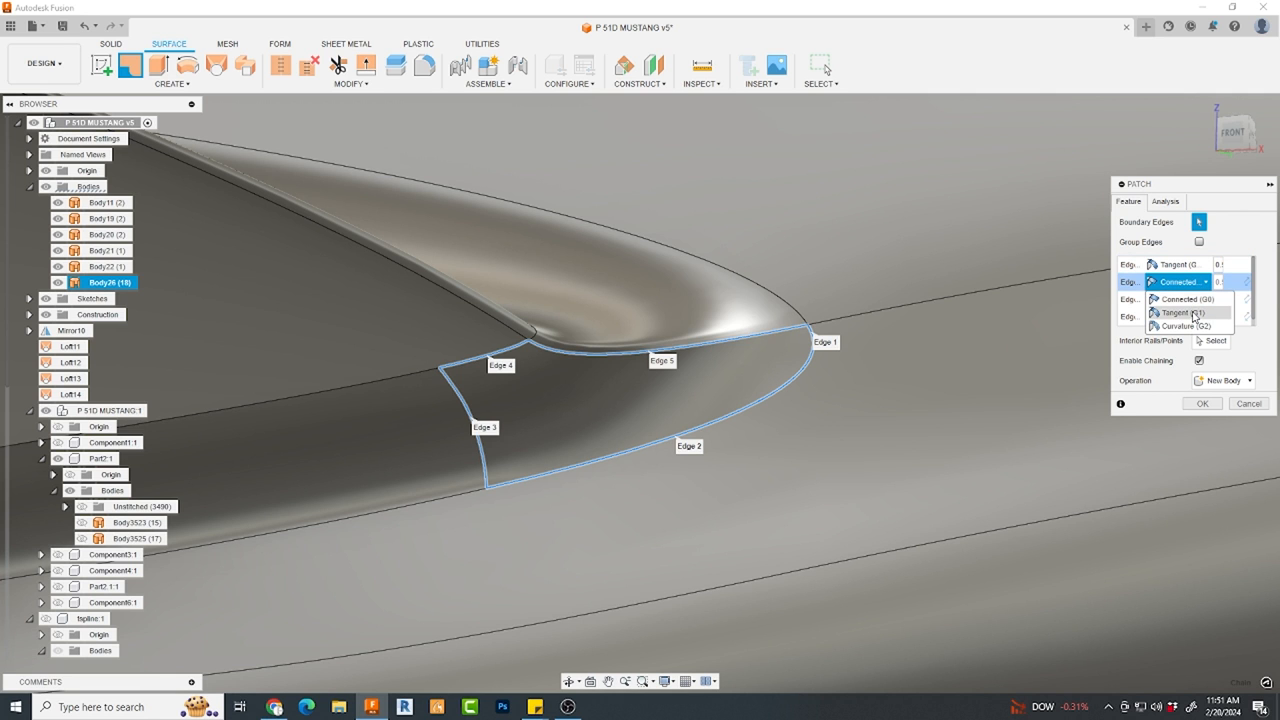
click(1178, 312)
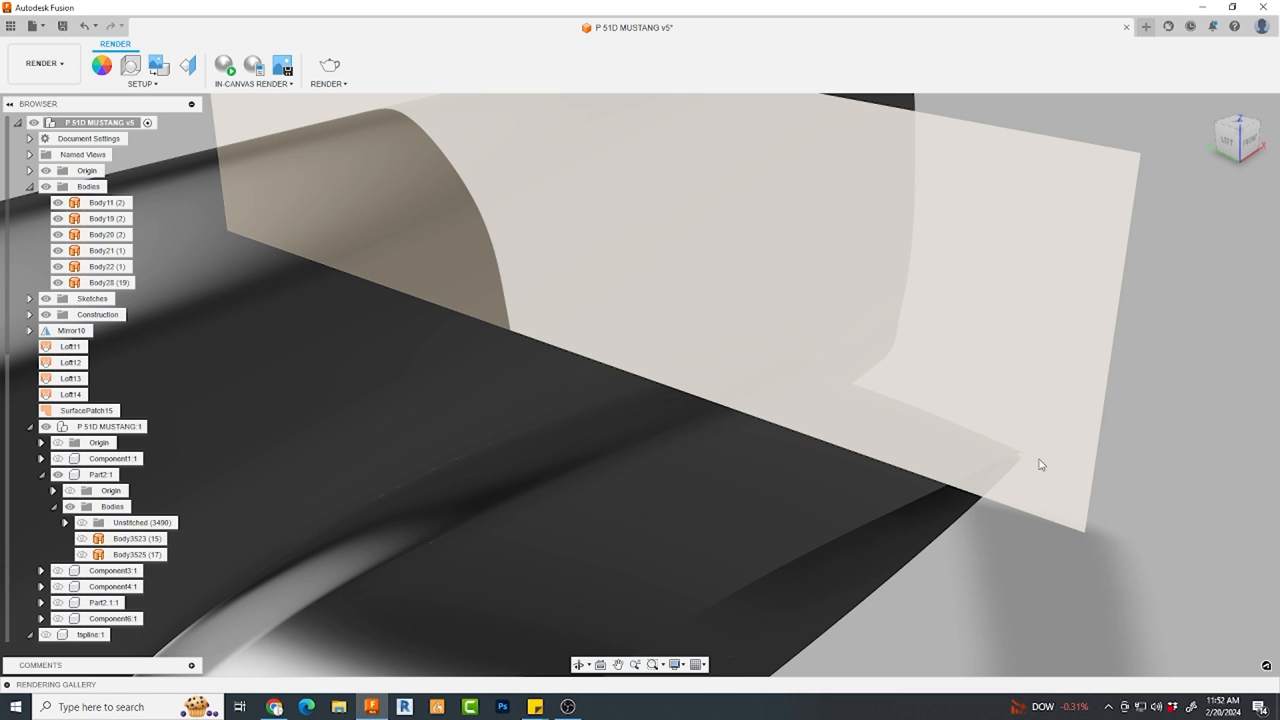
- Switch to the Render workspace and orbit around the blended wing root
click(110, 282)
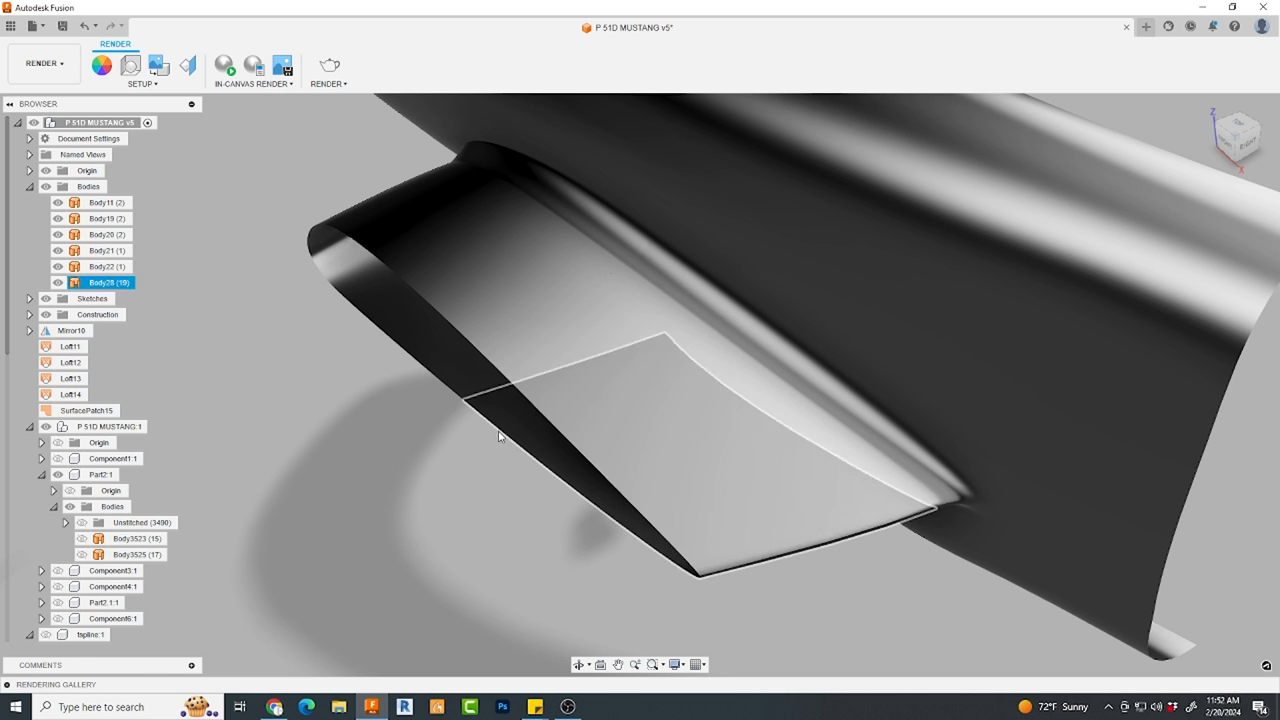
drag(500, 435, 595, 470)
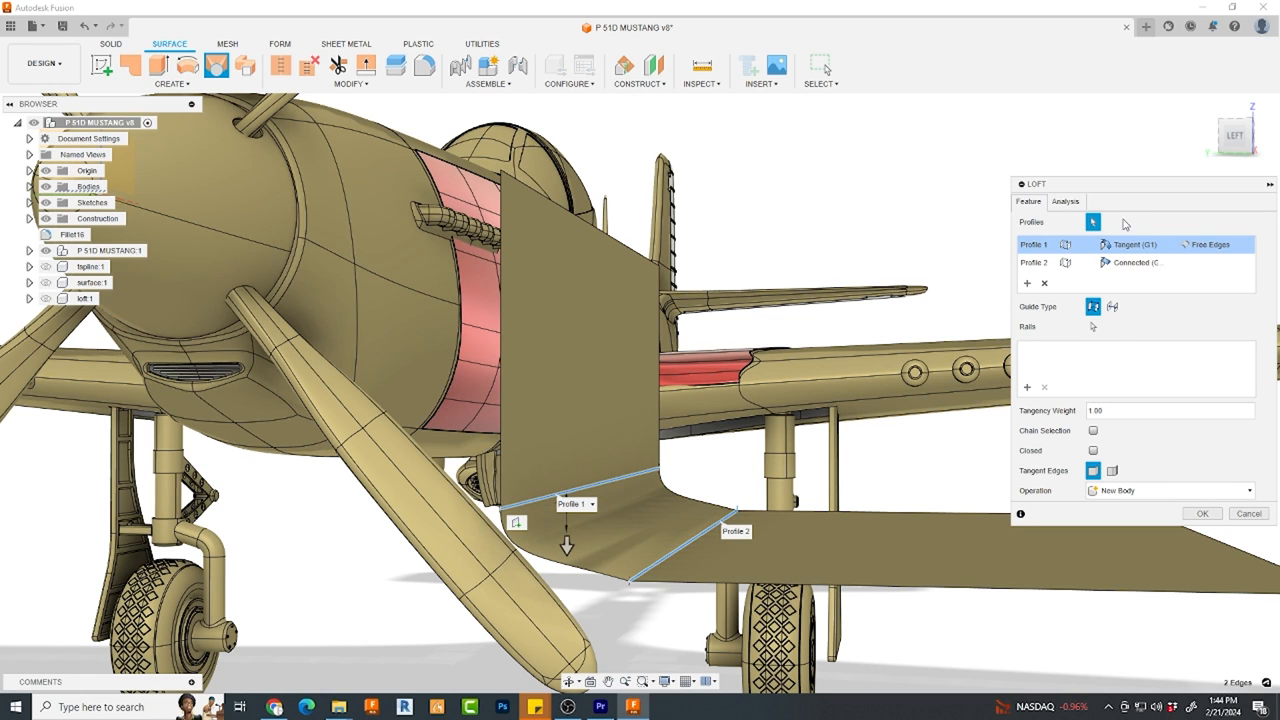
mouse_move(1144, 282)
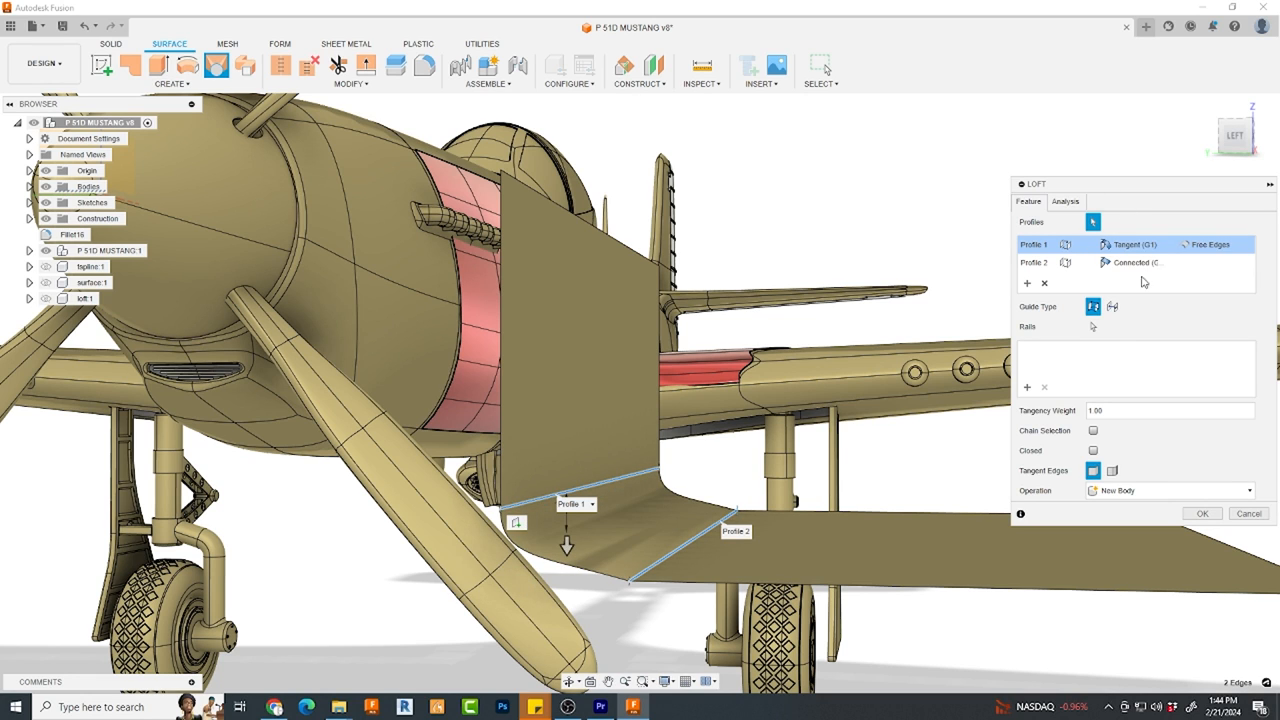
- Set loft Profile 2 to Curvature (G2), raise its tangency weight, and create the loft
click(1170, 262)
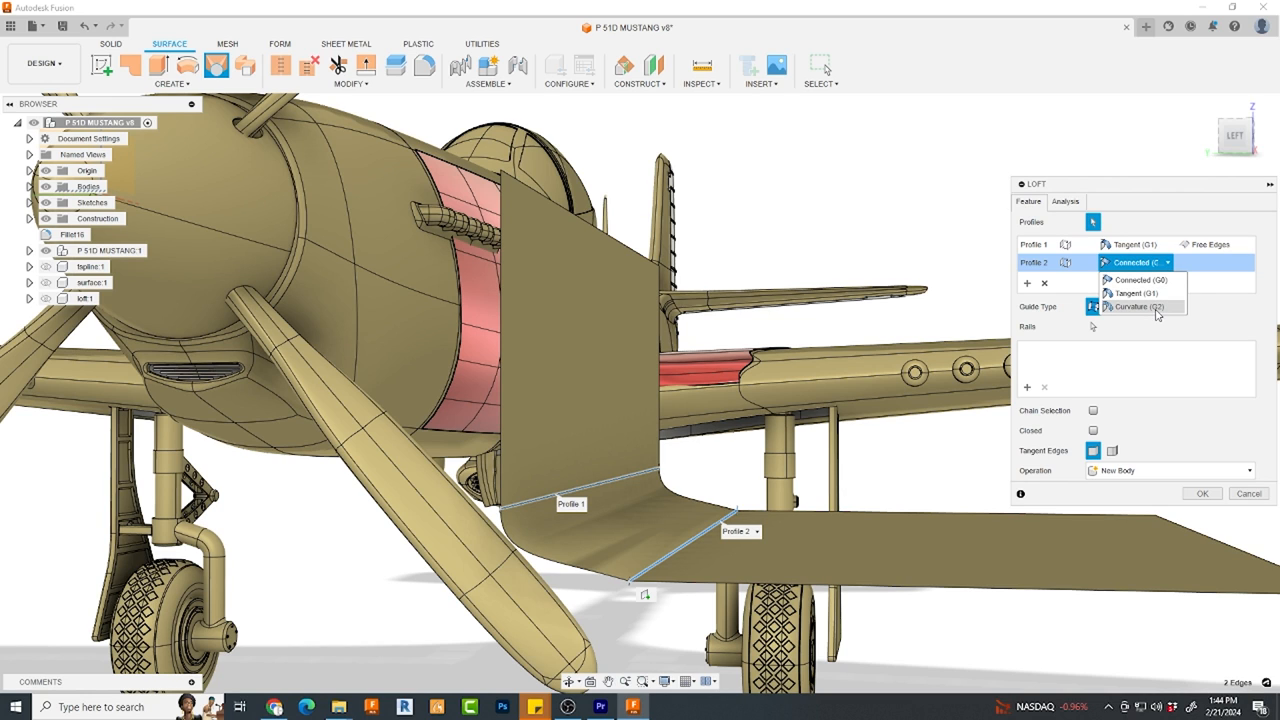
click(1137, 307)
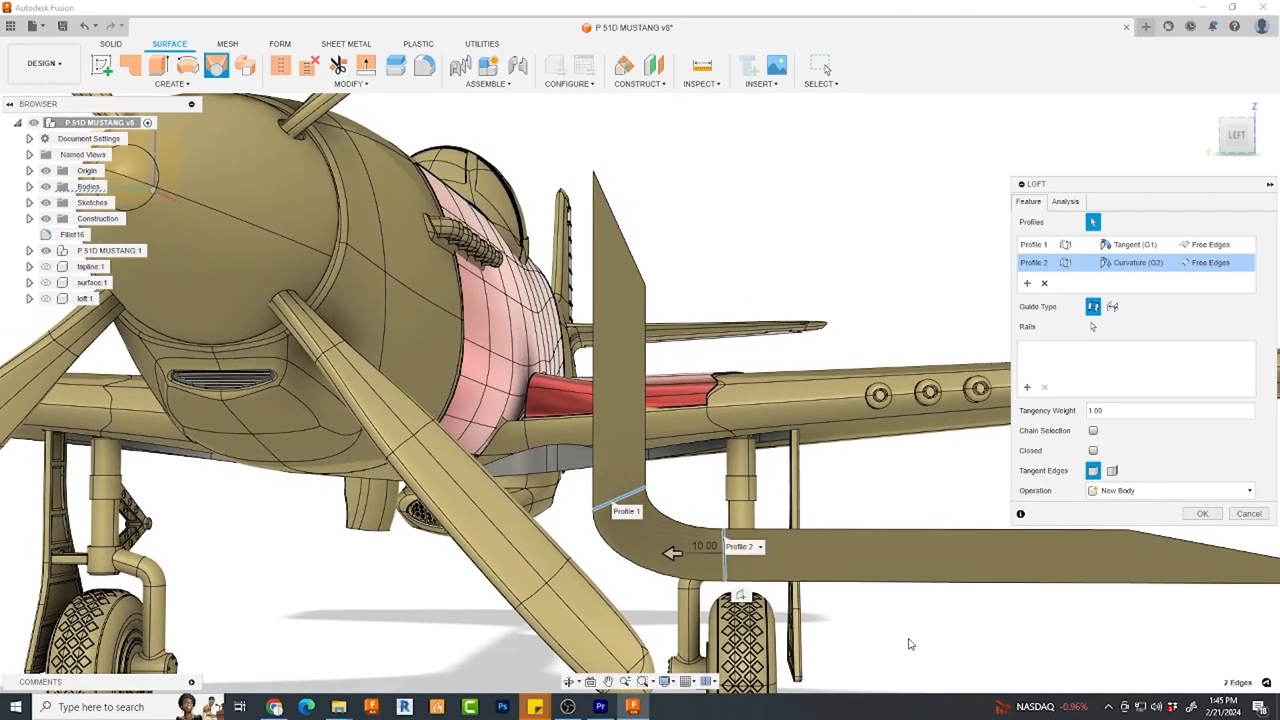
mouse_move(1050, 417)
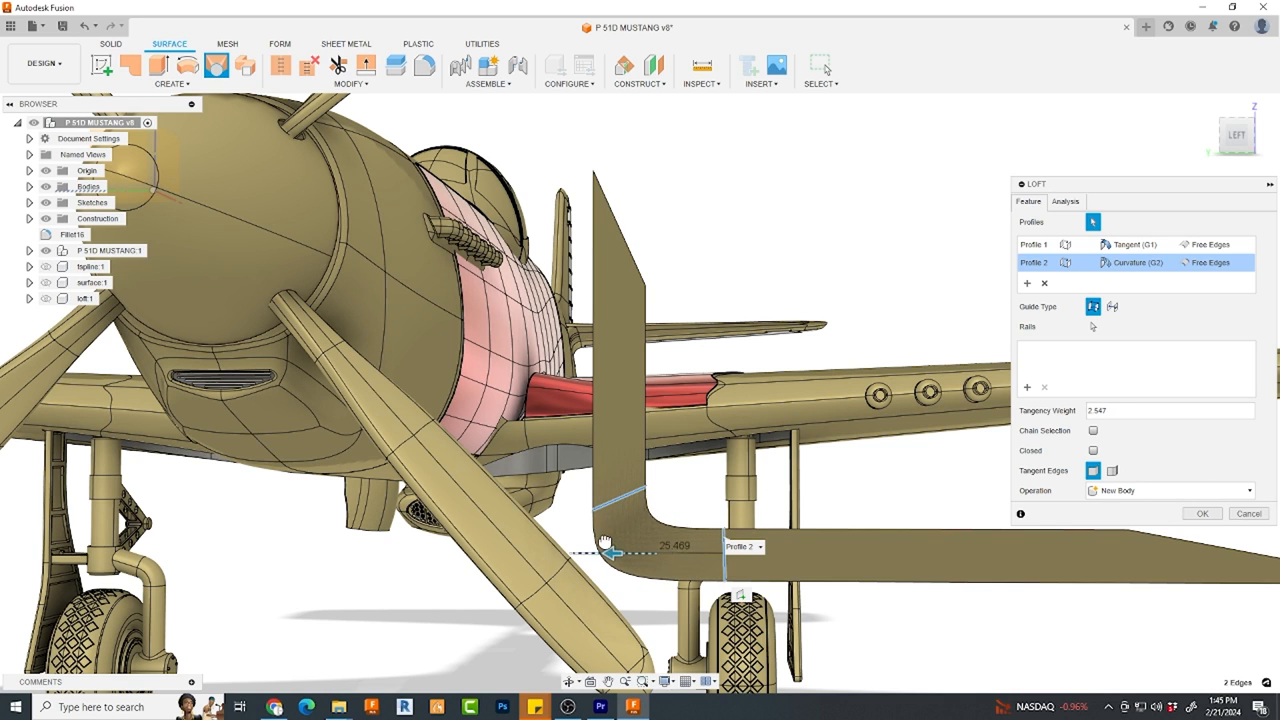
drag(610, 552, 590, 552)
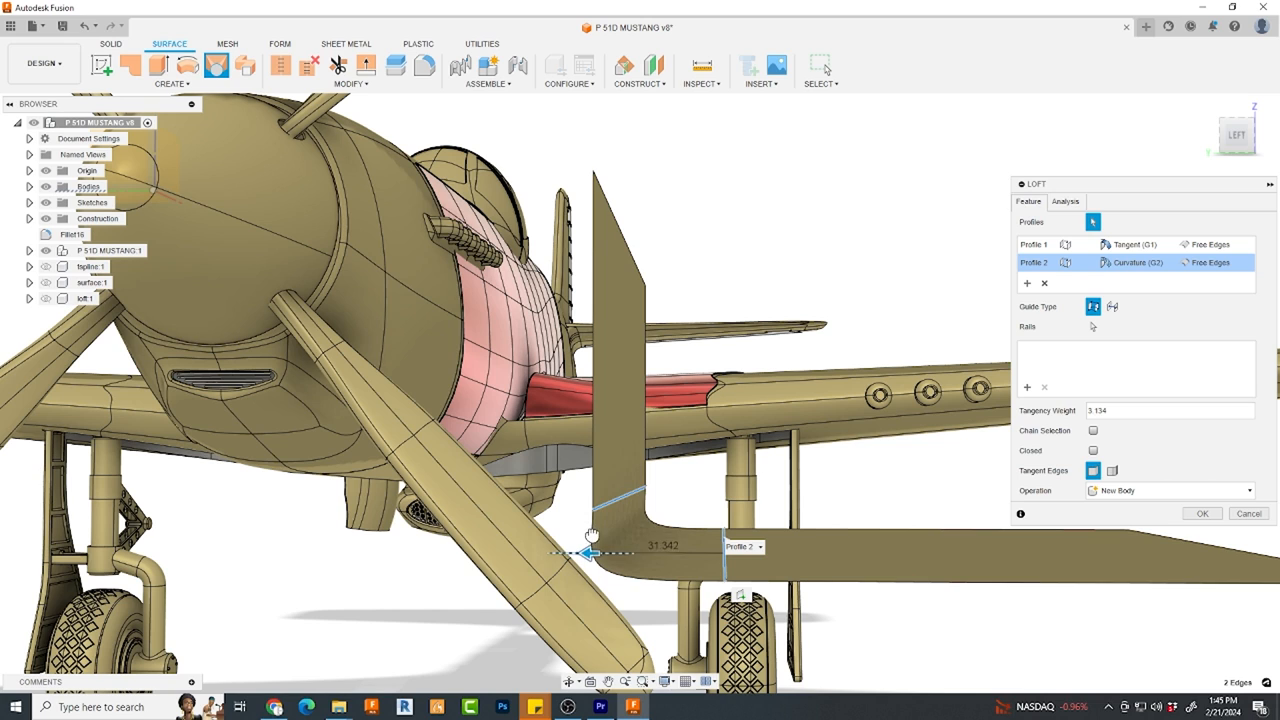
drag(590, 553, 720, 548)
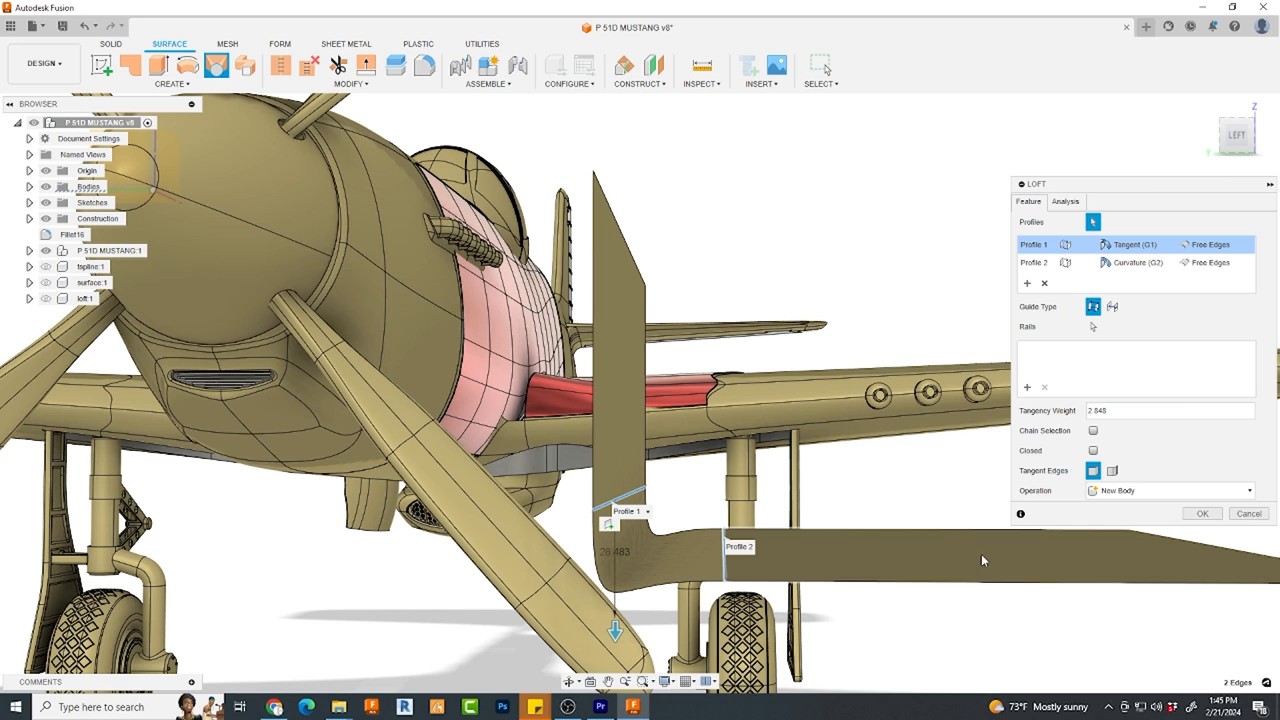
click(1201, 513)
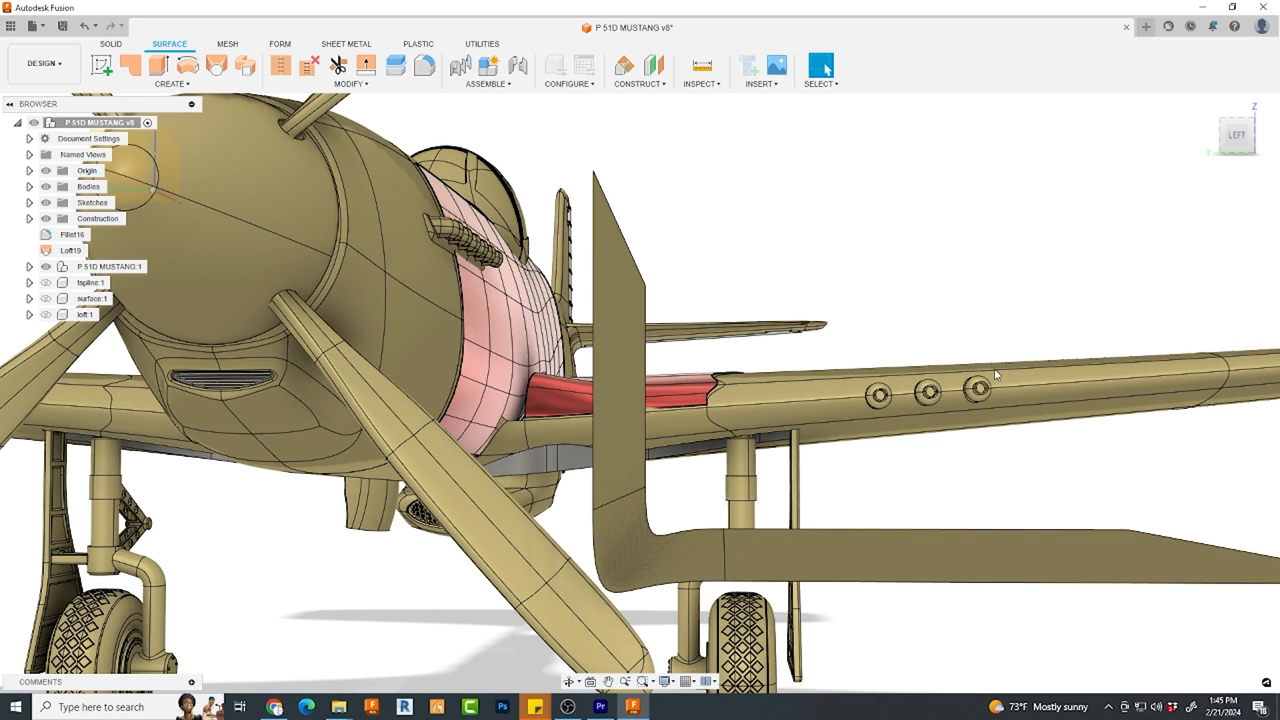
- Start a Curvature Comb Analysis on the new loft's curved edge
click(701, 67)
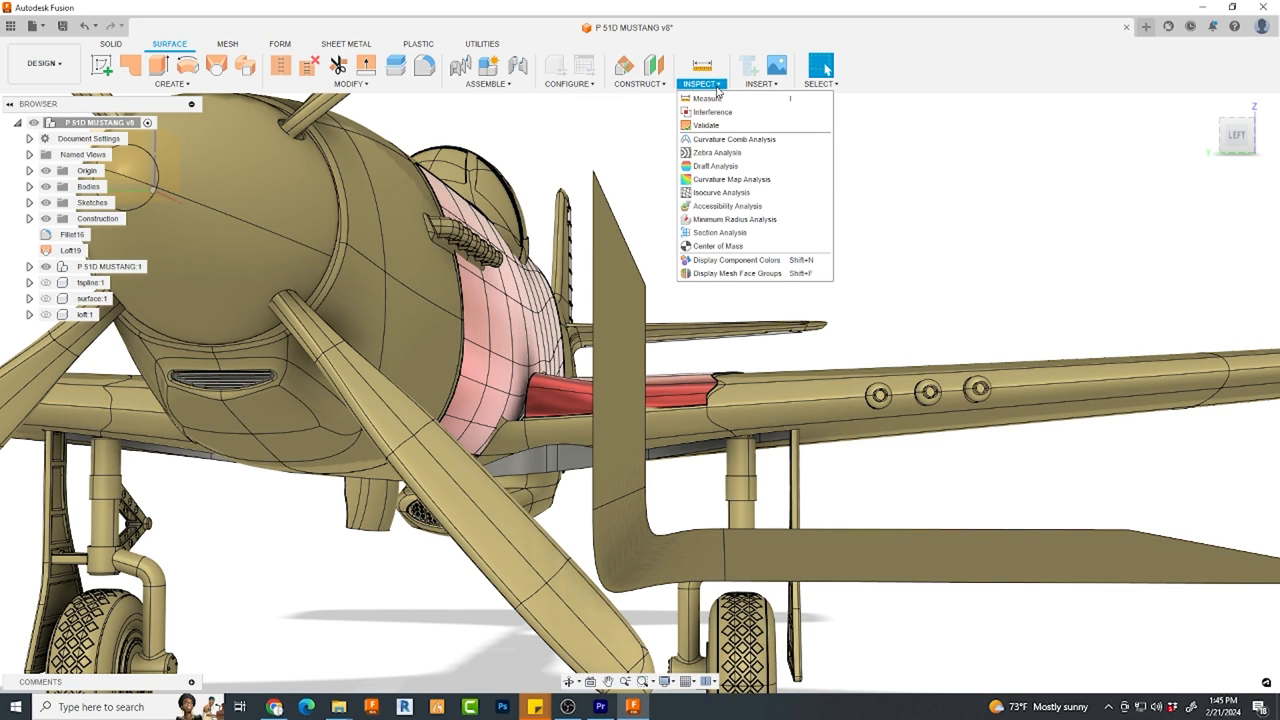
mouse_move(720, 192)
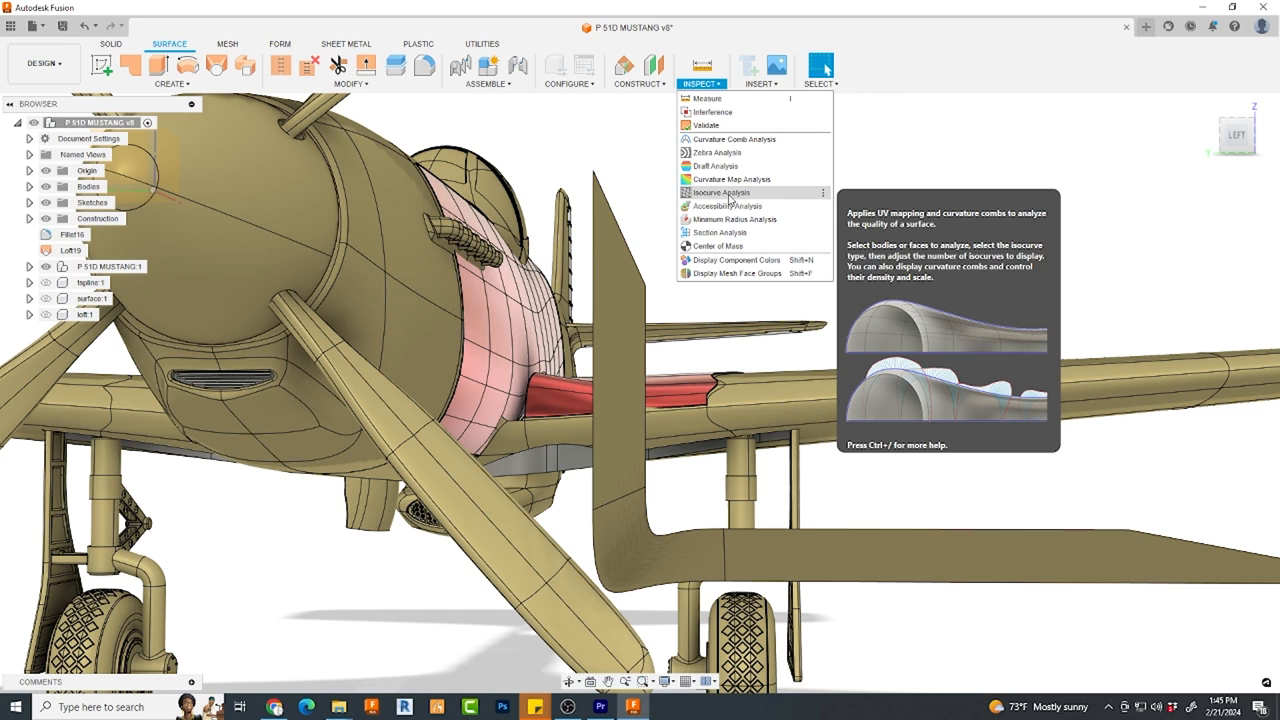
mouse_move(733, 139)
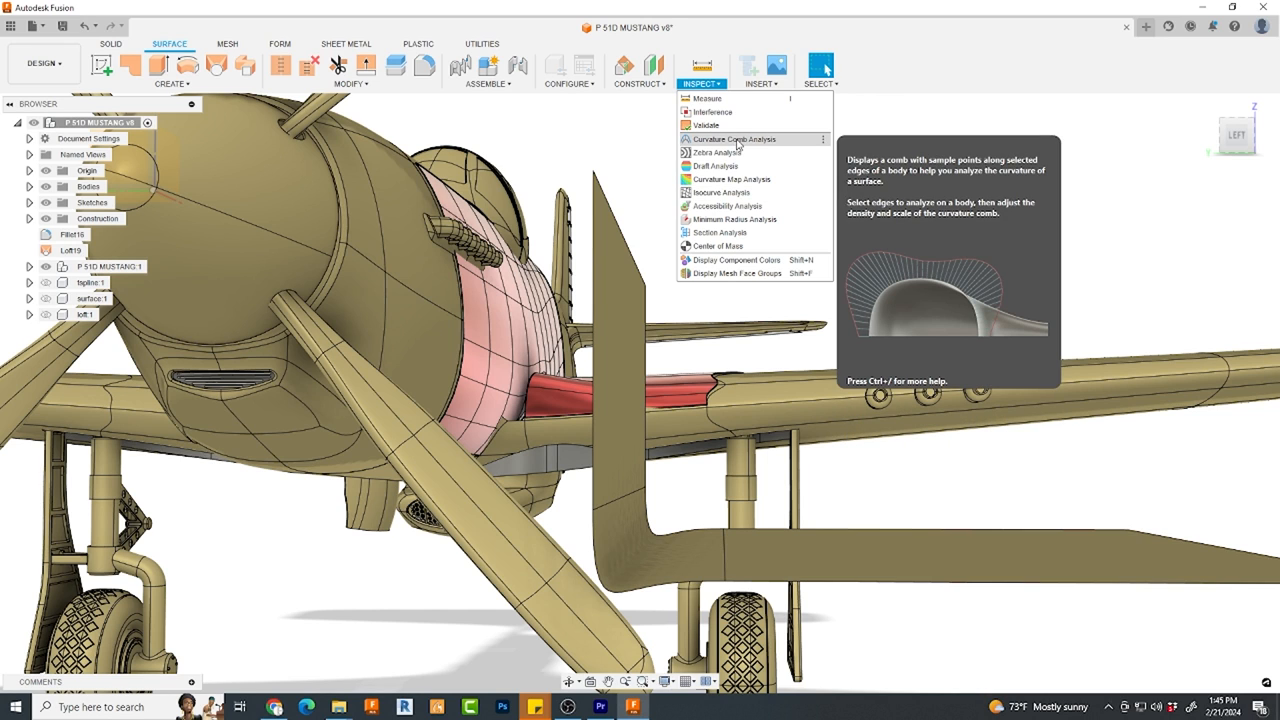
click(733, 139)
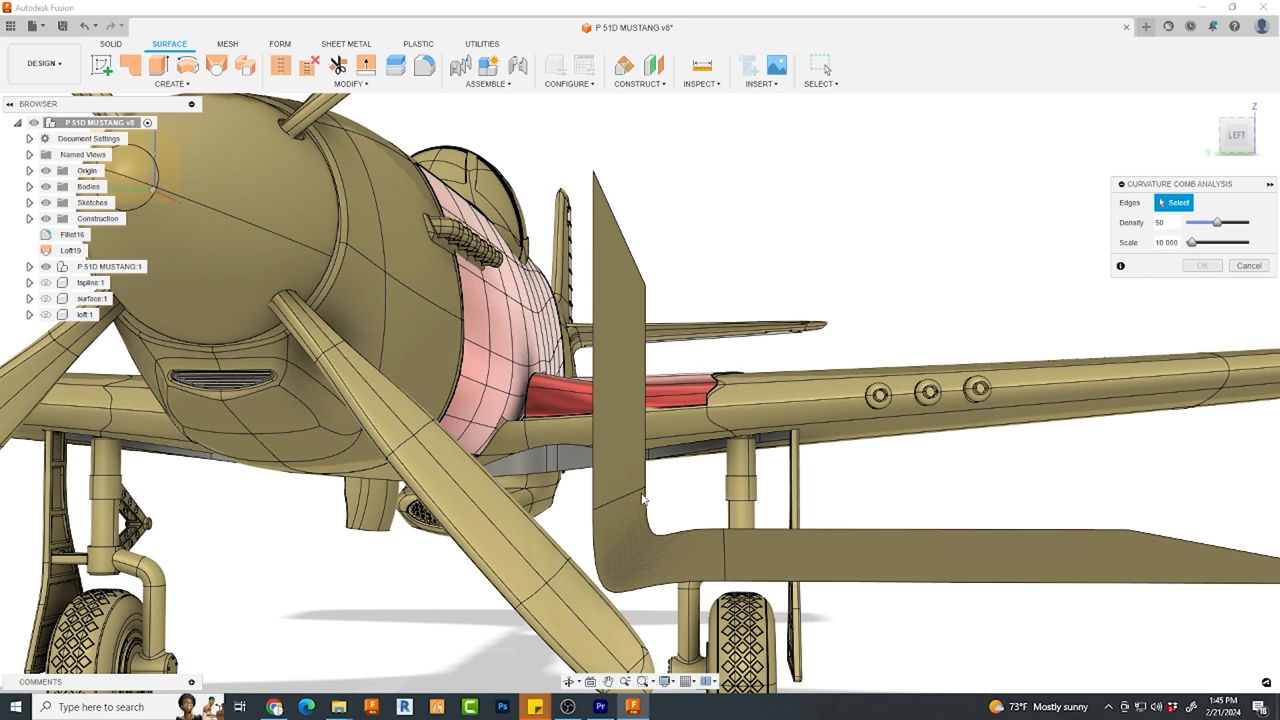
click(600, 560)
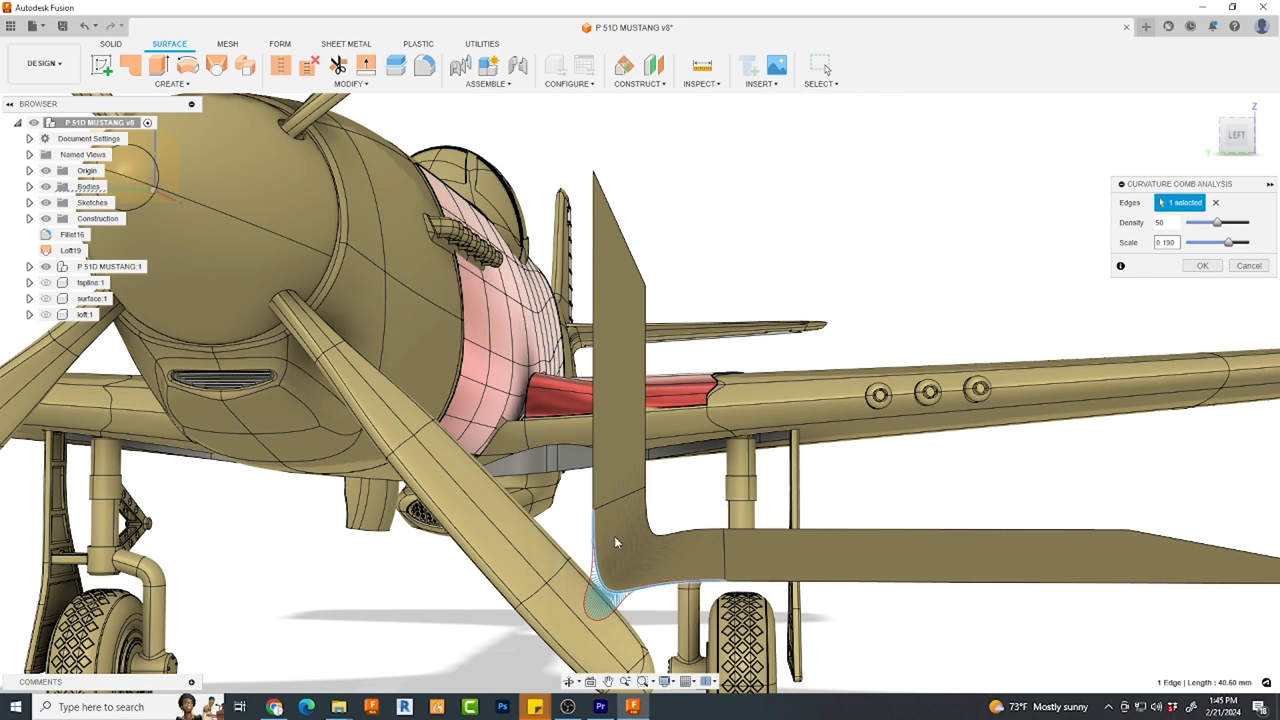